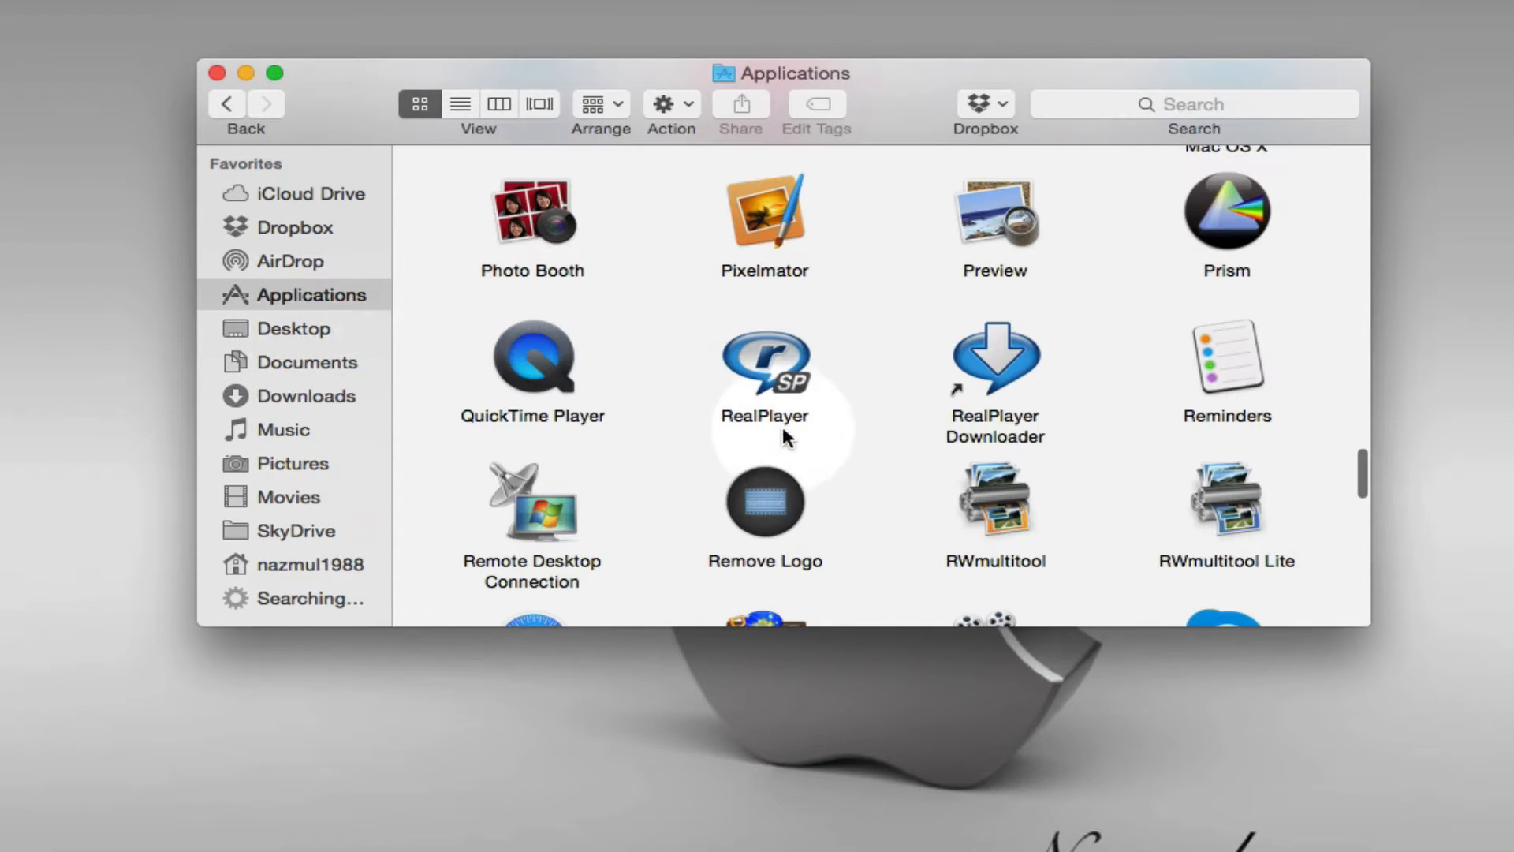
mouse_move(635, 401)
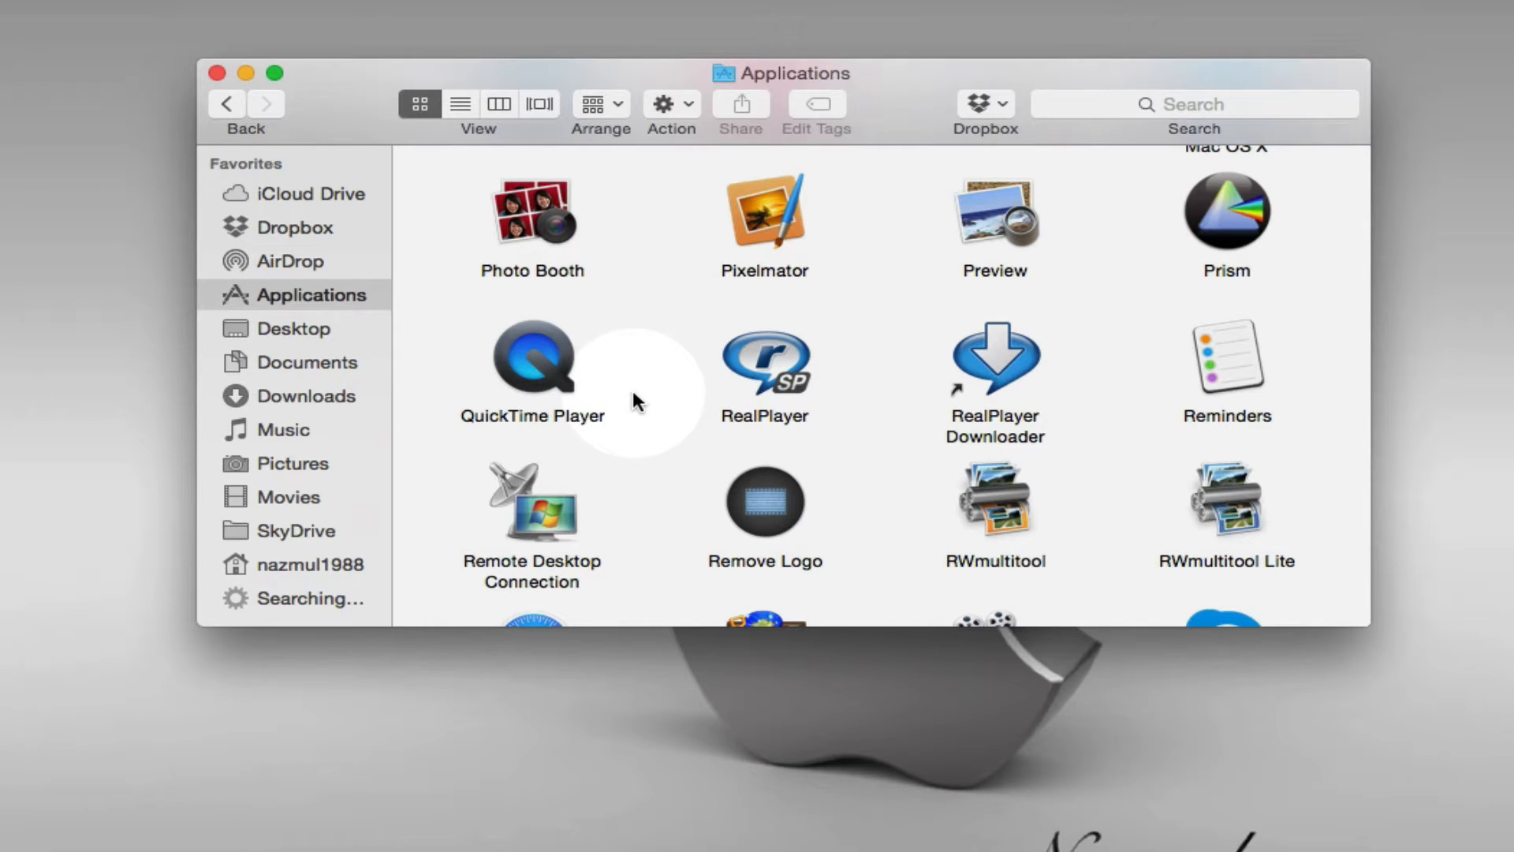
mouse_move(546, 362)
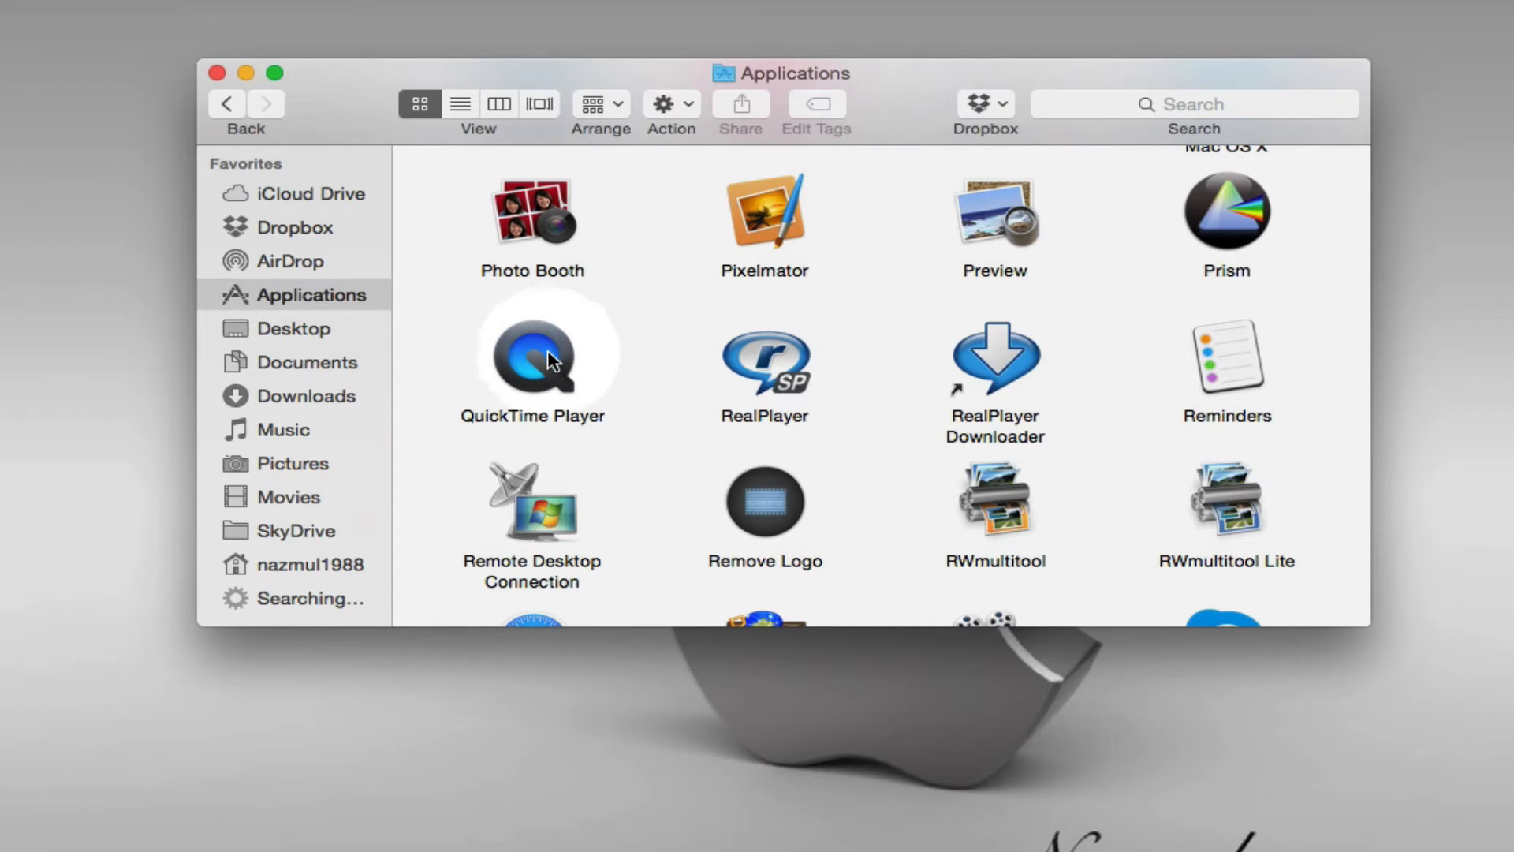
Select QuickTime Player in the Applications folder and launch it
left_click(532, 362)
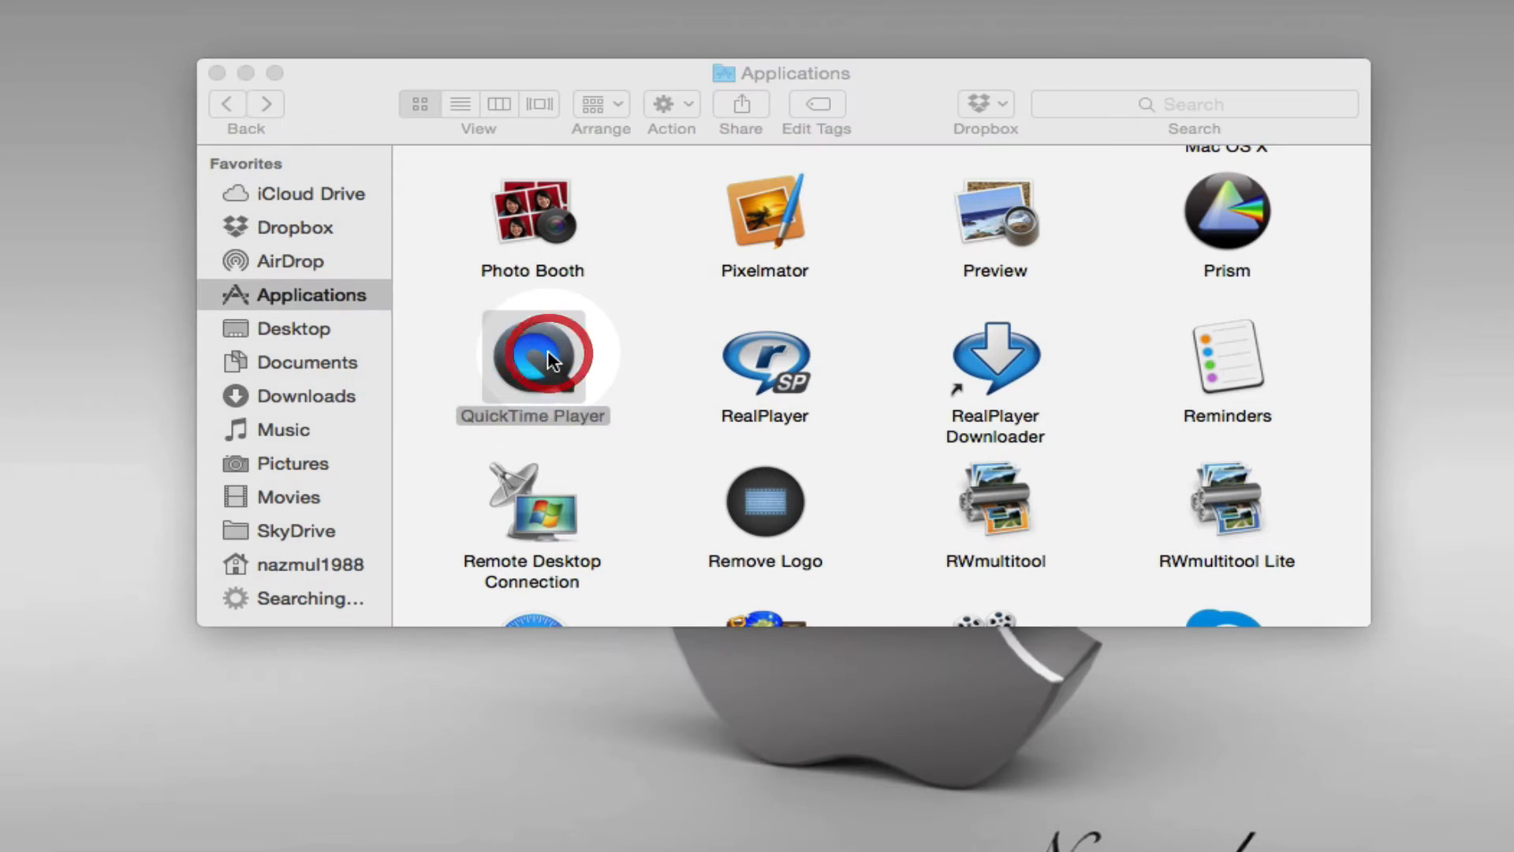
double_click(533, 359)
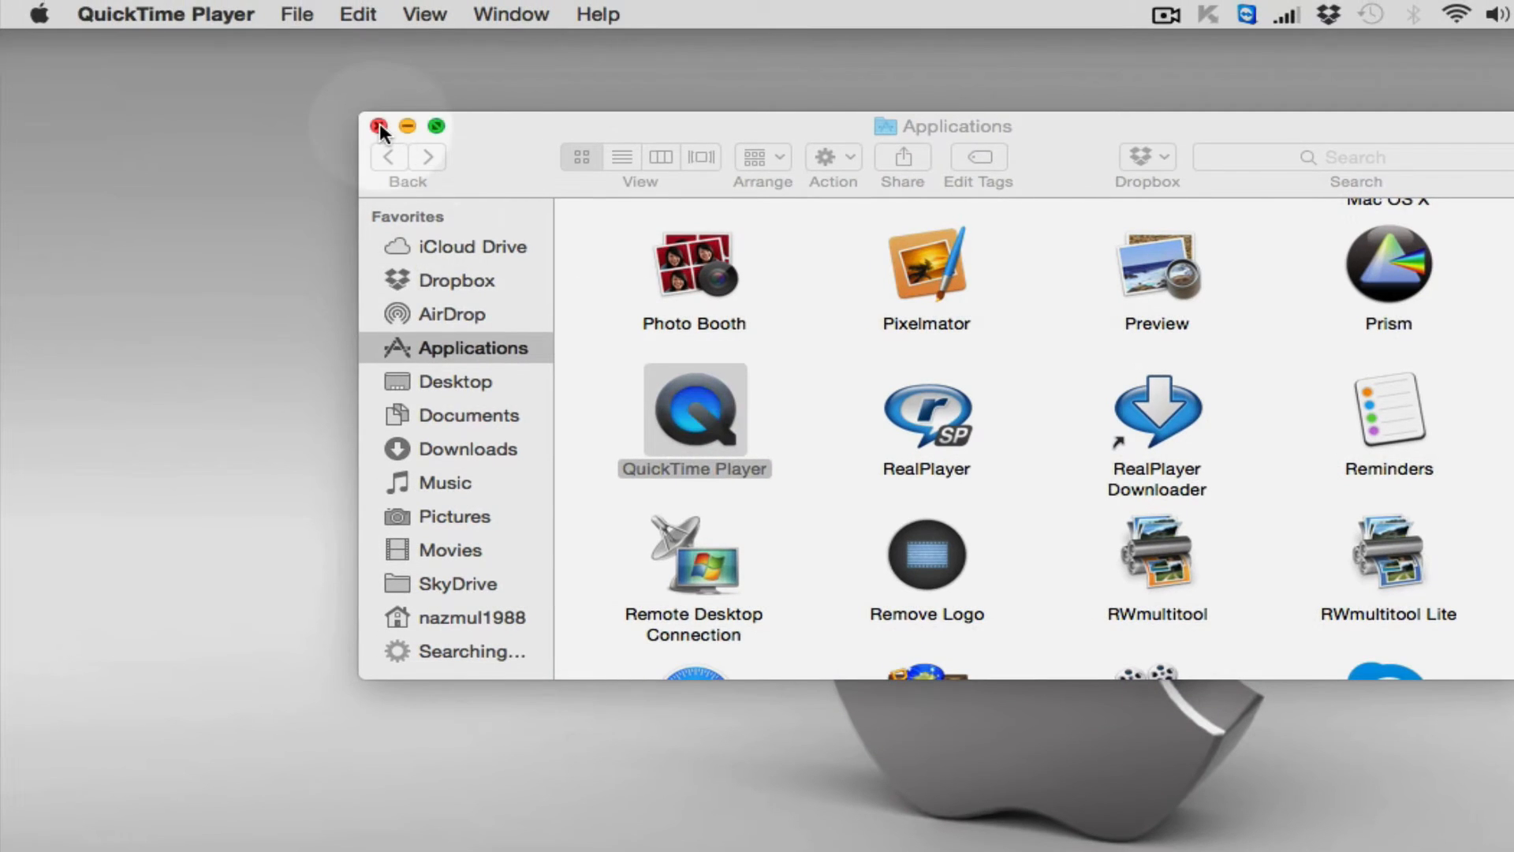
Close the Applications Finder window and open QuickTime Player's File menu
left_click(380, 125)
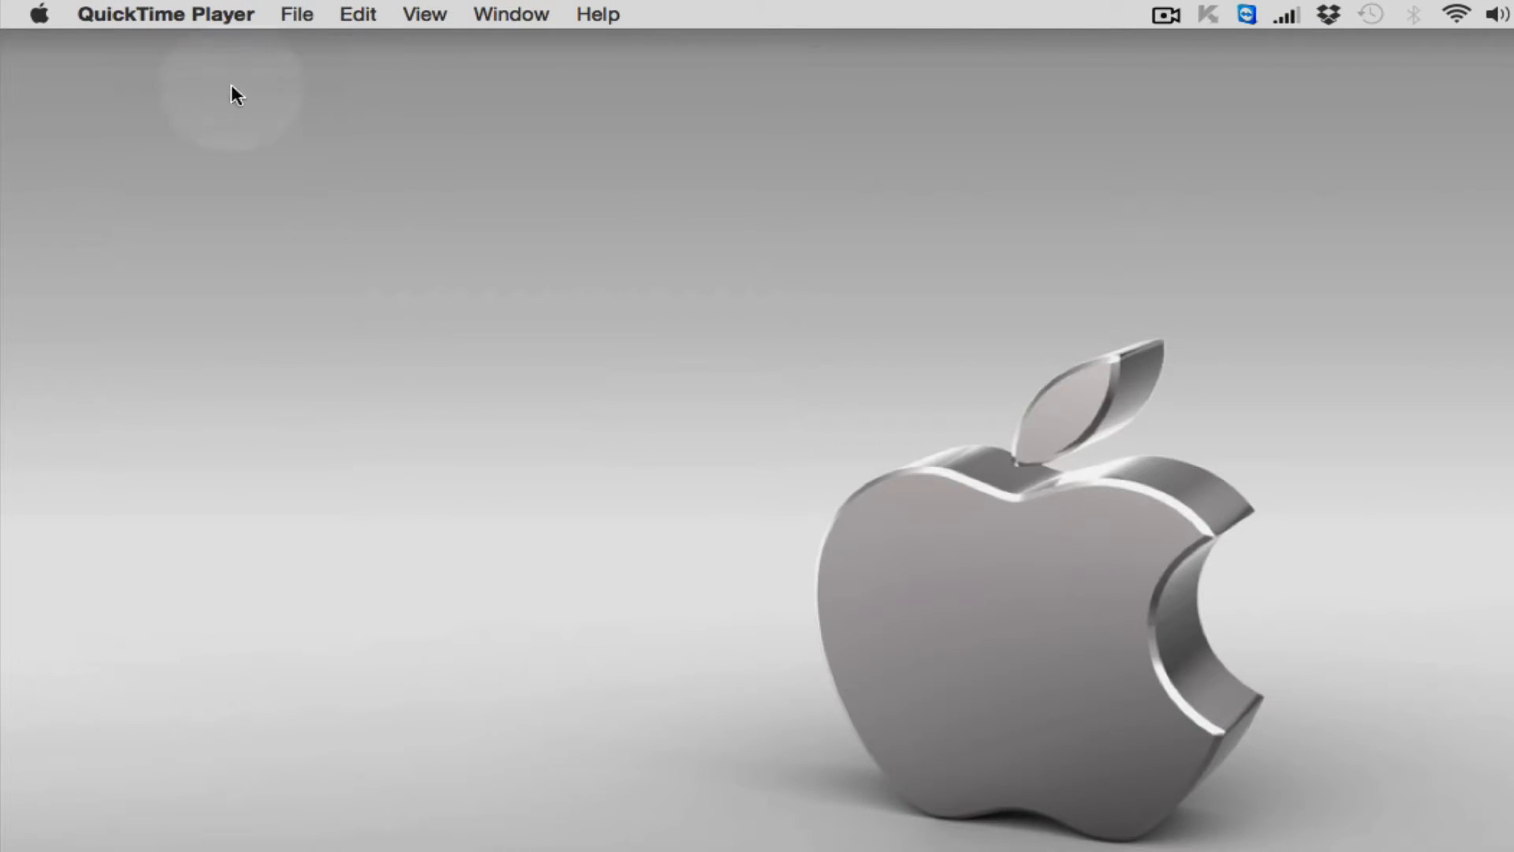
mouse_move(217, 22)
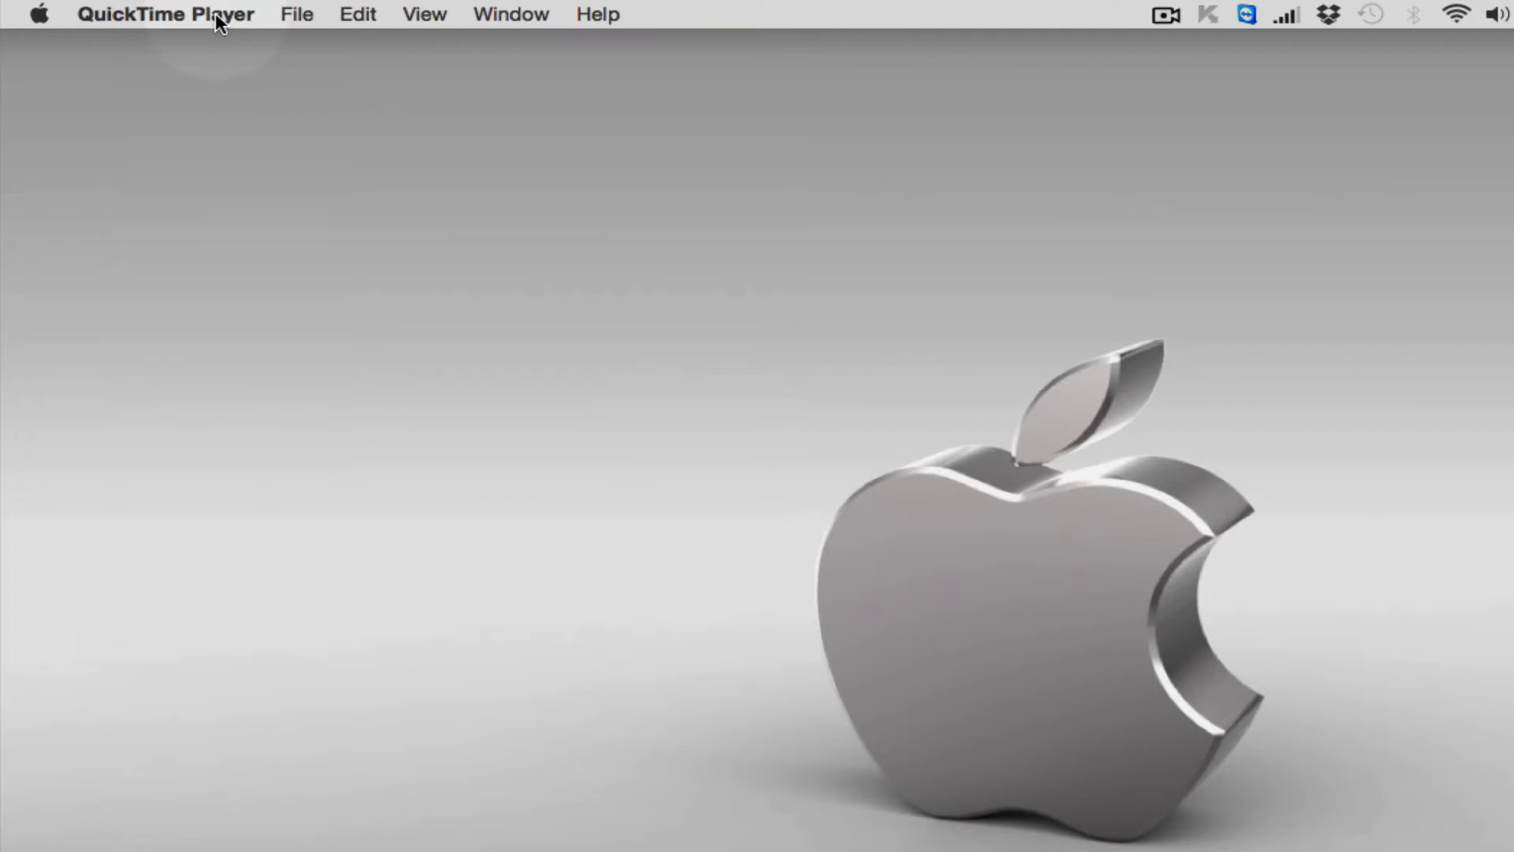
mouse_move(261, 19)
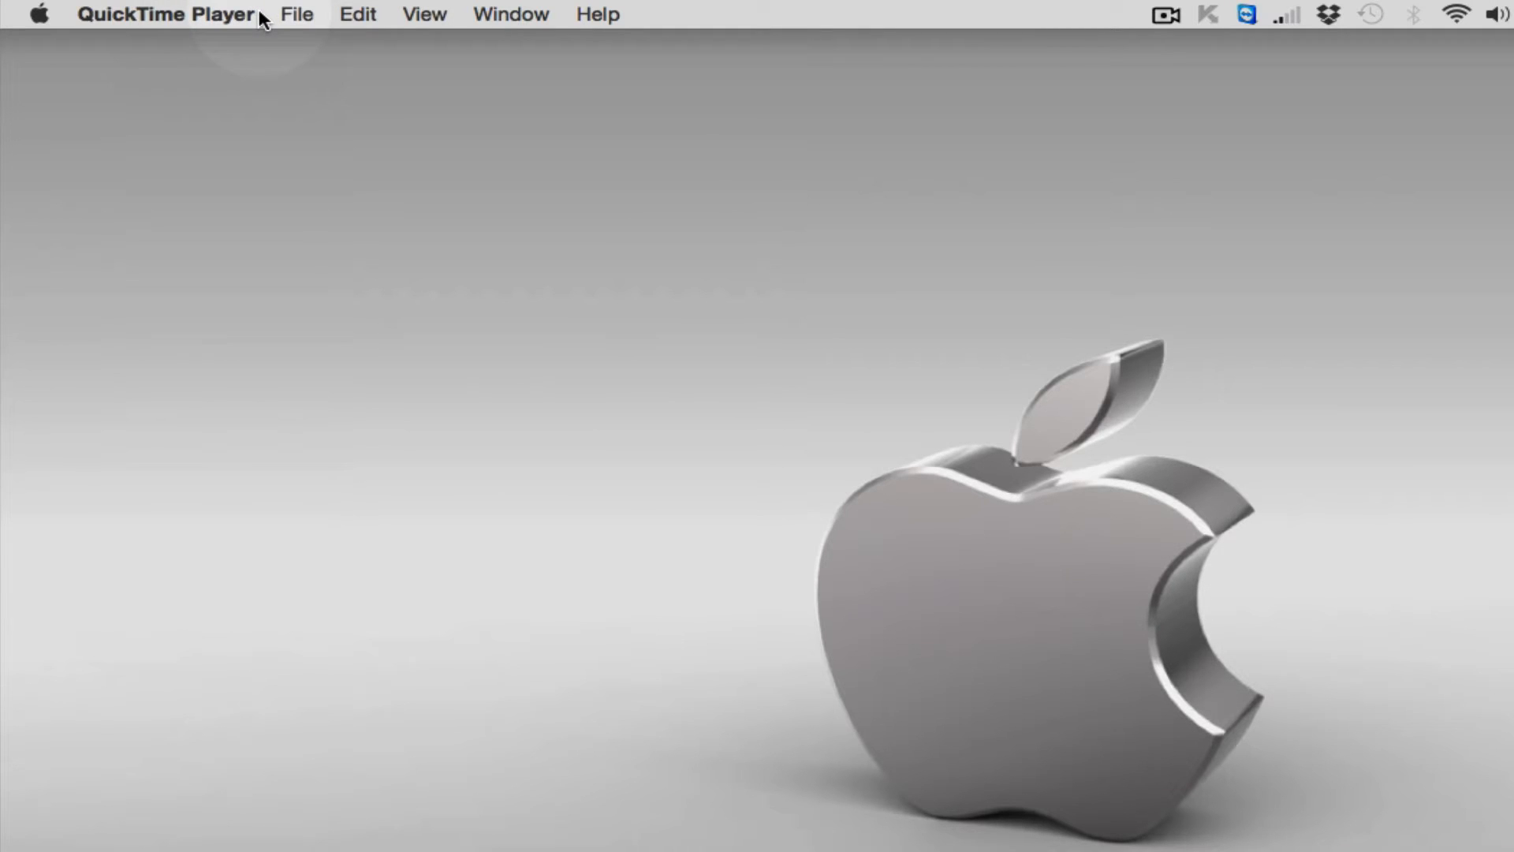
mouse_move(296, 22)
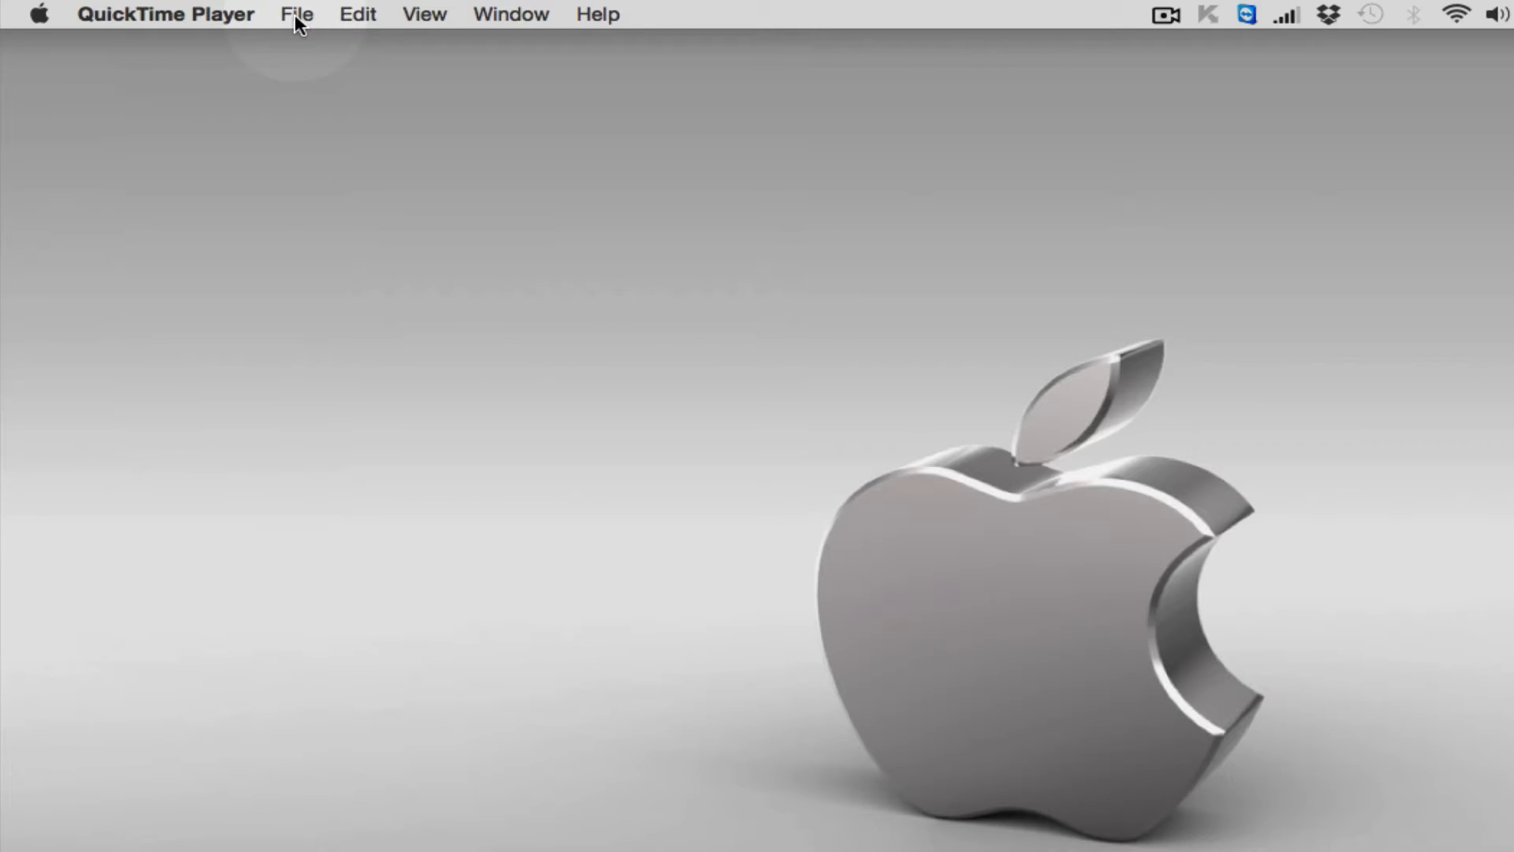
left_click(296, 13)
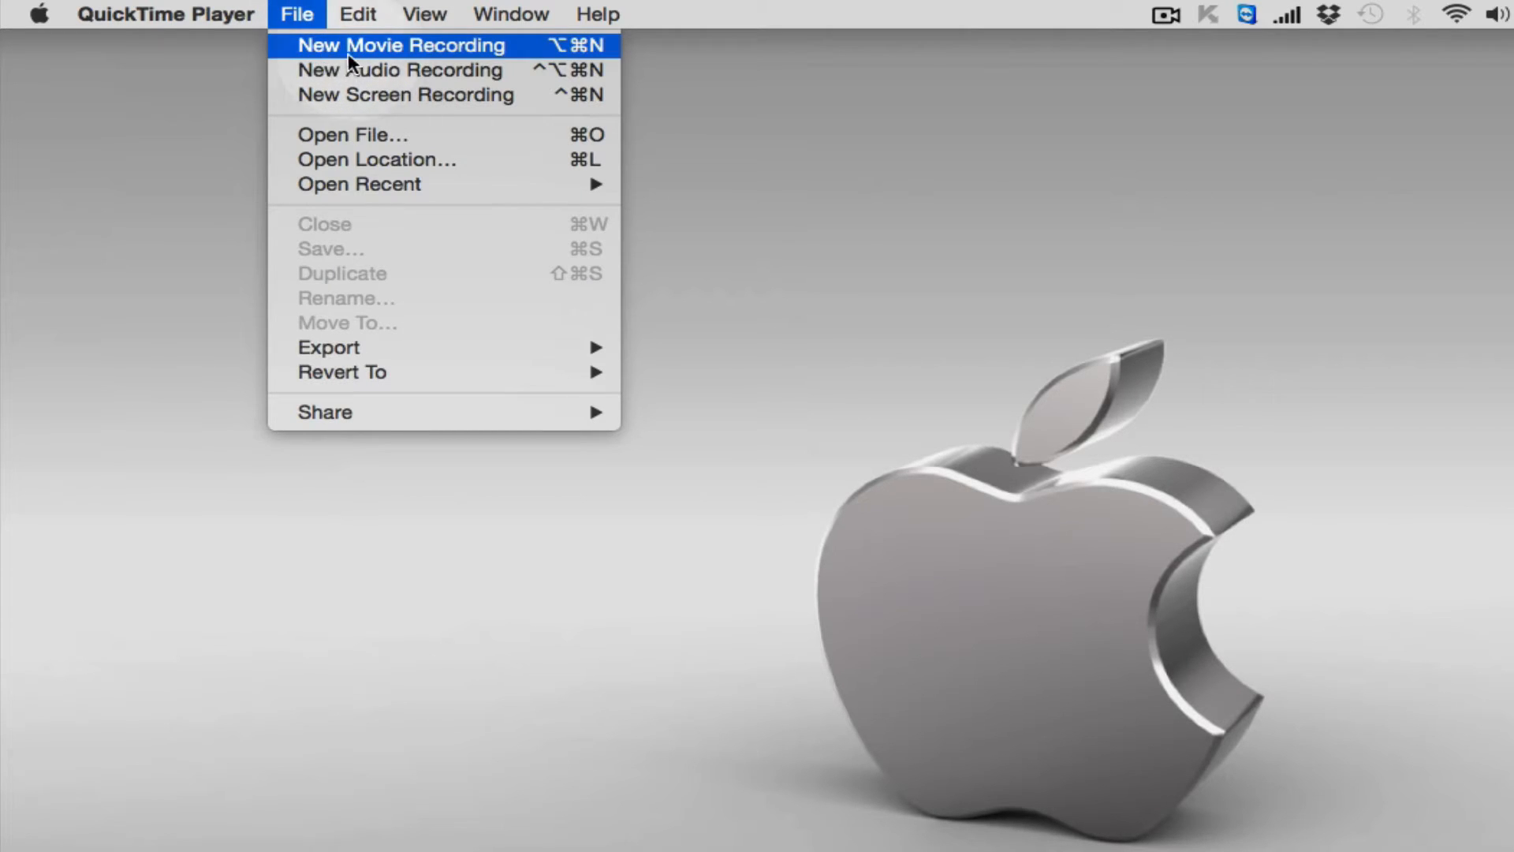
mouse_move(400, 69)
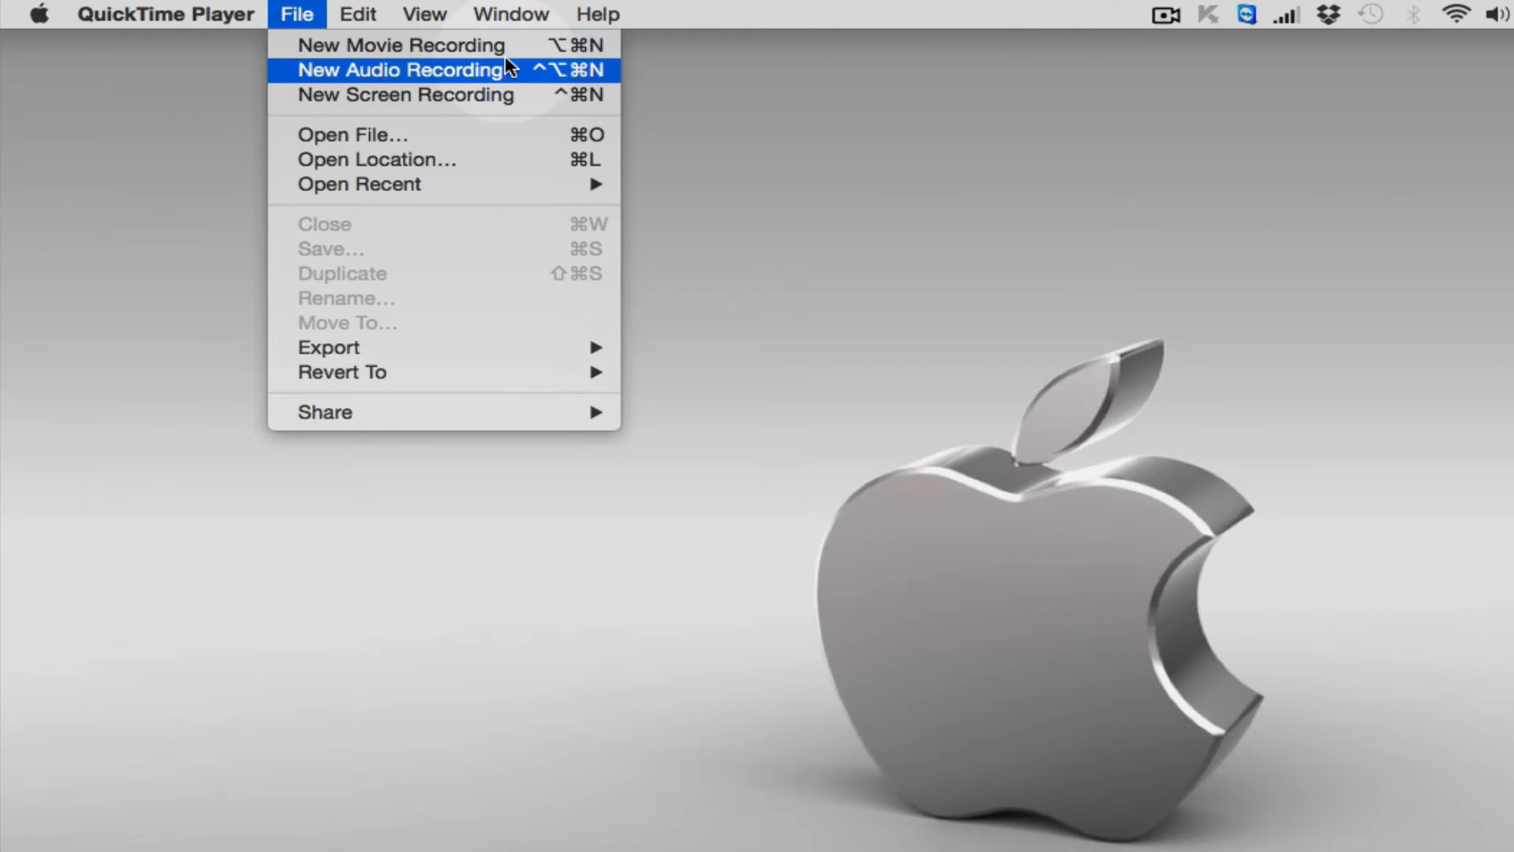
mouse_move(444, 94)
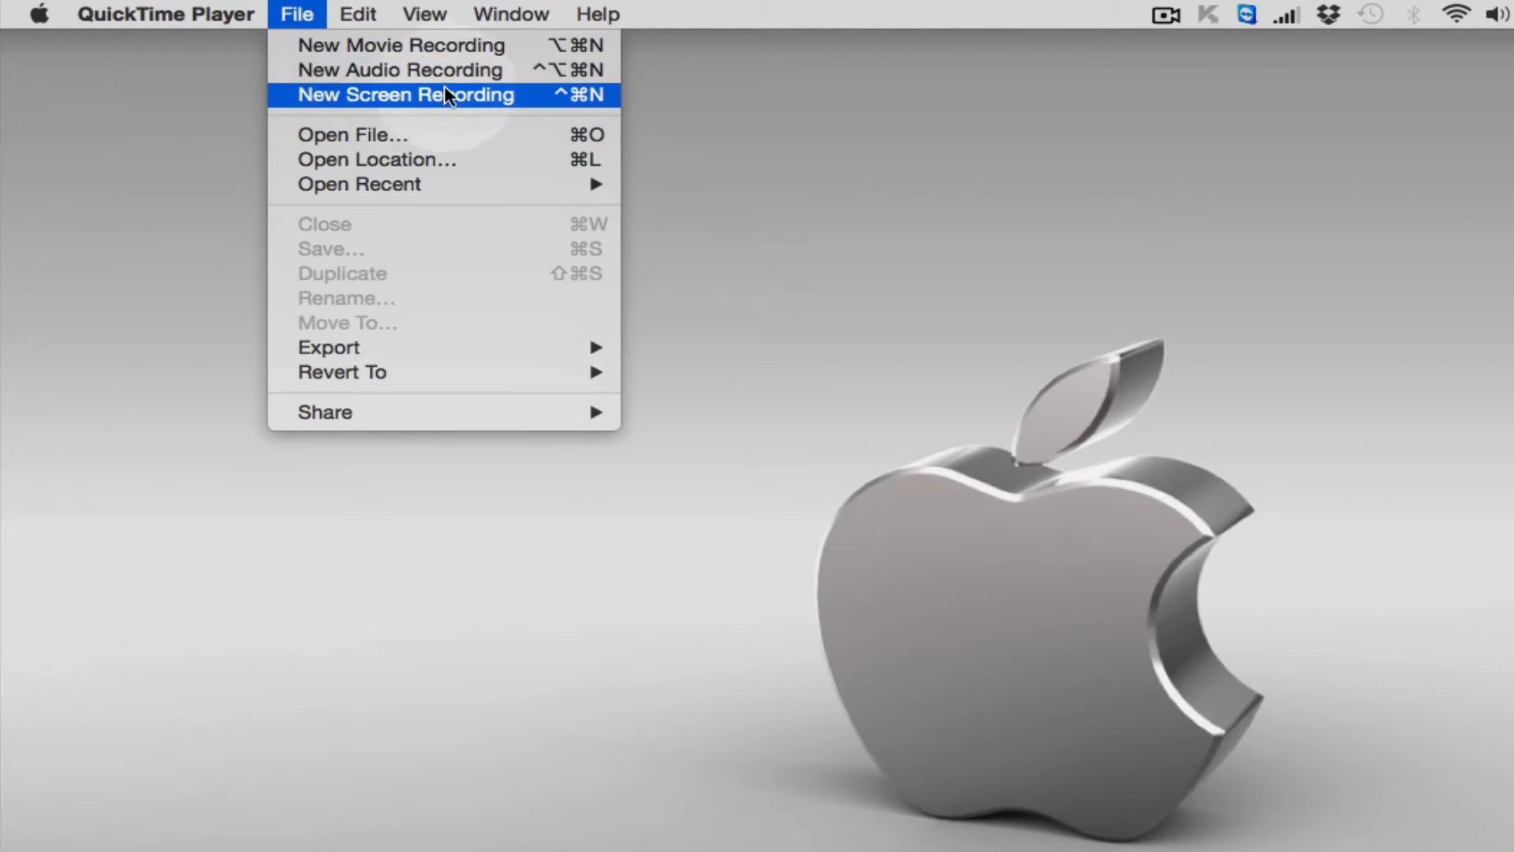
mouse_move(371, 104)
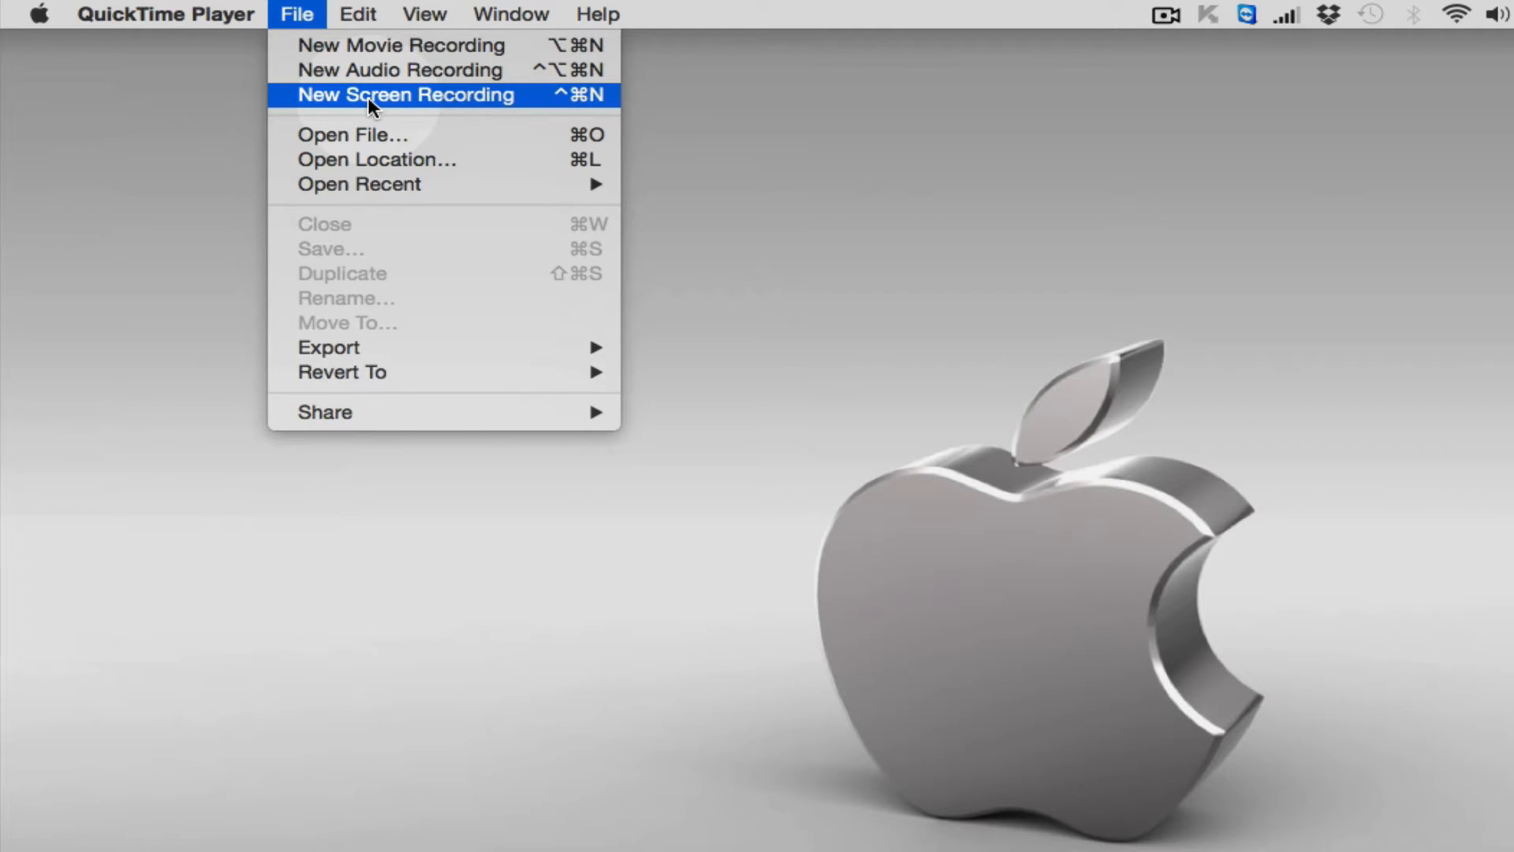
Start a new screen recording and show its microphone and click-display options
left_click(404, 95)
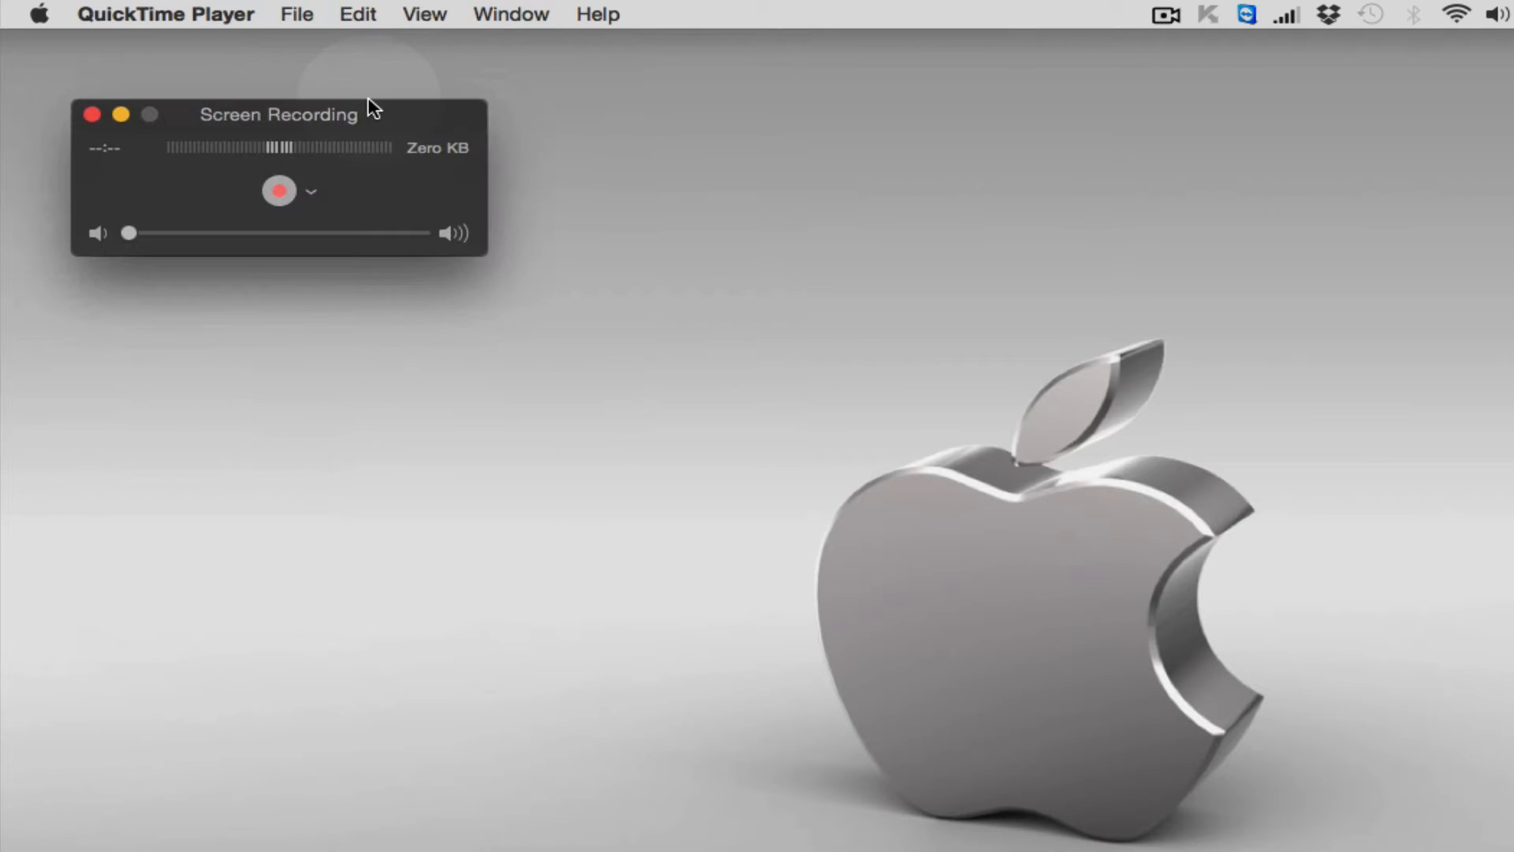
mouse_move(220, 189)
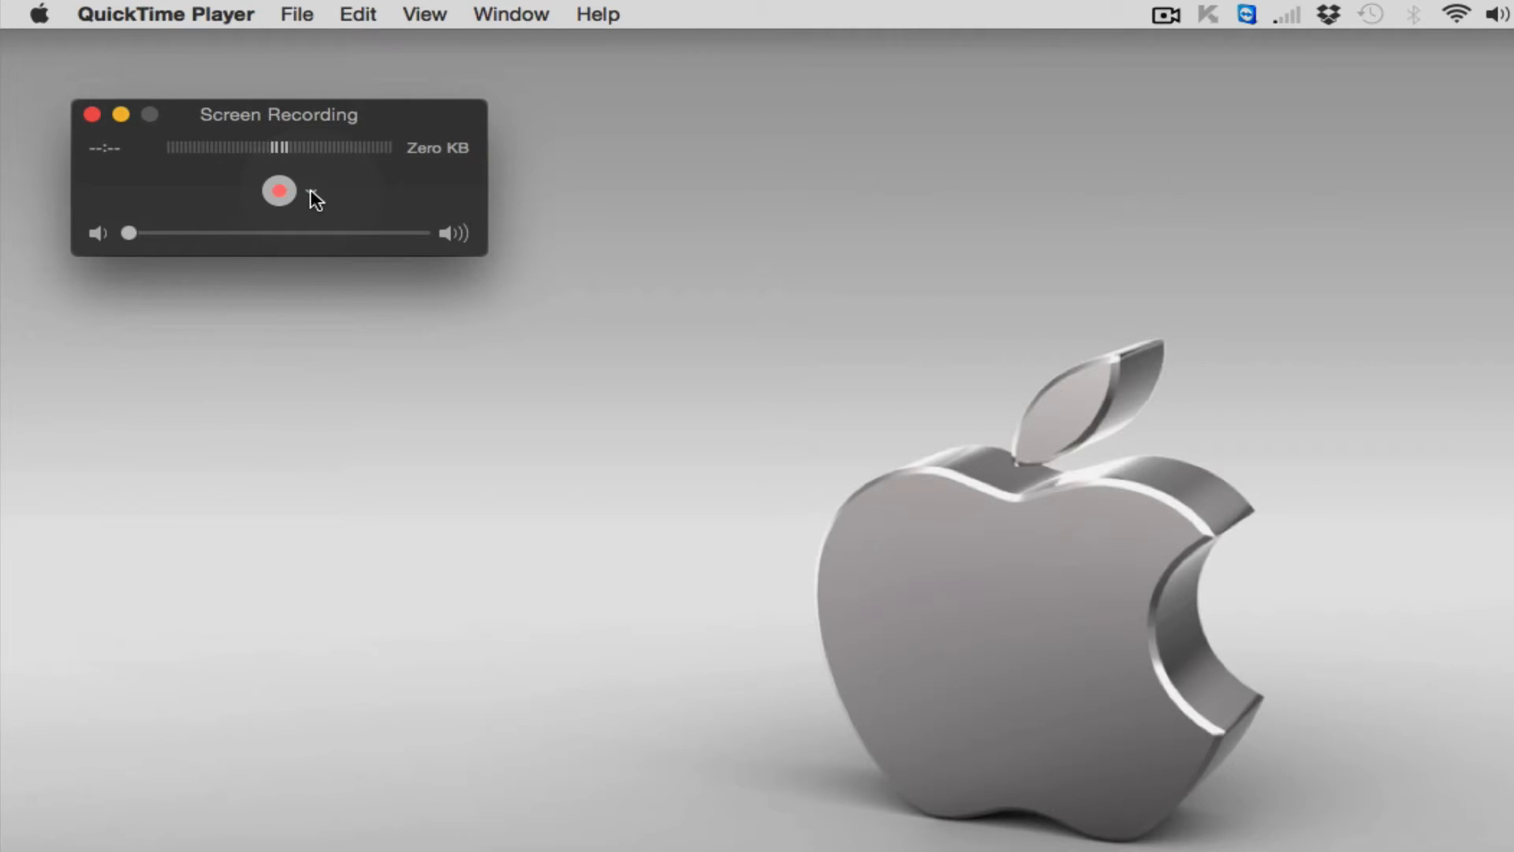
left_click(311, 190)
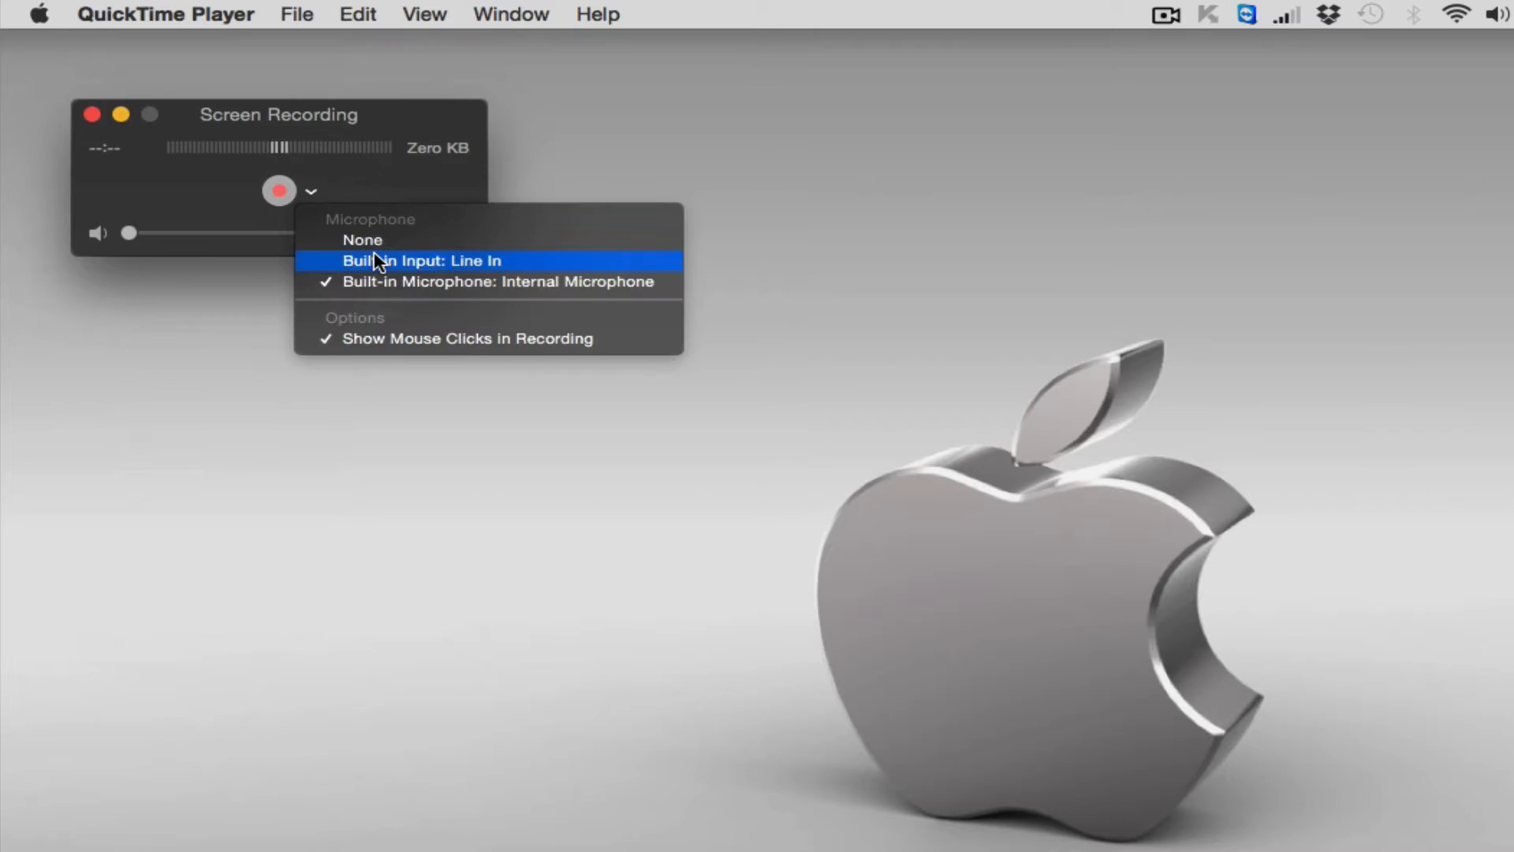
mouse_move(384, 227)
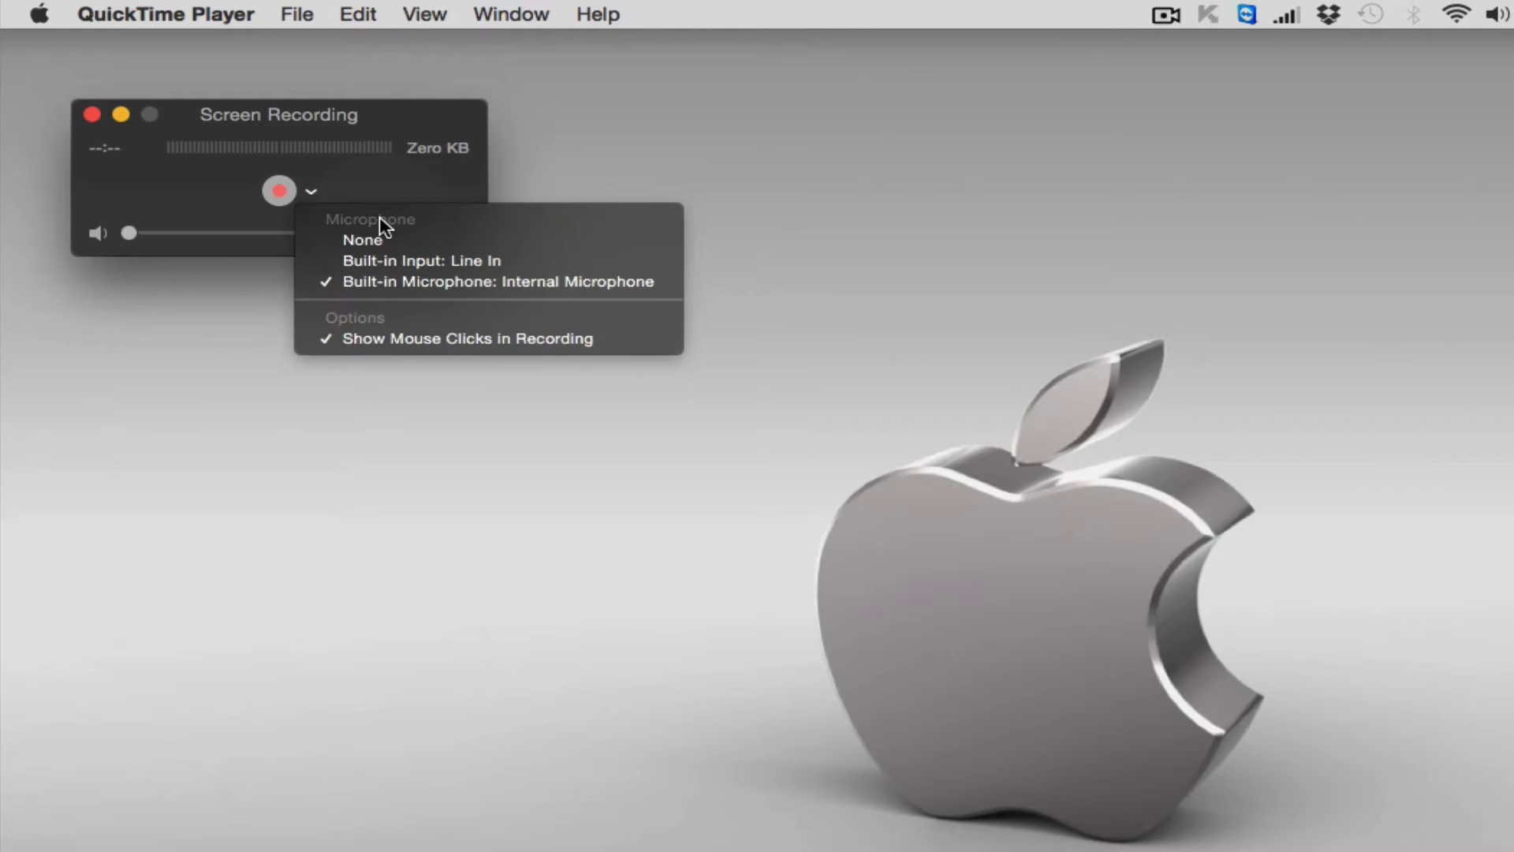
mouse_move(362, 240)
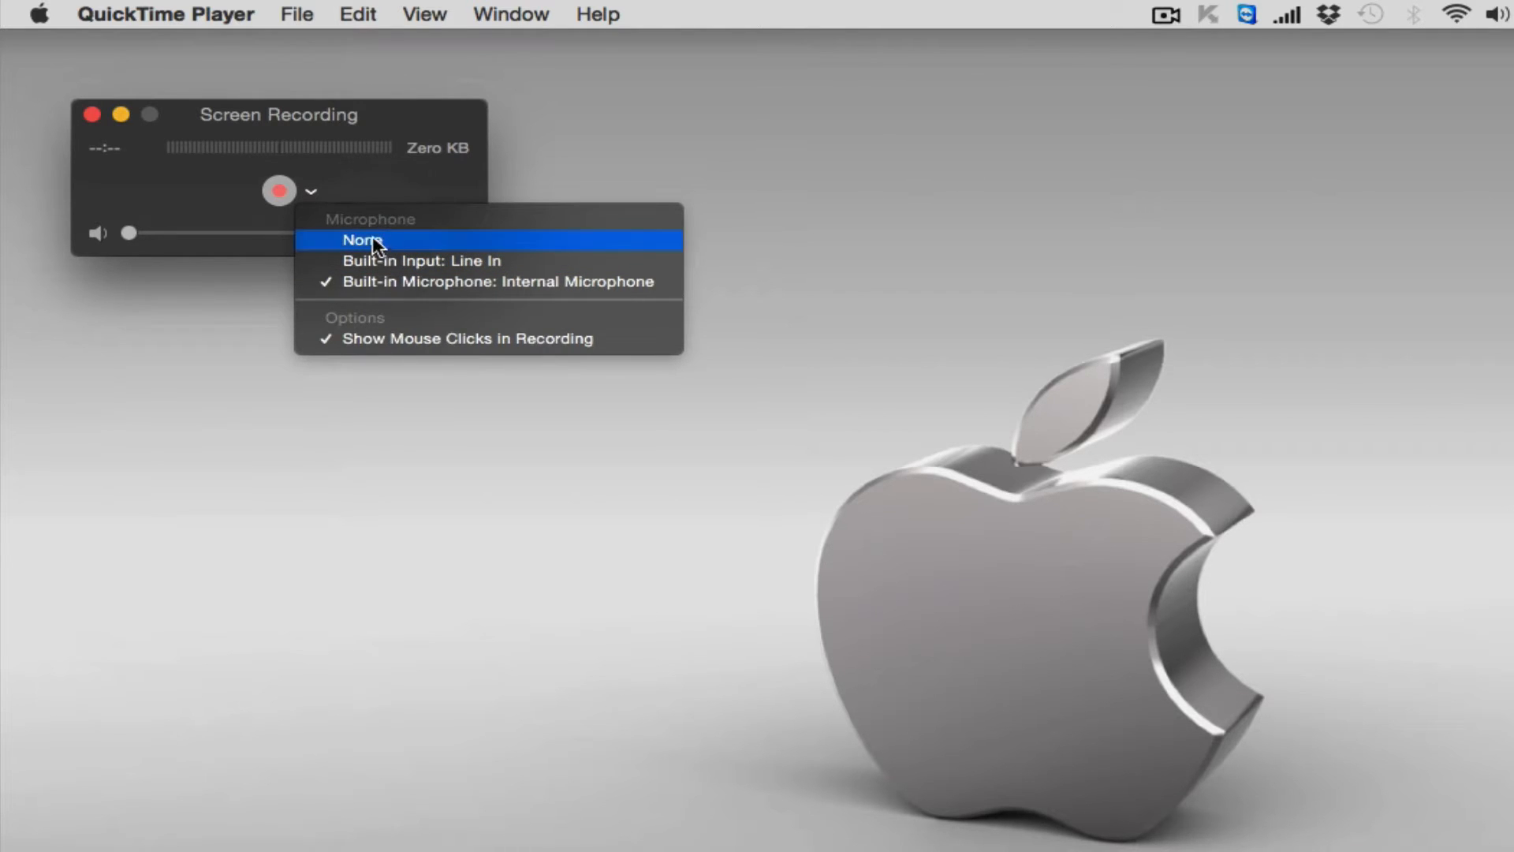
mouse_move(459, 260)
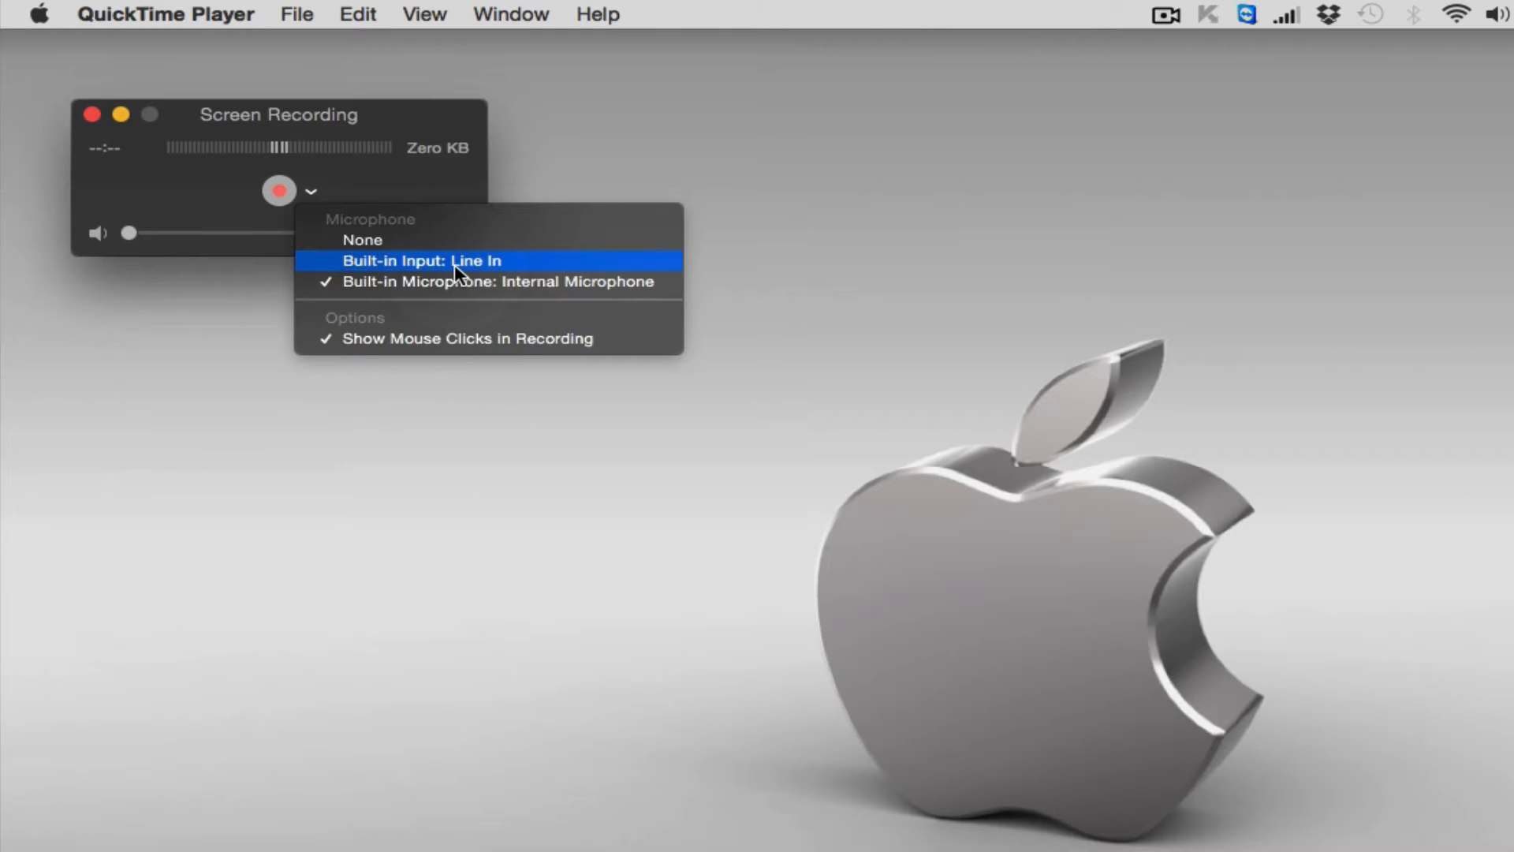
mouse_move(387, 281)
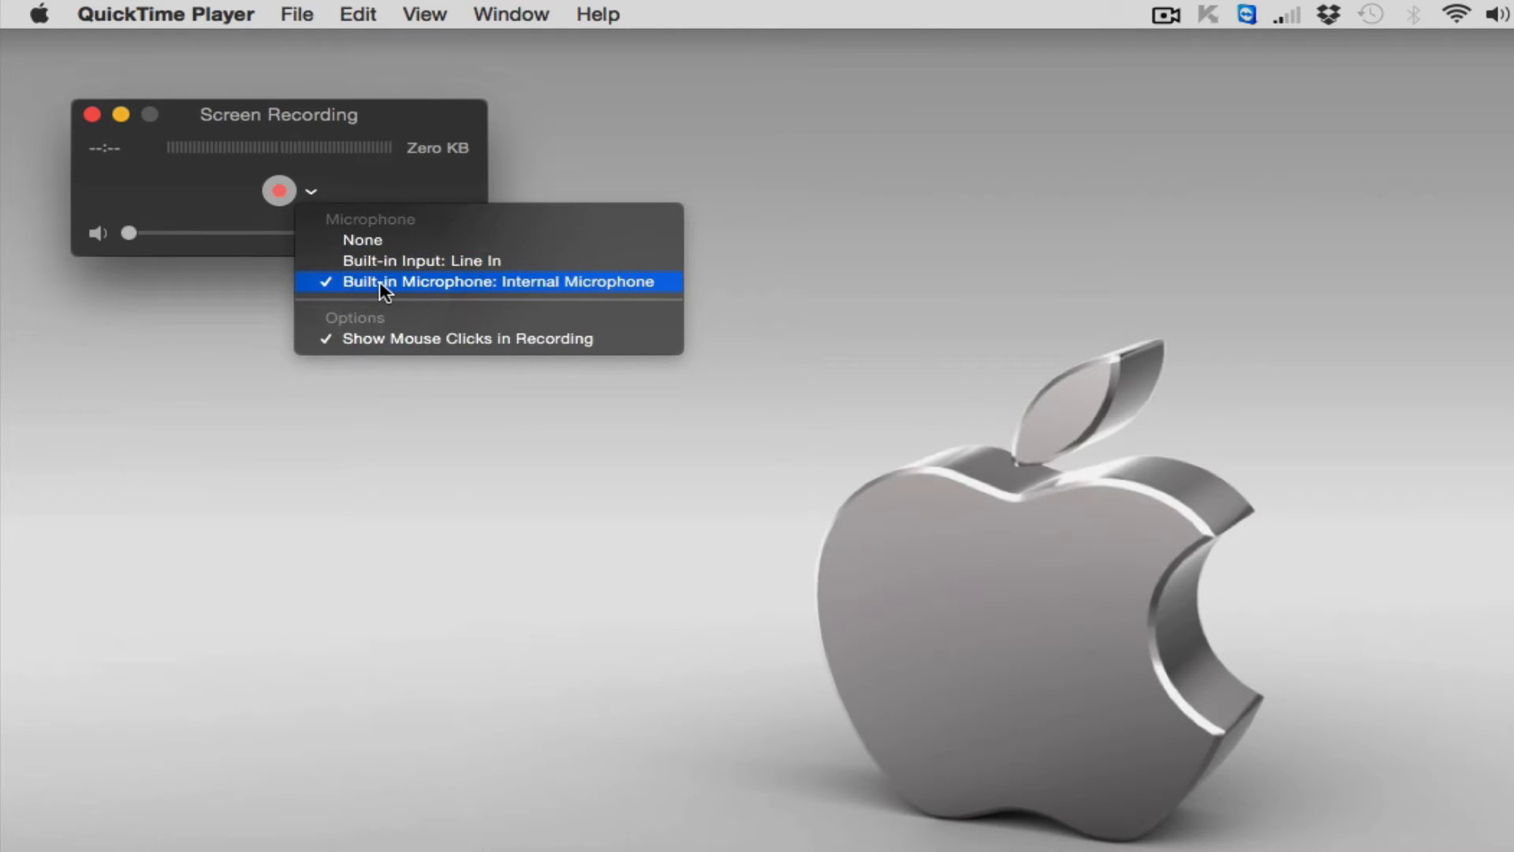
mouse_move(427, 285)
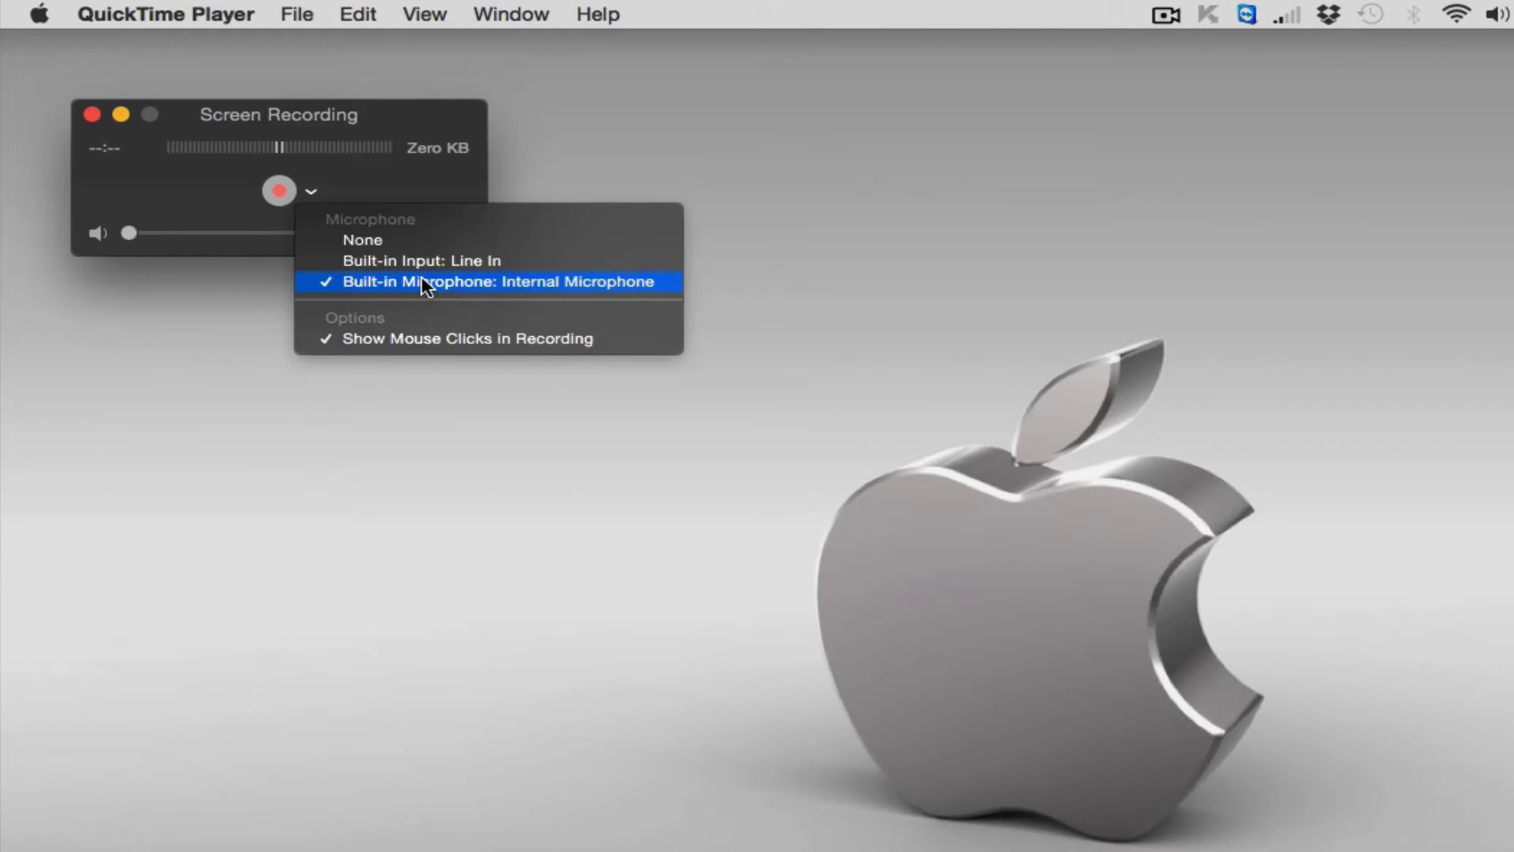
mouse_move(401, 293)
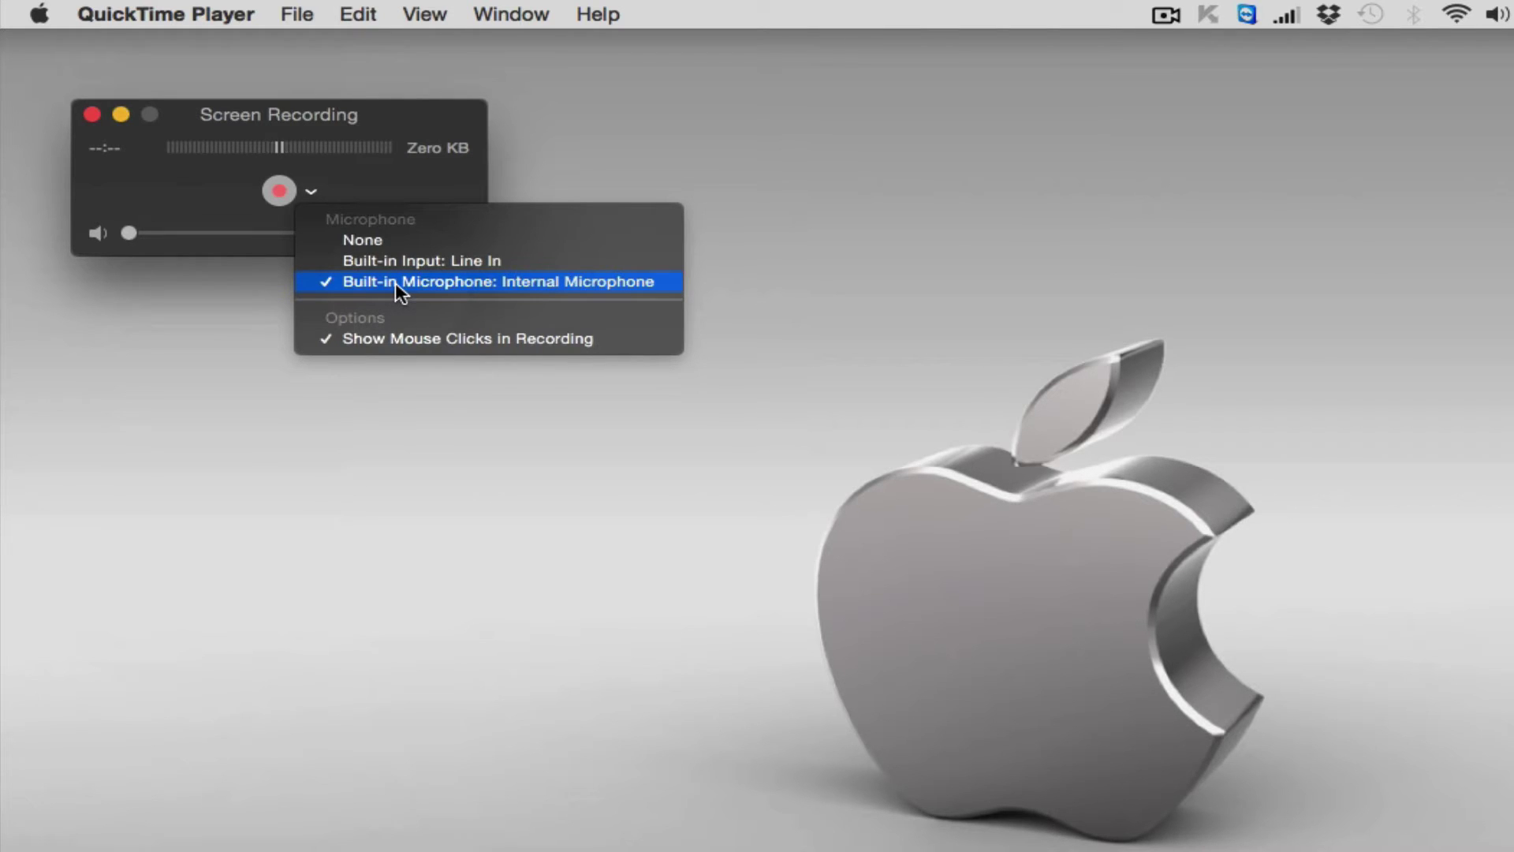
mouse_move(365, 338)
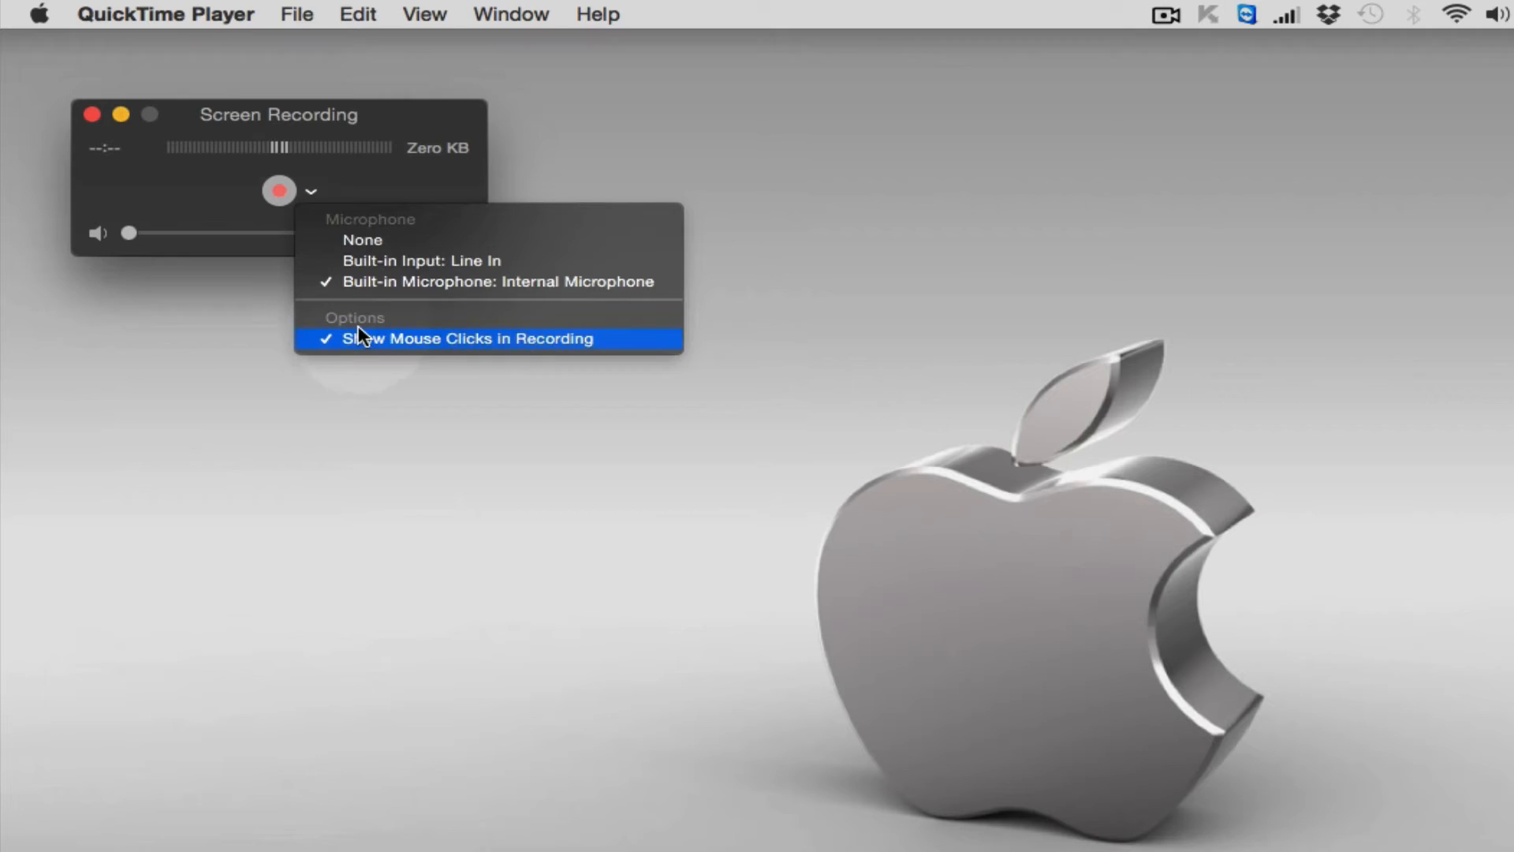
mouse_move(372, 354)
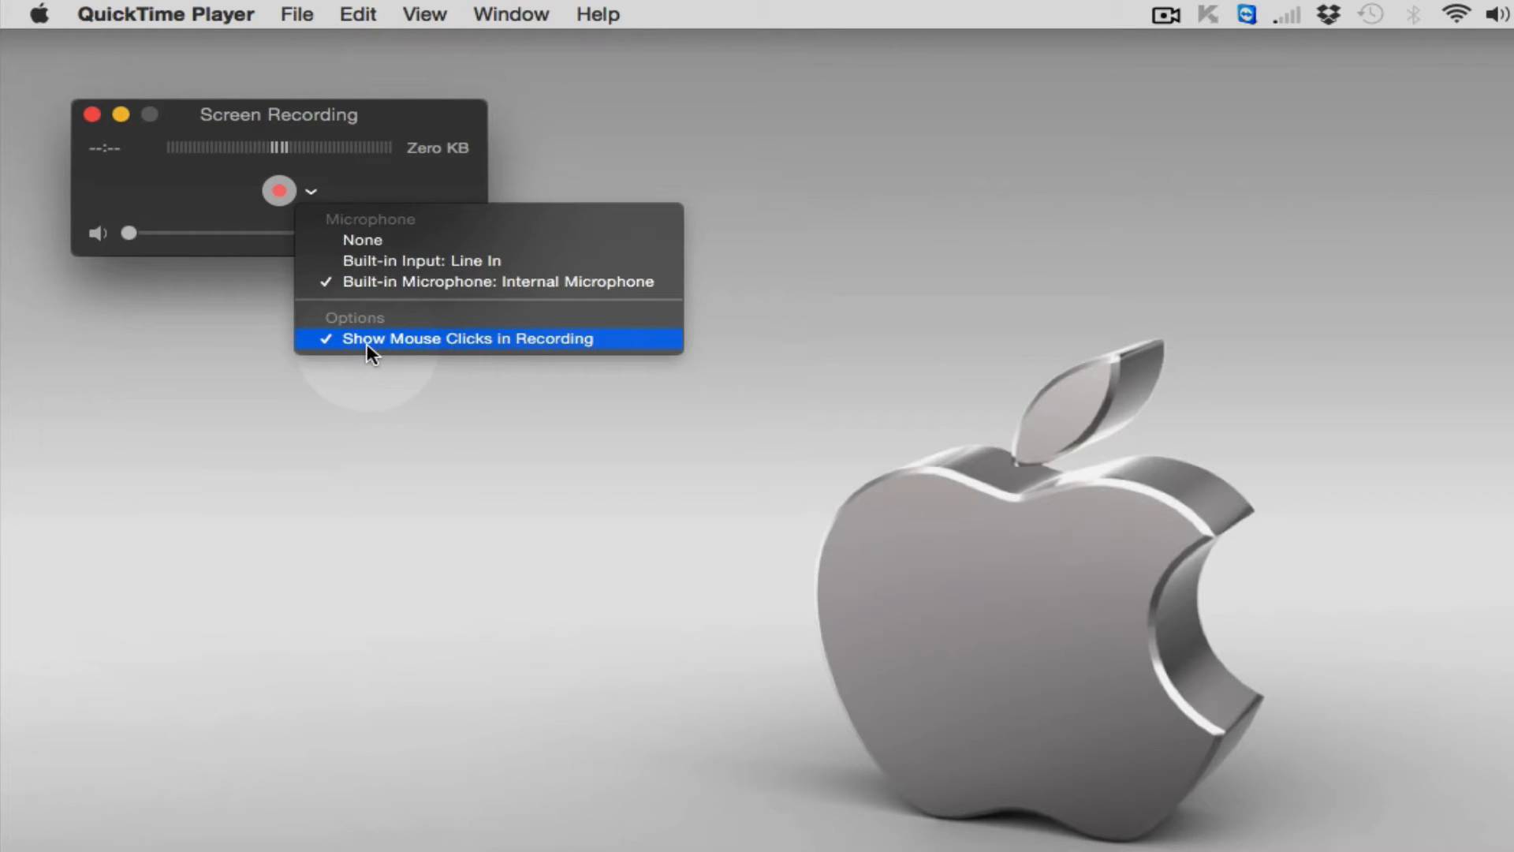
mouse_move(348, 350)
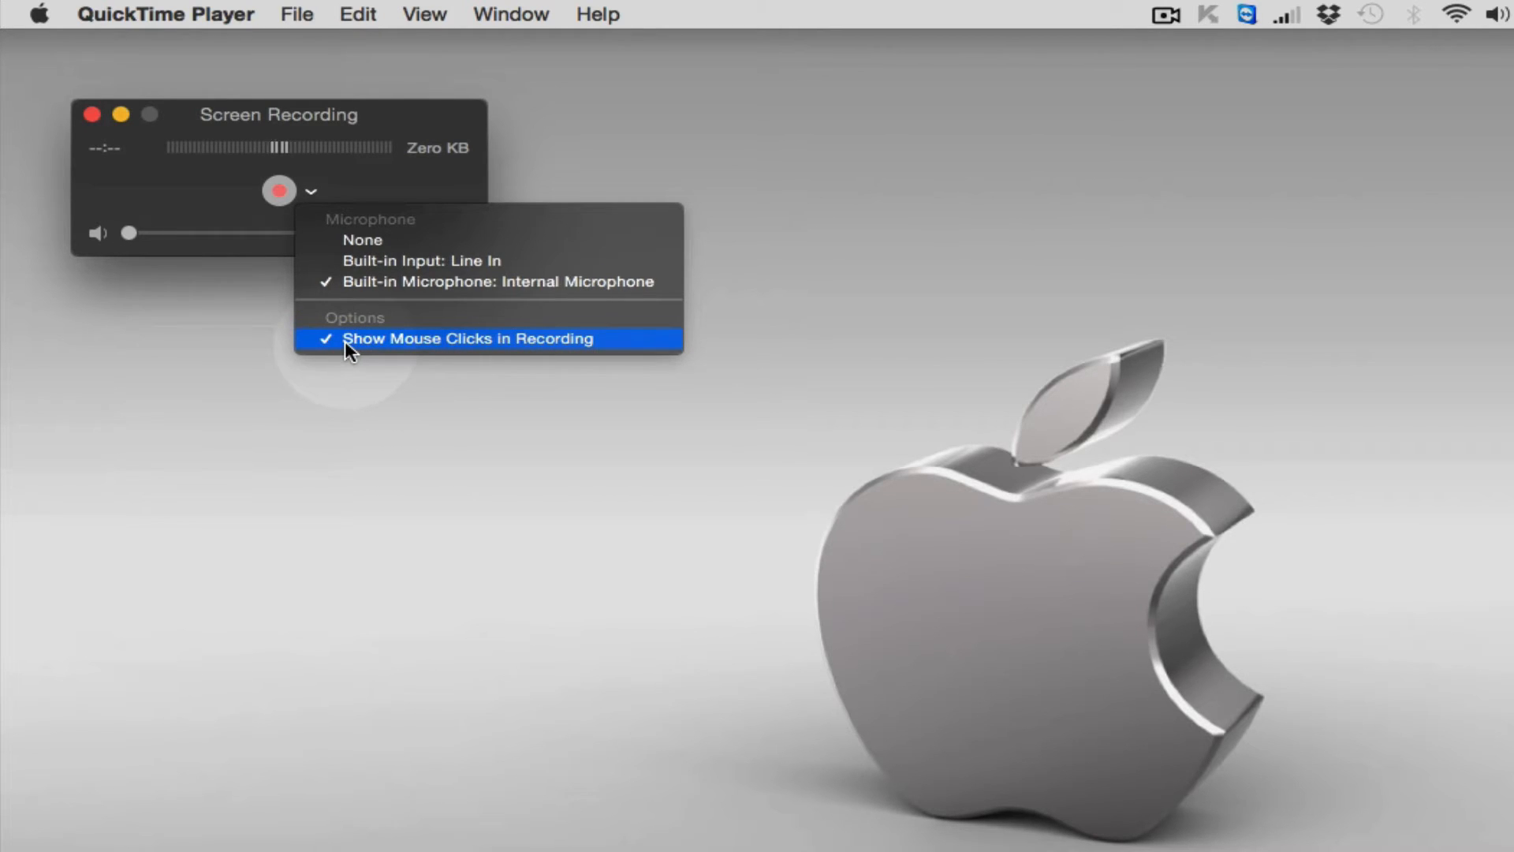
mouse_move(362, 347)
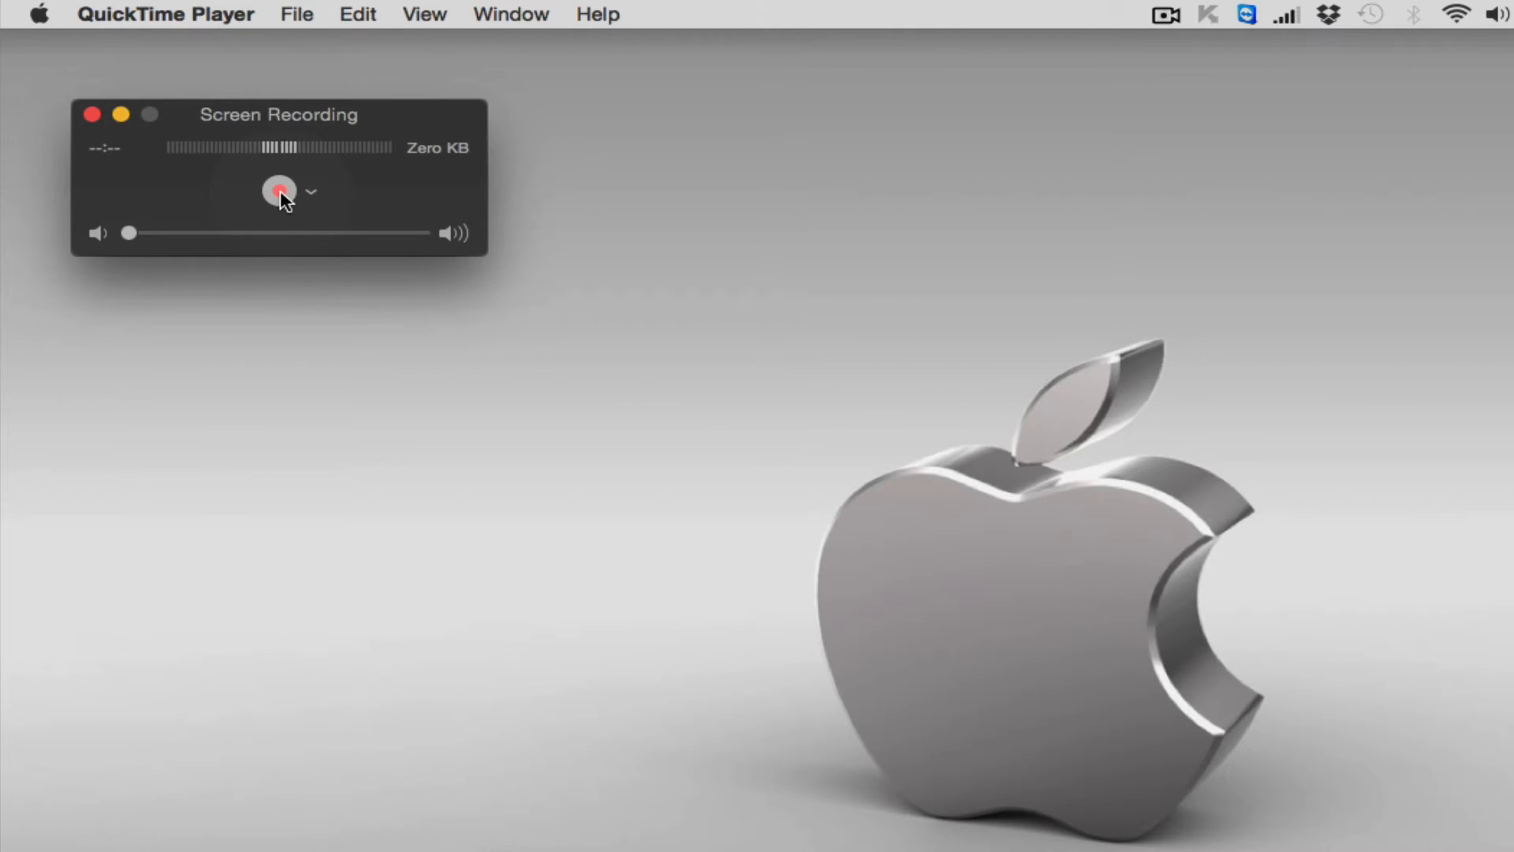
Arm the recording with the red record button in the Screen Recording window
left_click(279, 190)
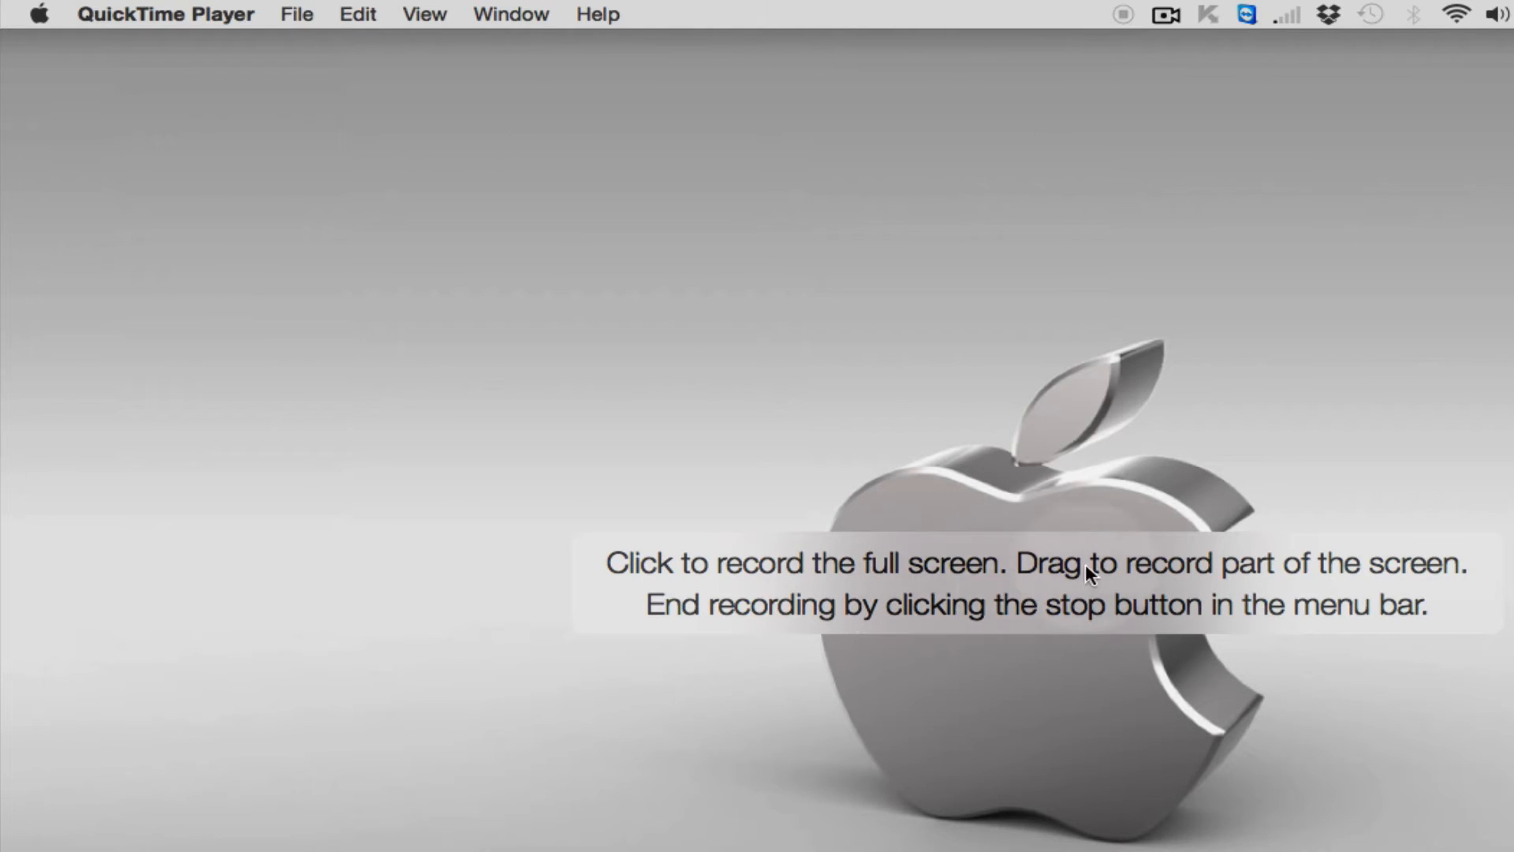
mouse_move(619, 586)
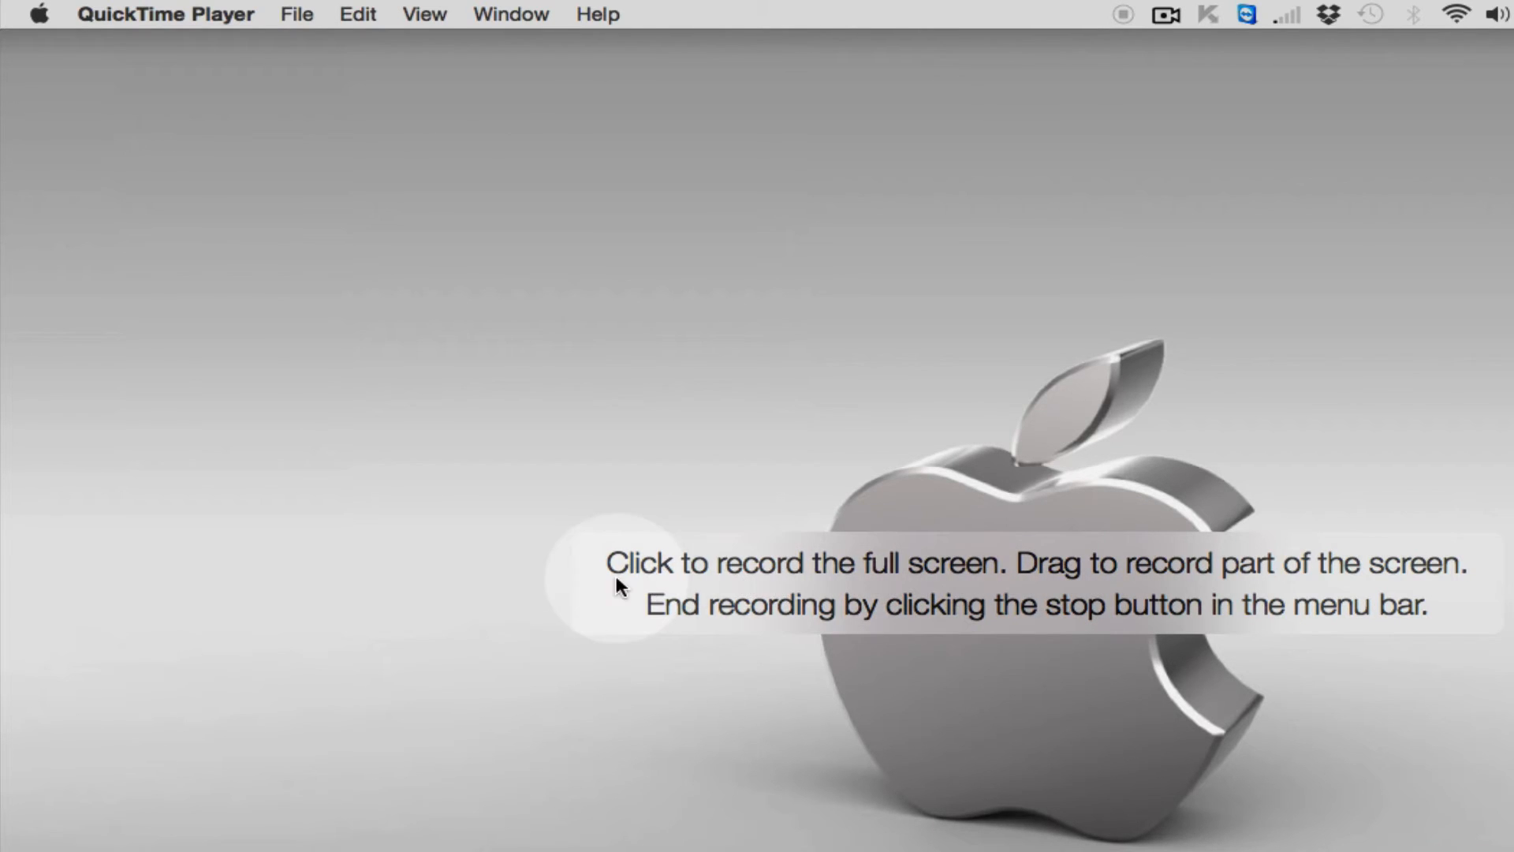
mouse_move(859, 580)
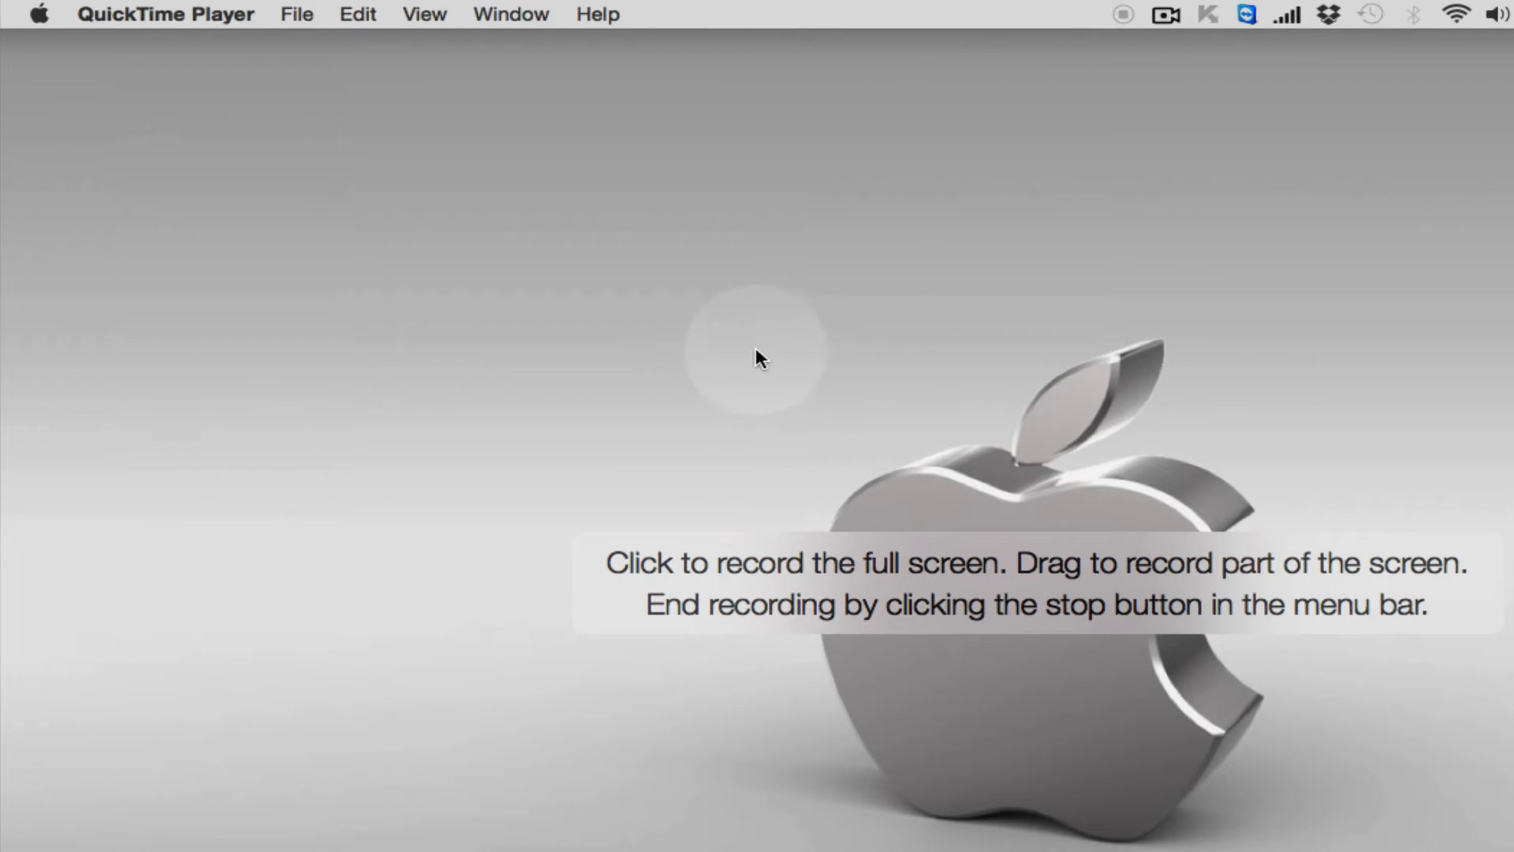
mouse_move(835, 292)
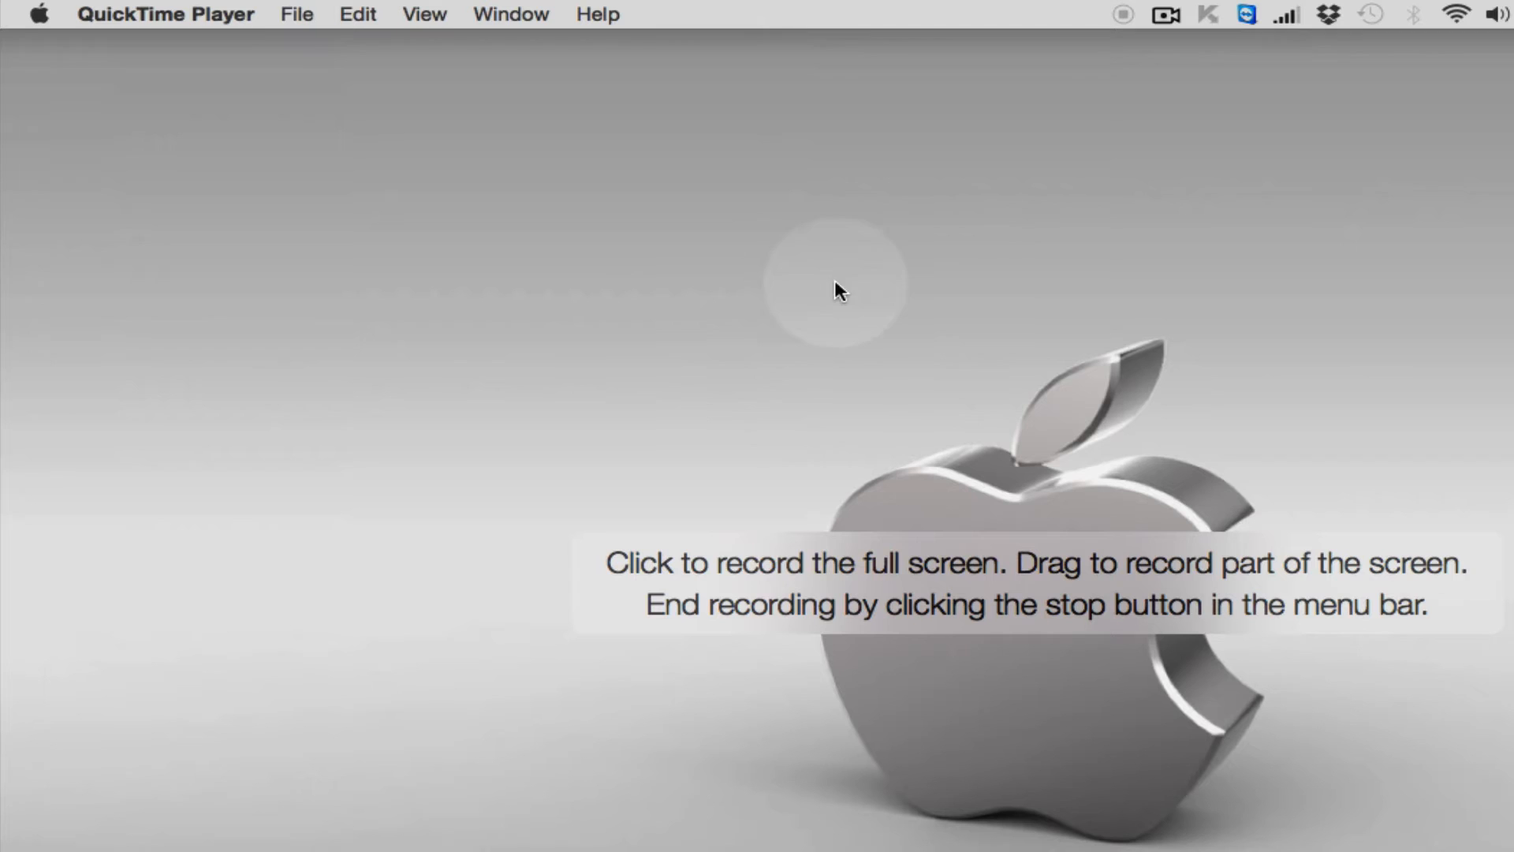
mouse_move(818, 307)
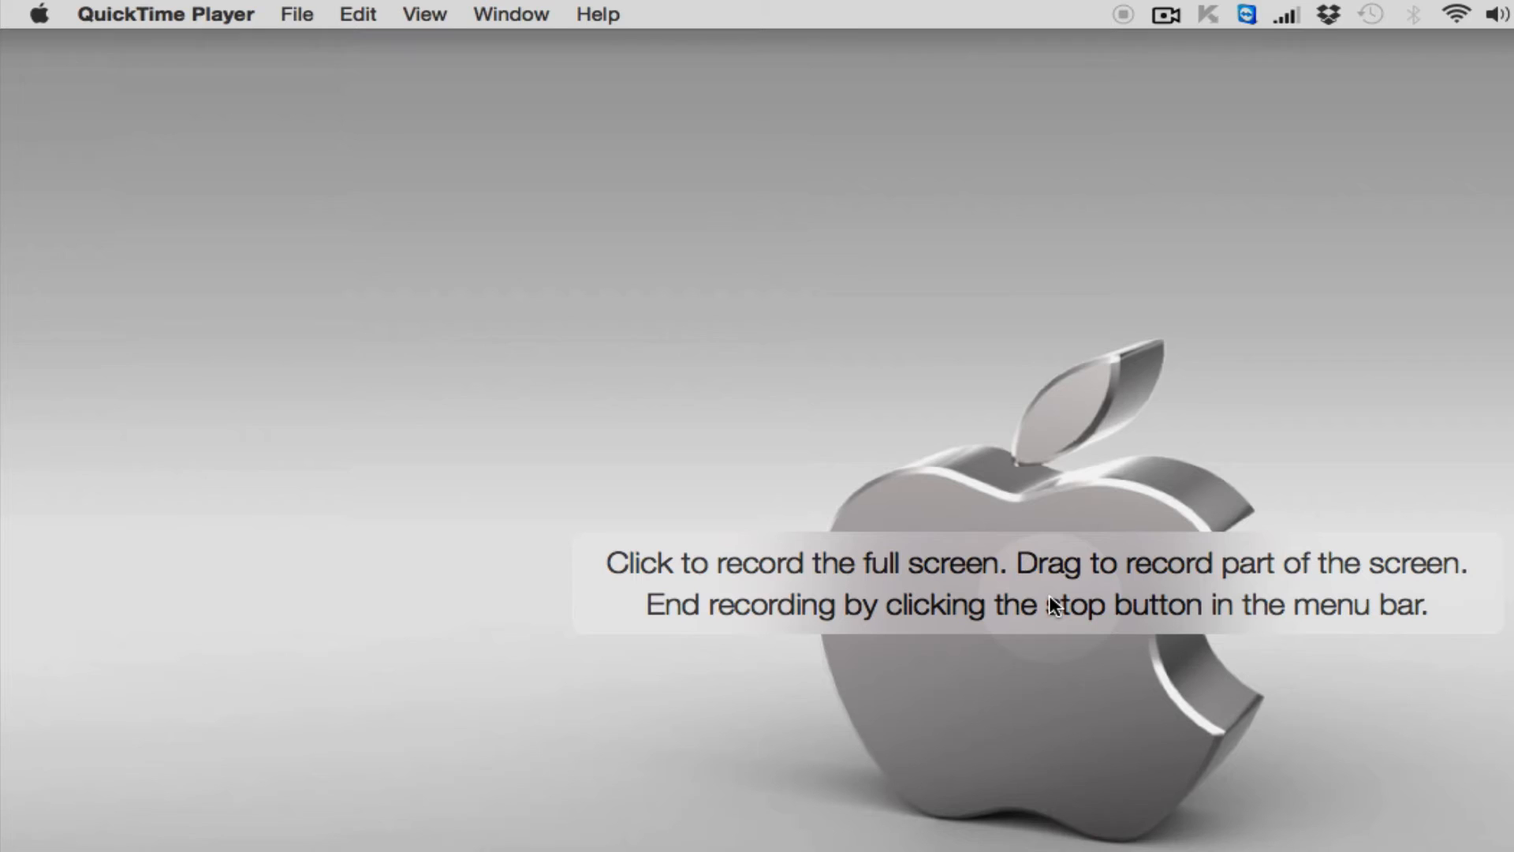
Click the screen to record the full screen
left_click(927, 382)
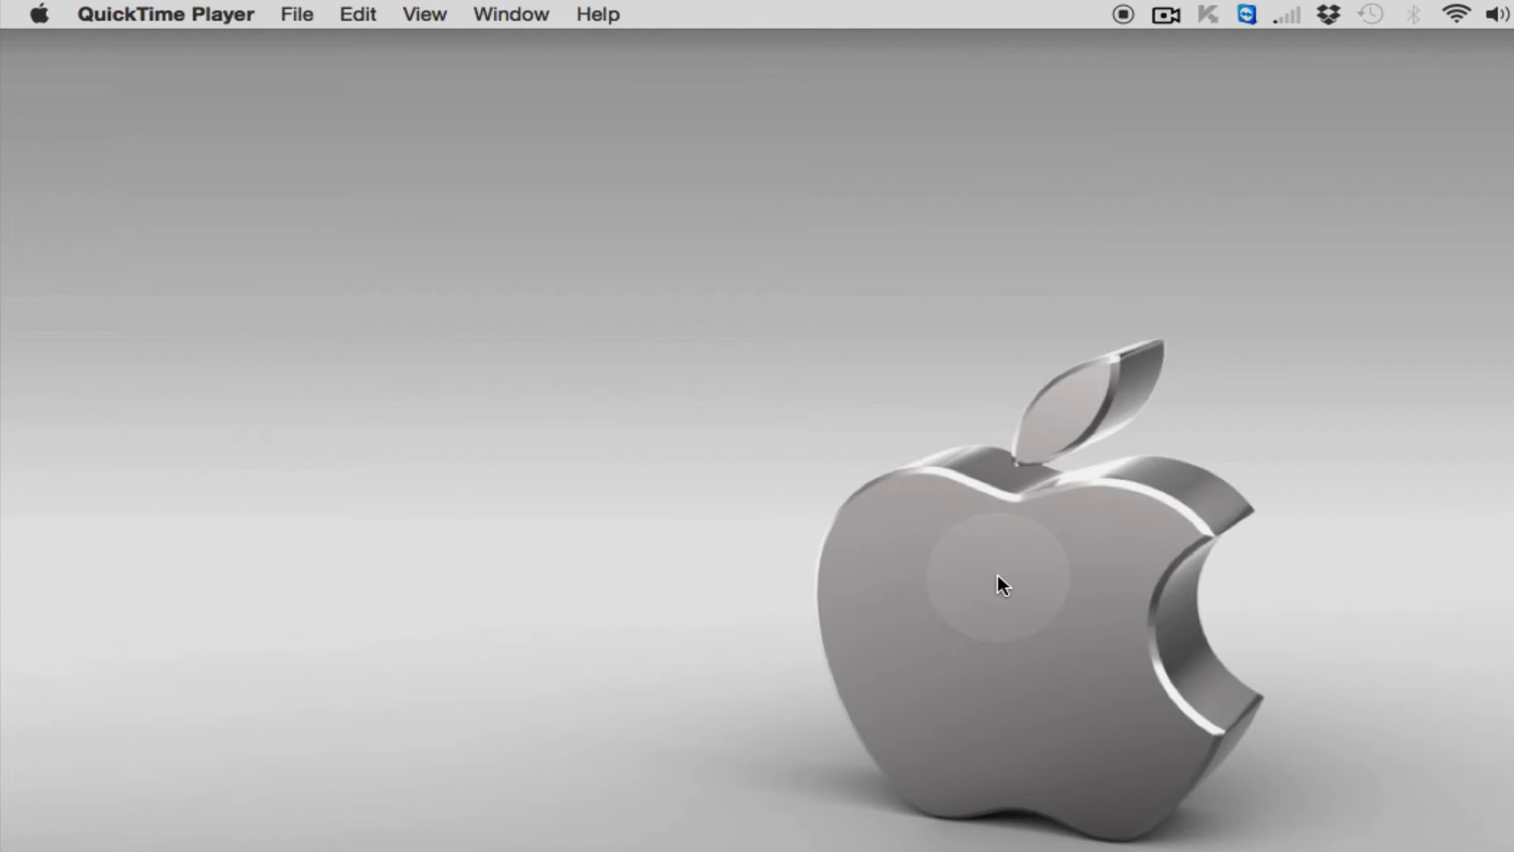
mouse_move(1105, 103)
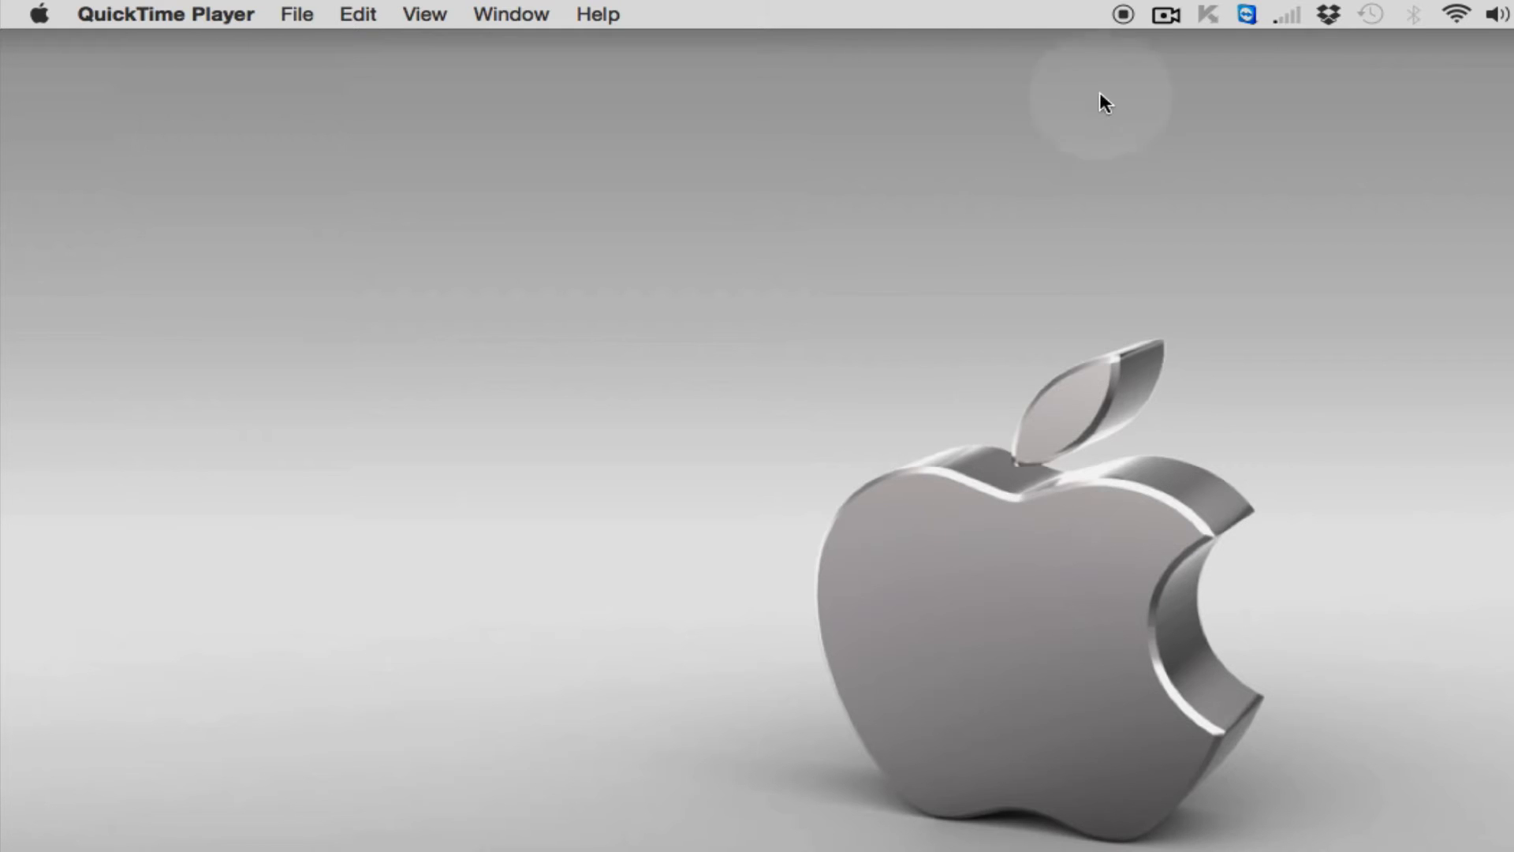
mouse_move(1144, 26)
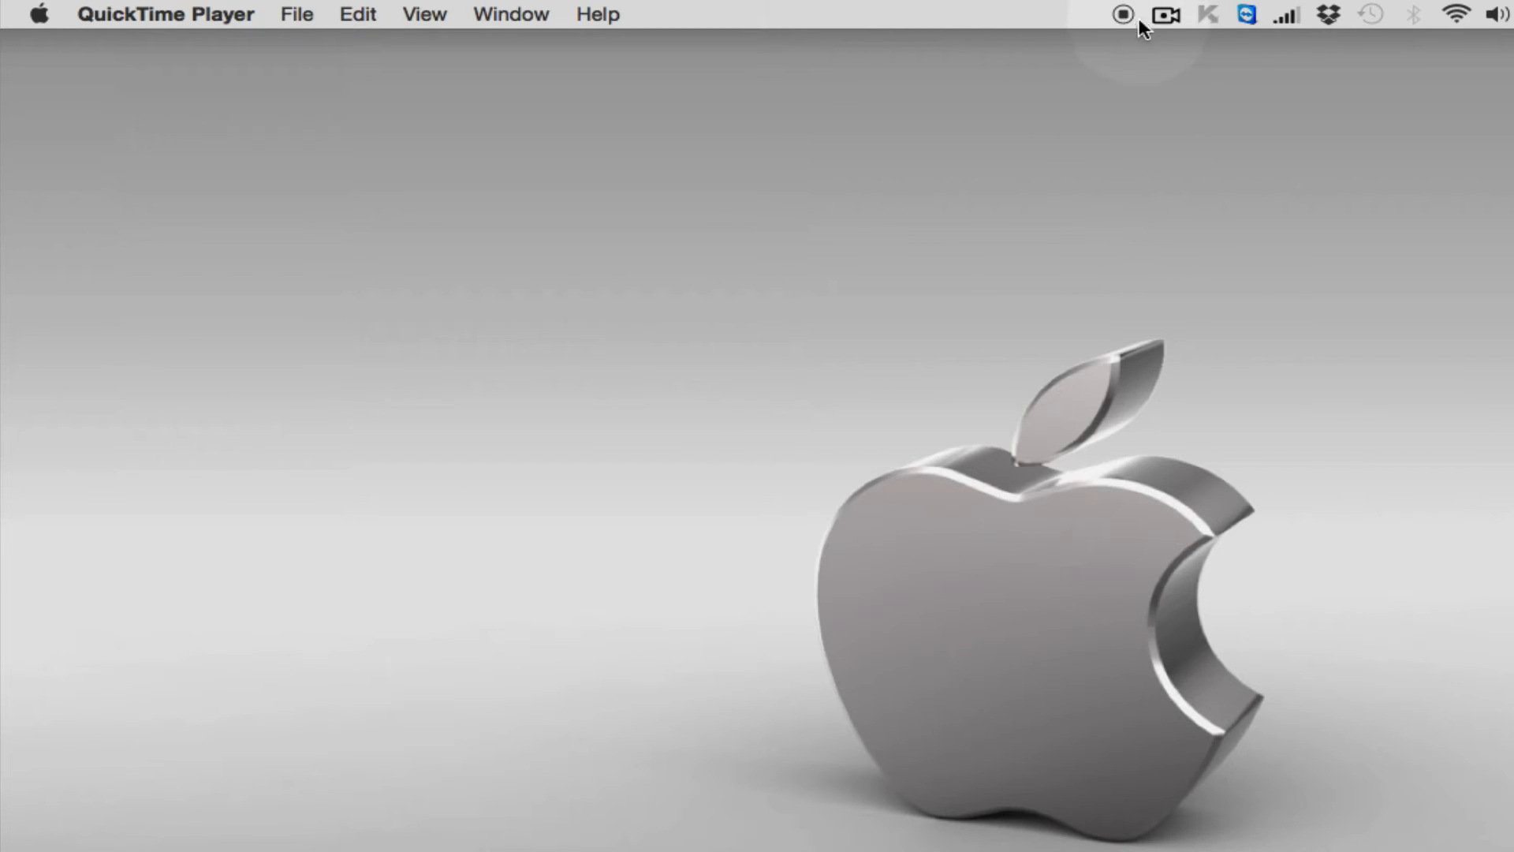
mouse_move(1109, 19)
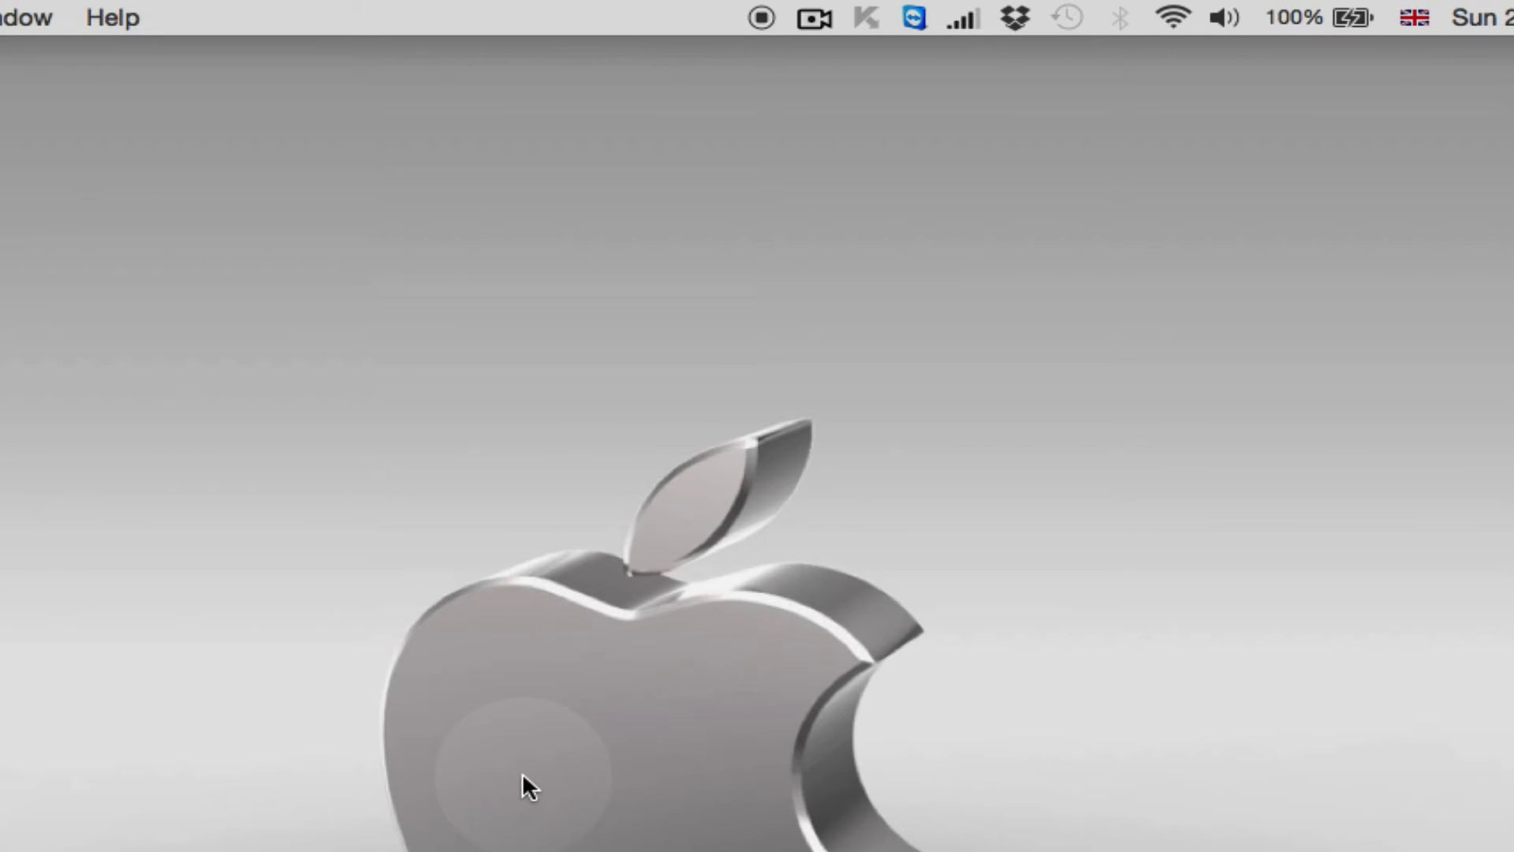
mouse_move(777, 9)
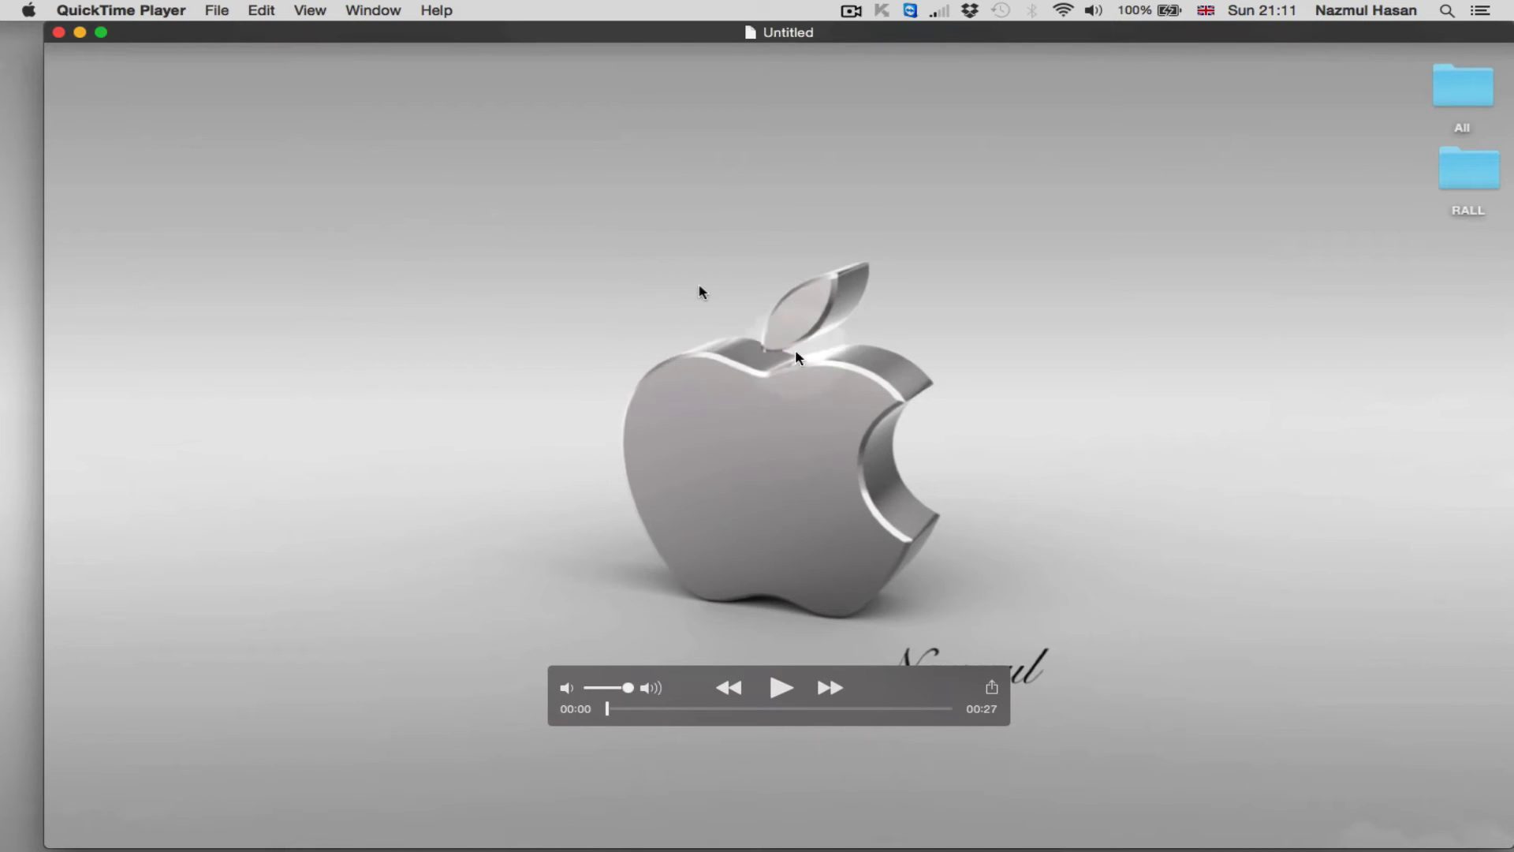
mouse_move(783, 565)
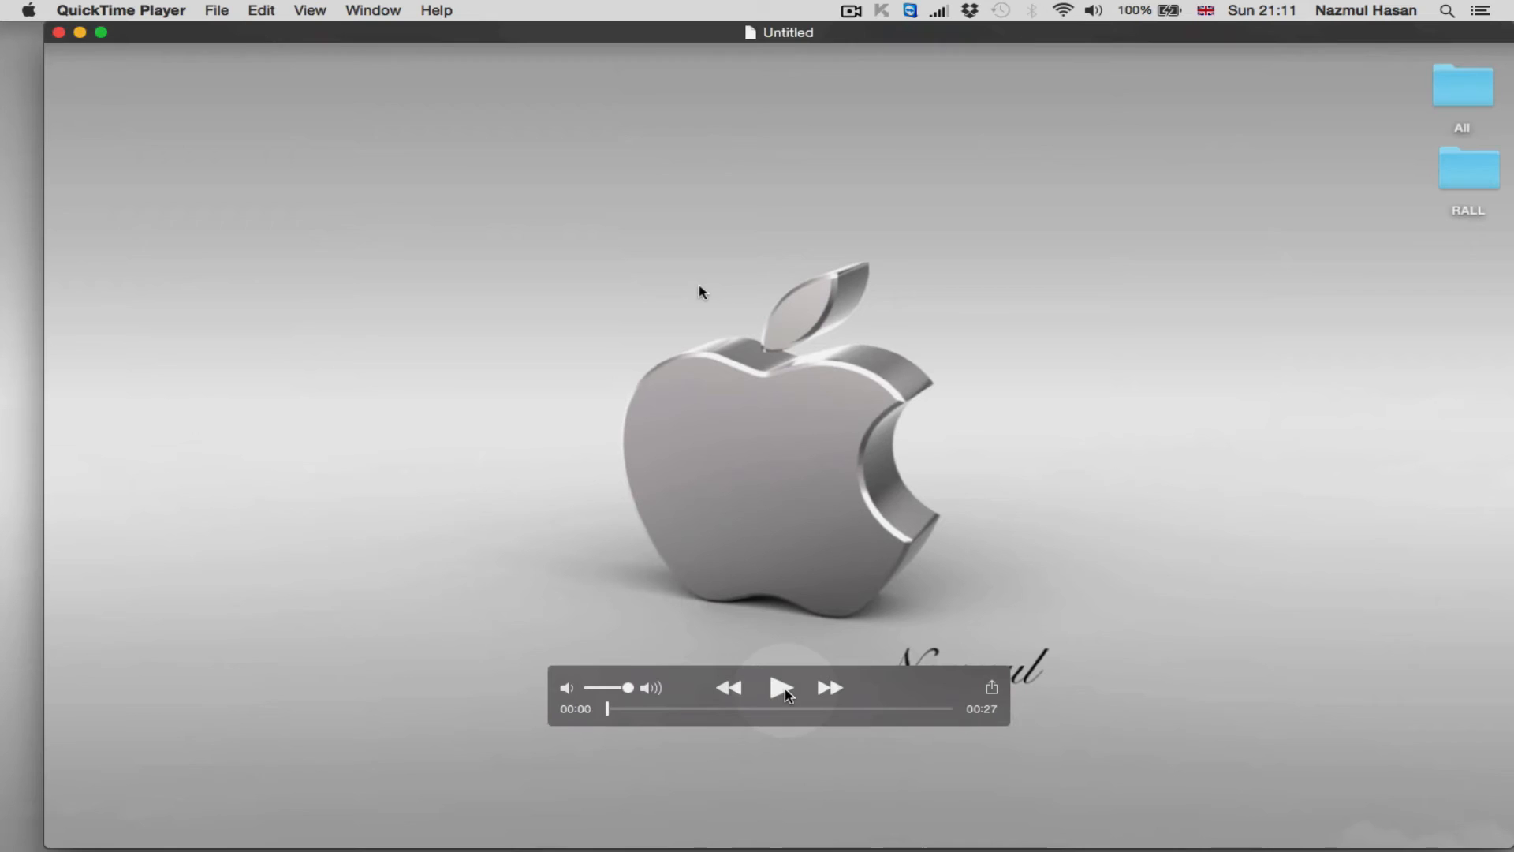
Play the Untitled recording, pausing and resuming to review the captured desktop
left_click(783, 687)
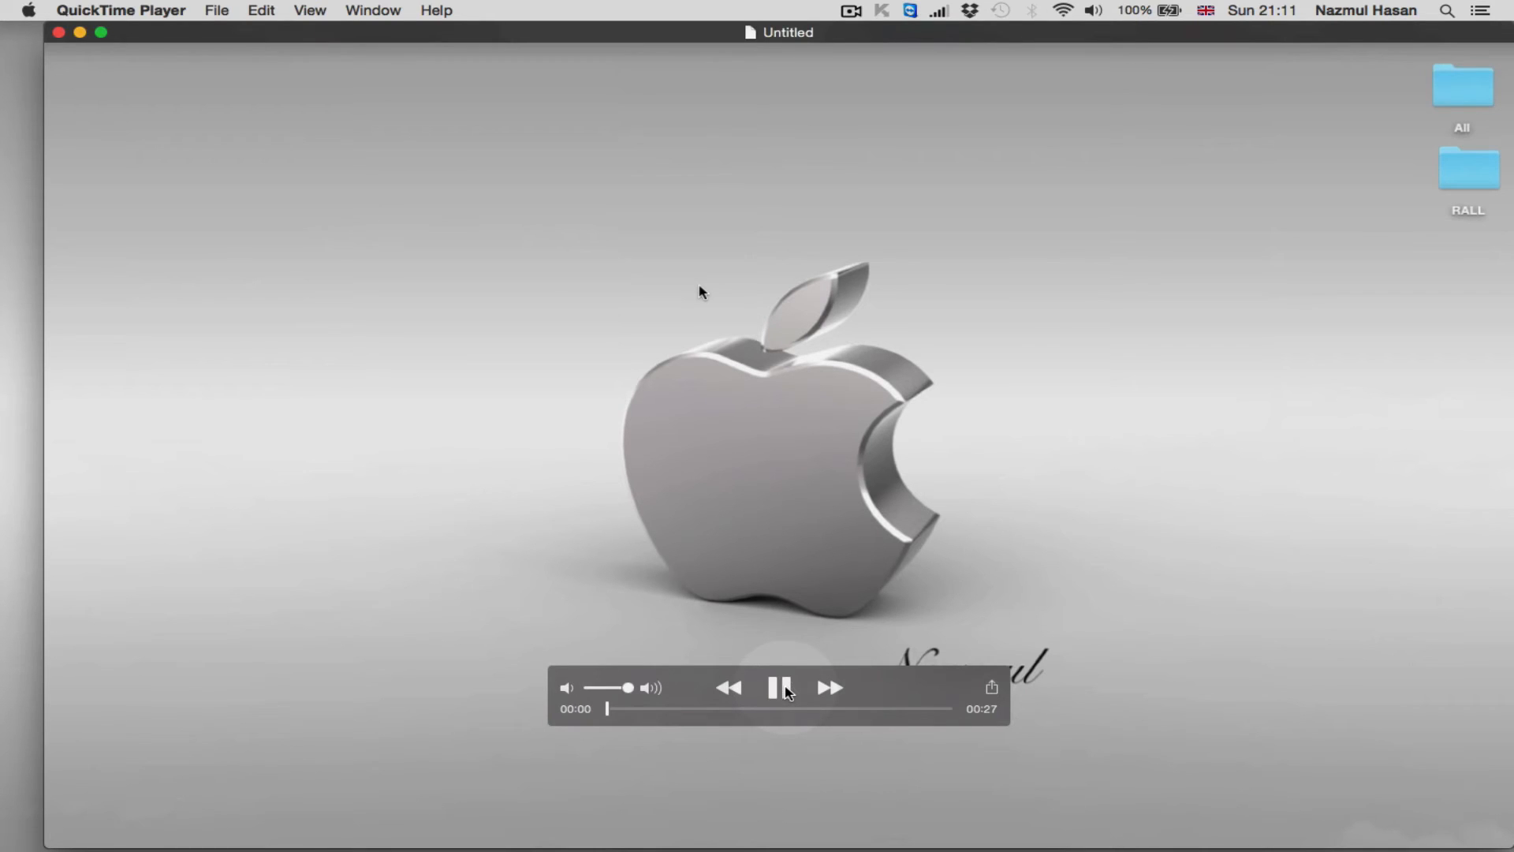
mouse_move(840, 294)
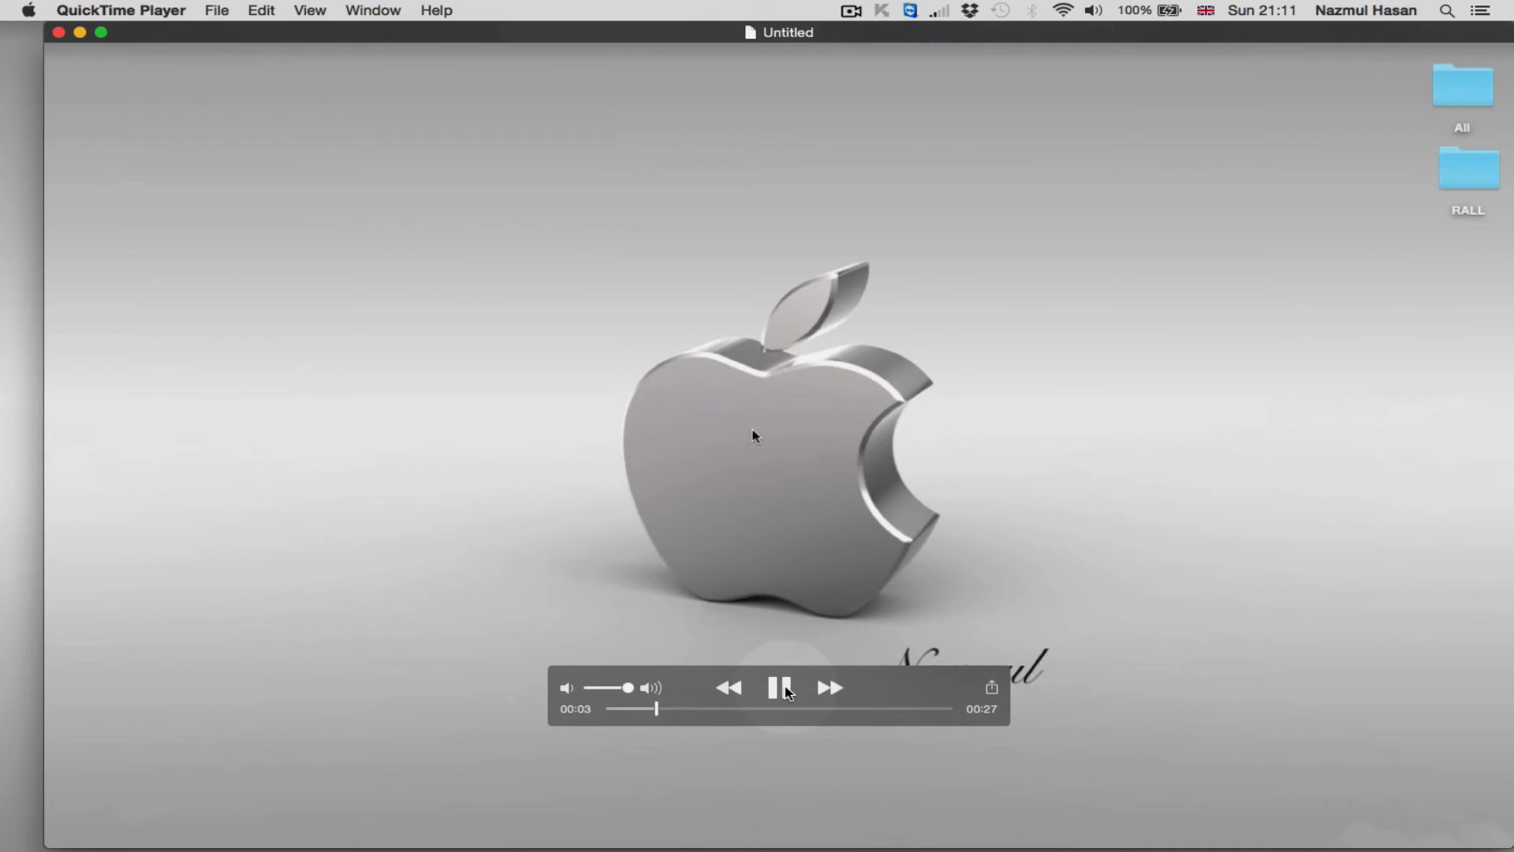
left_click(782, 687)
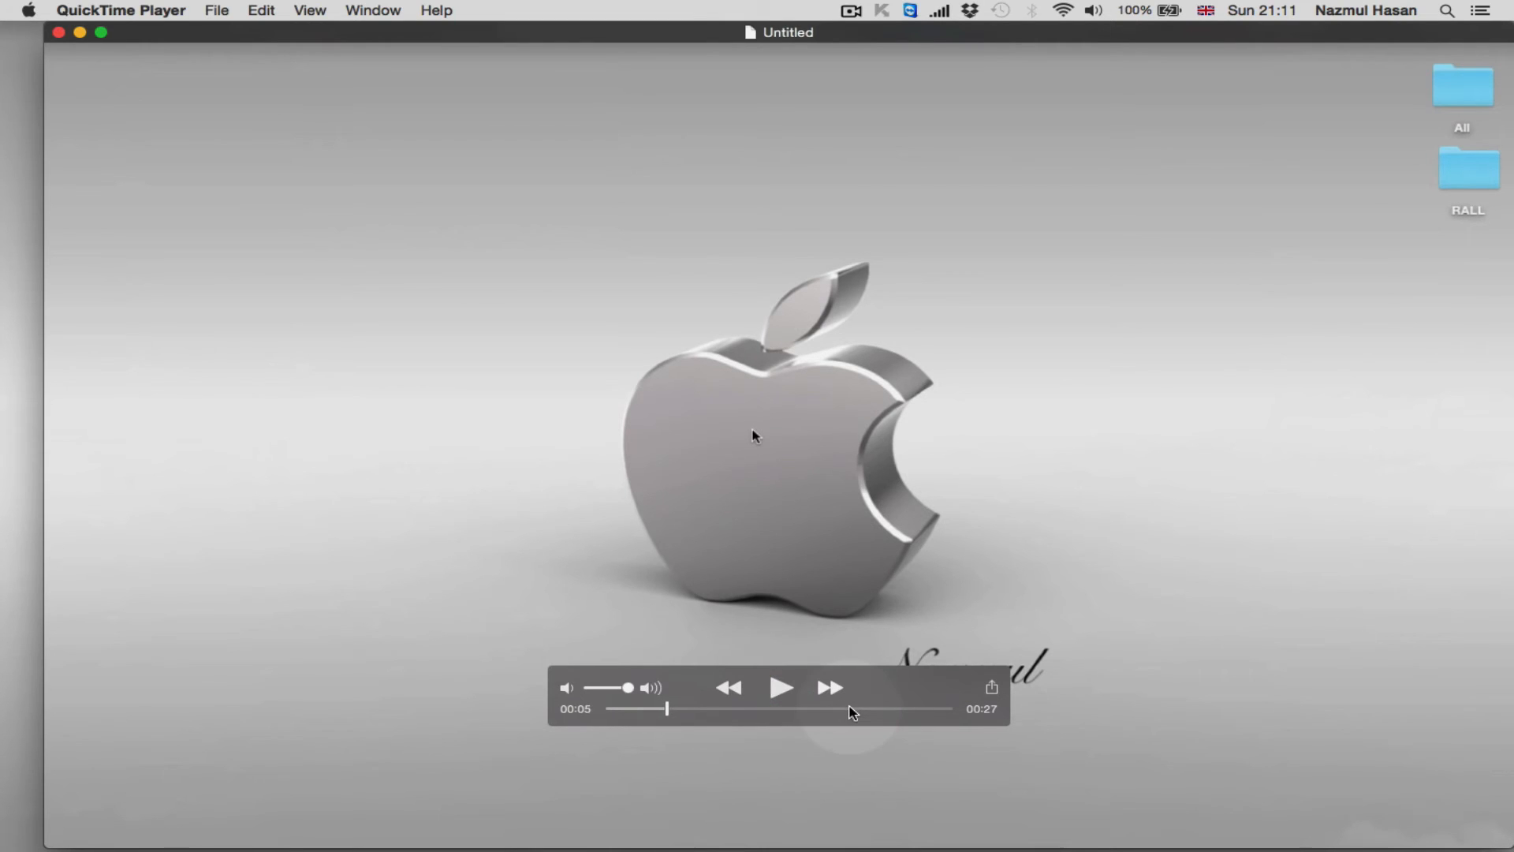
left_click(782, 687)
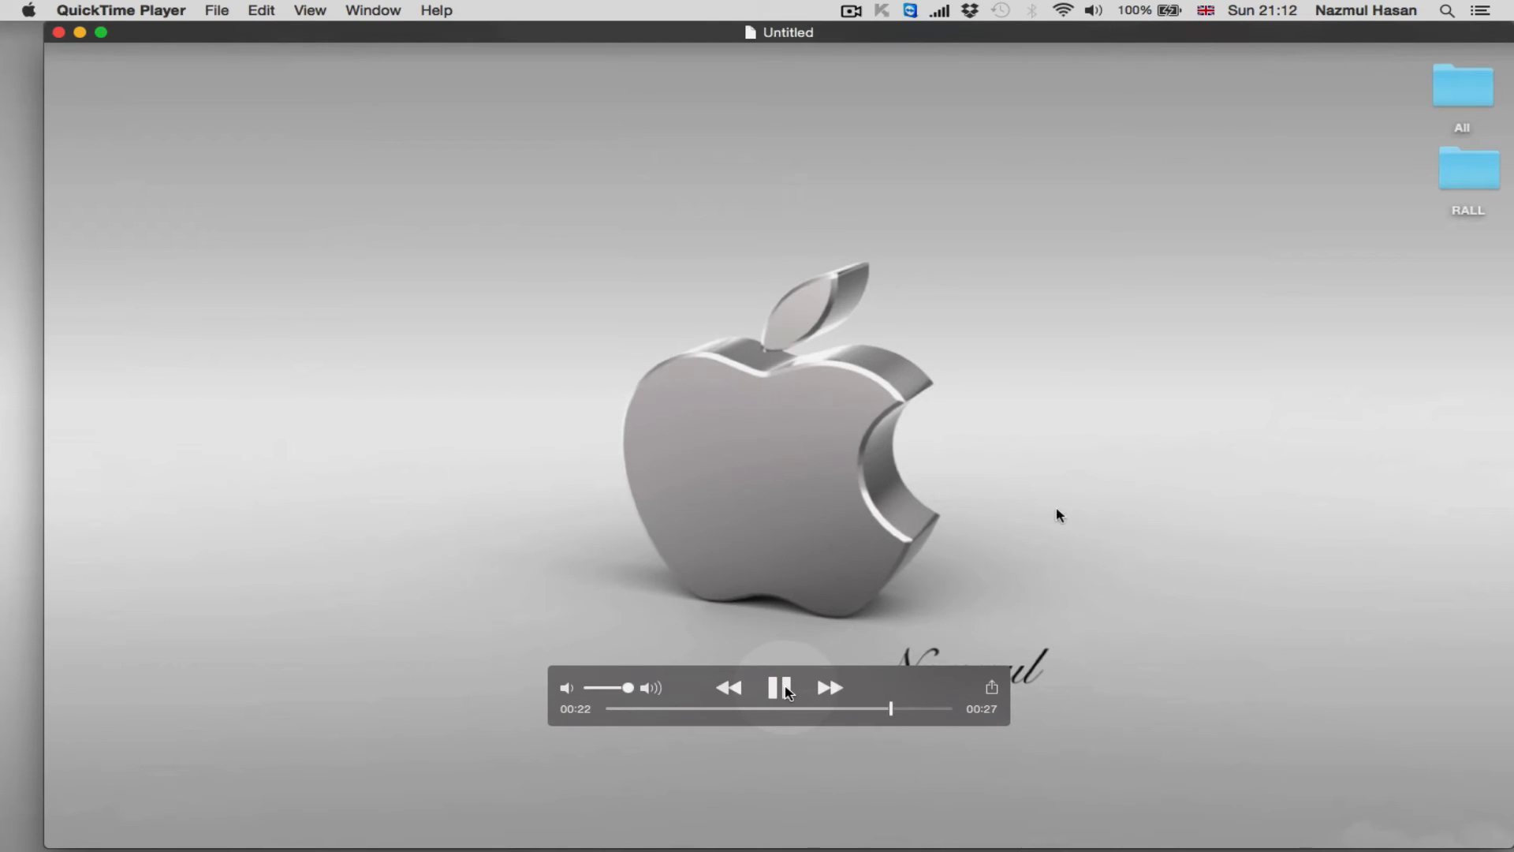
left_click(783, 687)
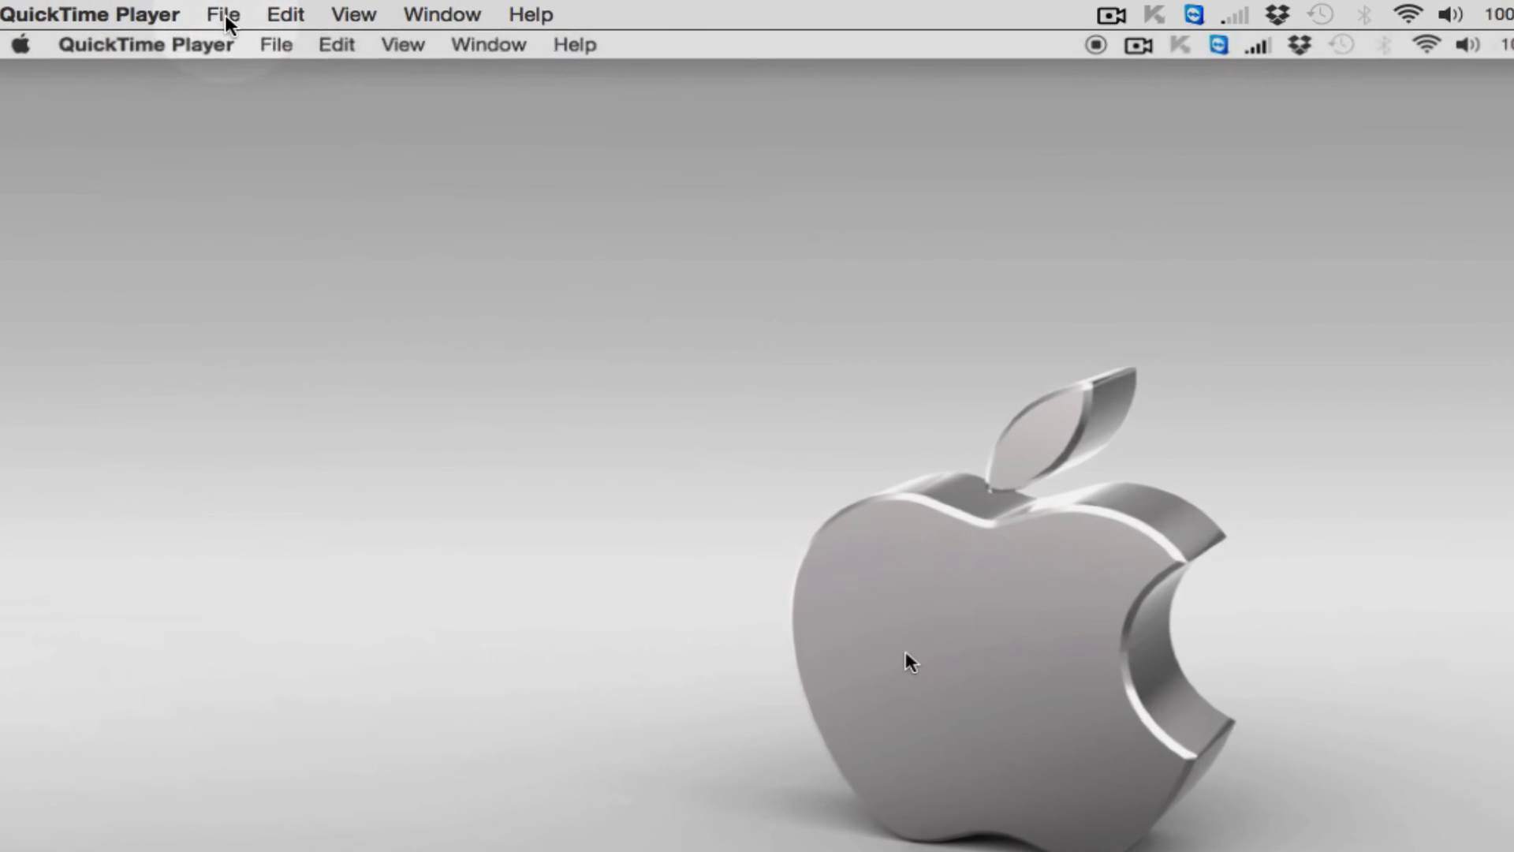
Choose File > Export > 1080p for the Untitled recording
left_click(223, 13)
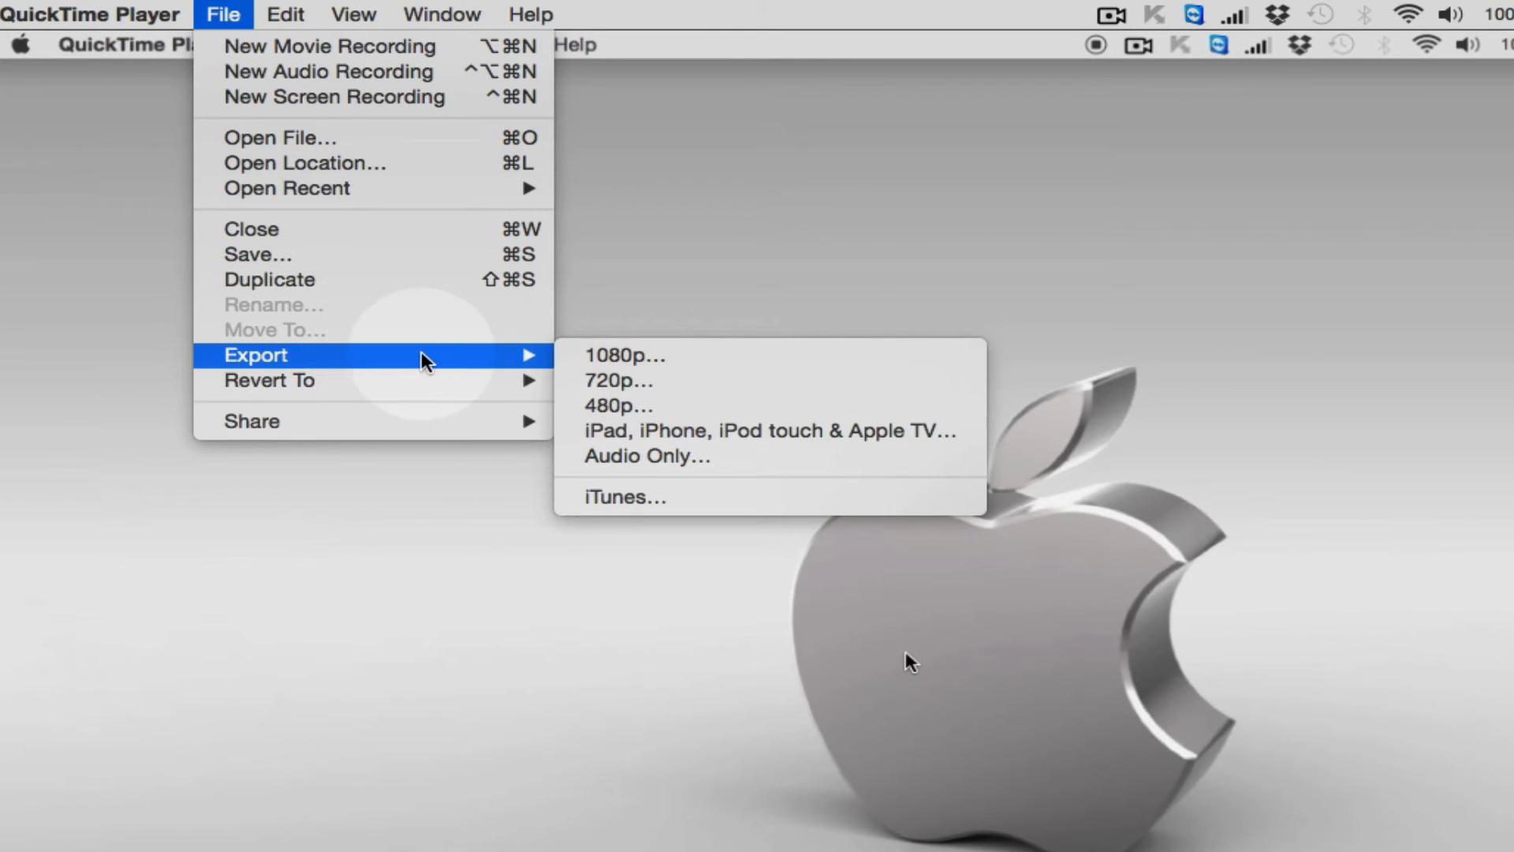
mouse_move(641, 371)
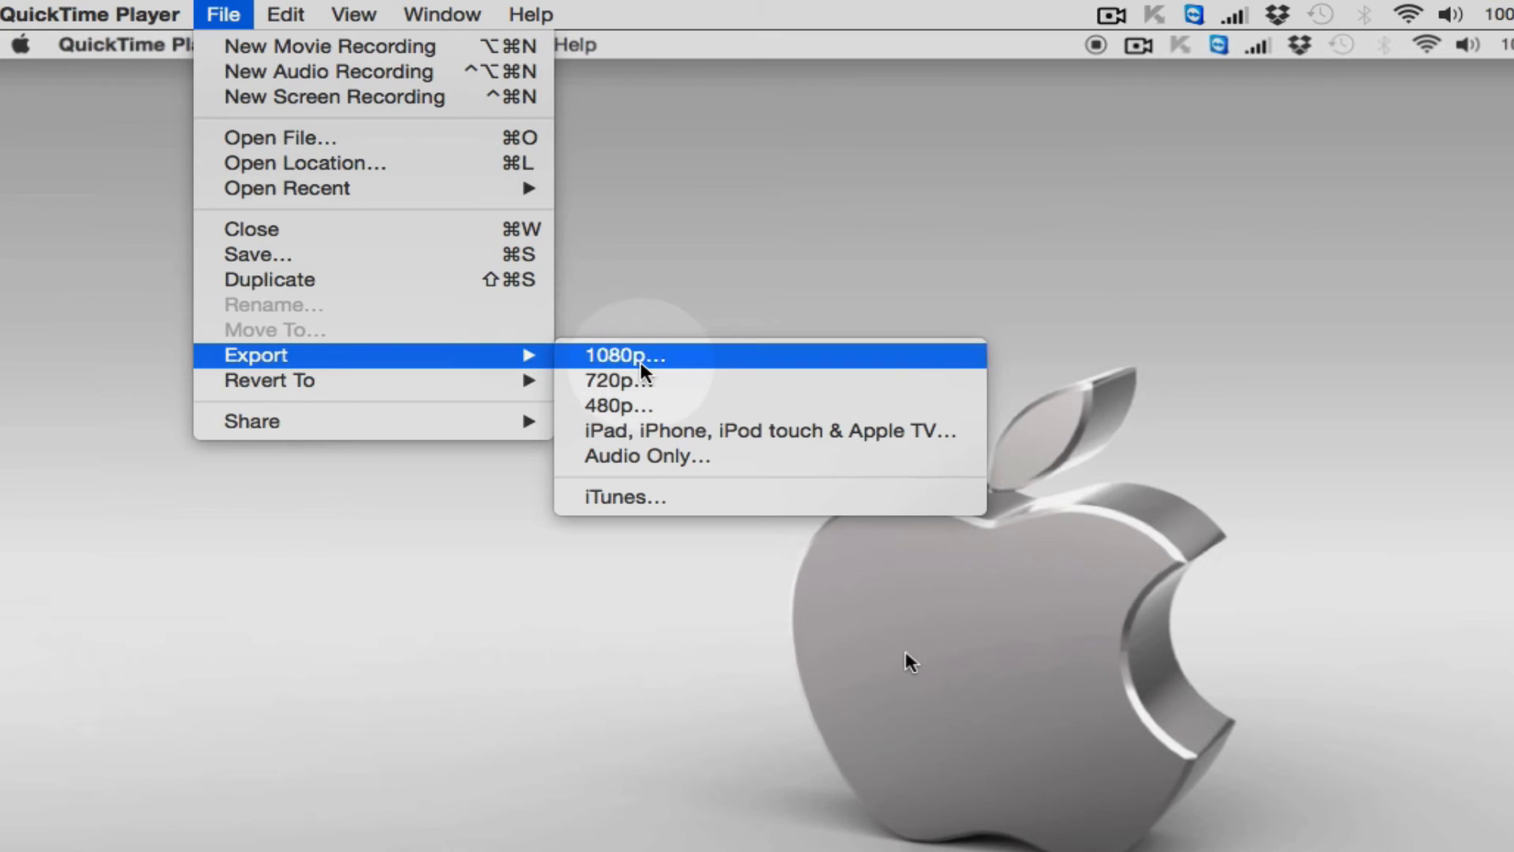
mouse_move(671, 357)
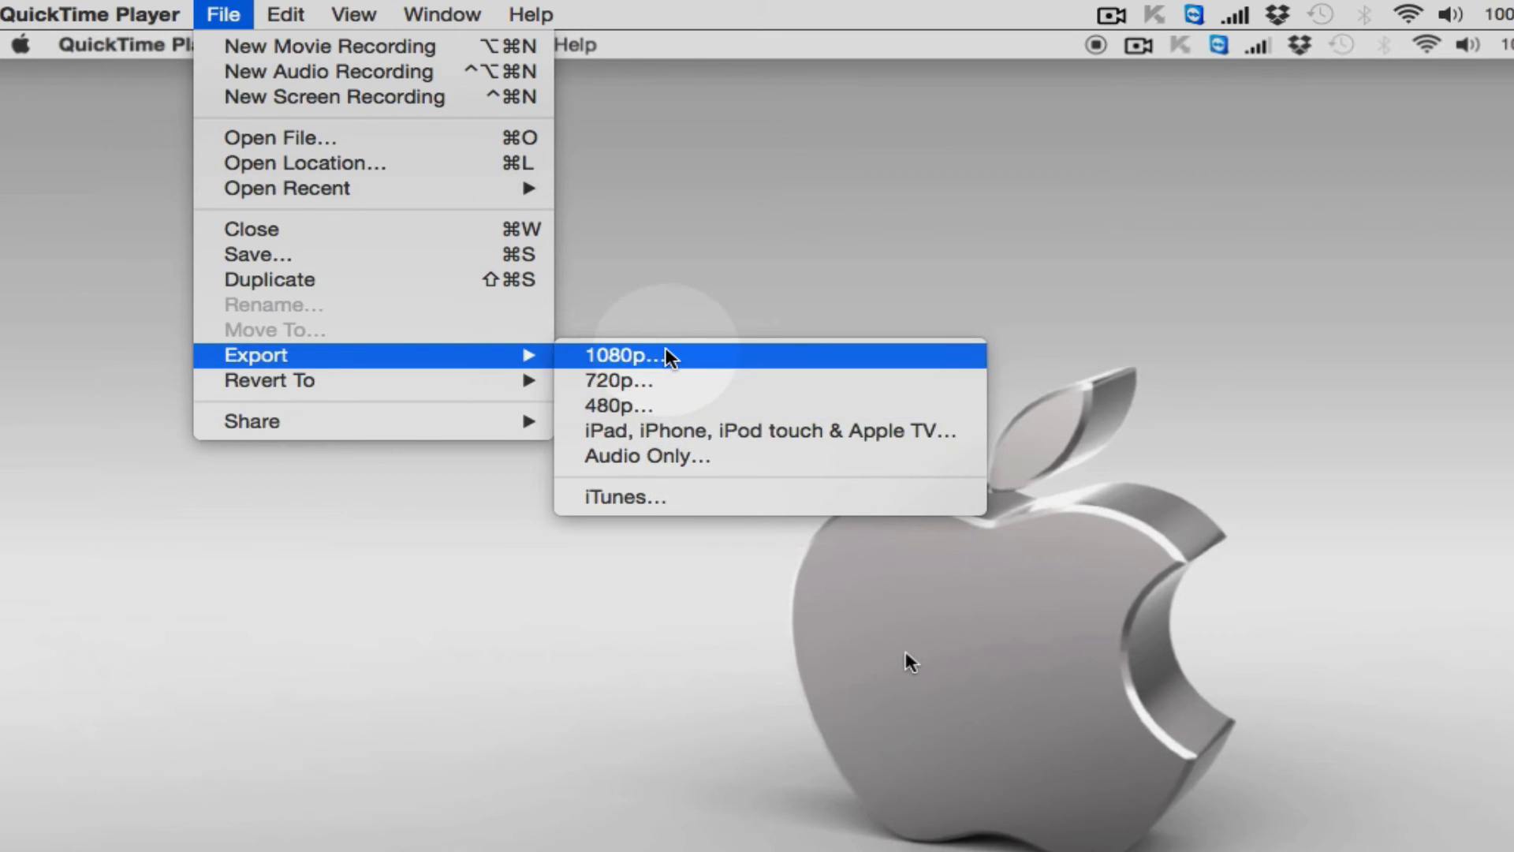
mouse_move(618, 380)
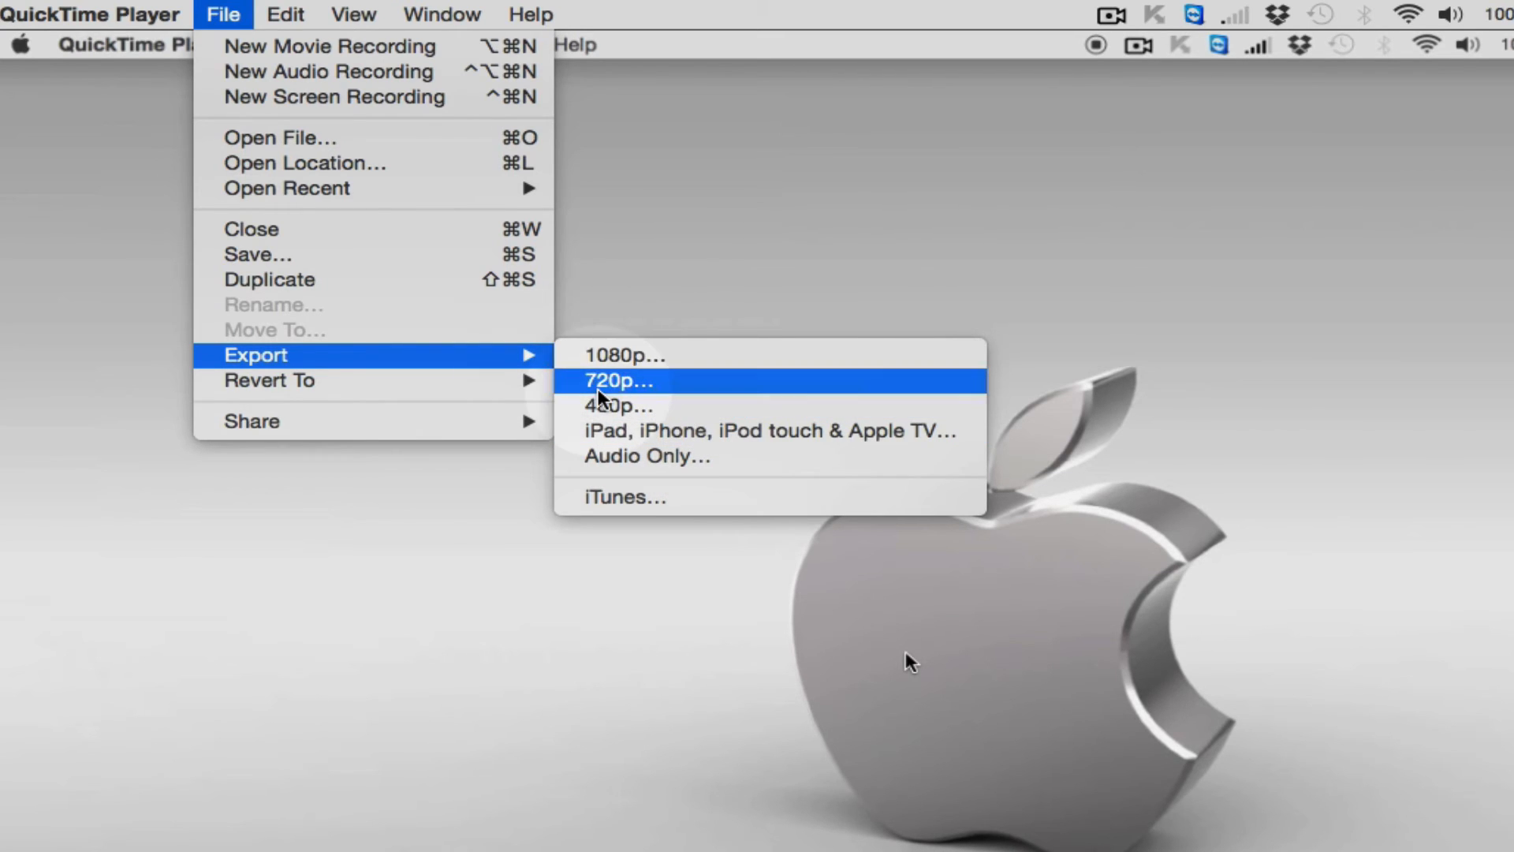
mouse_move(719, 406)
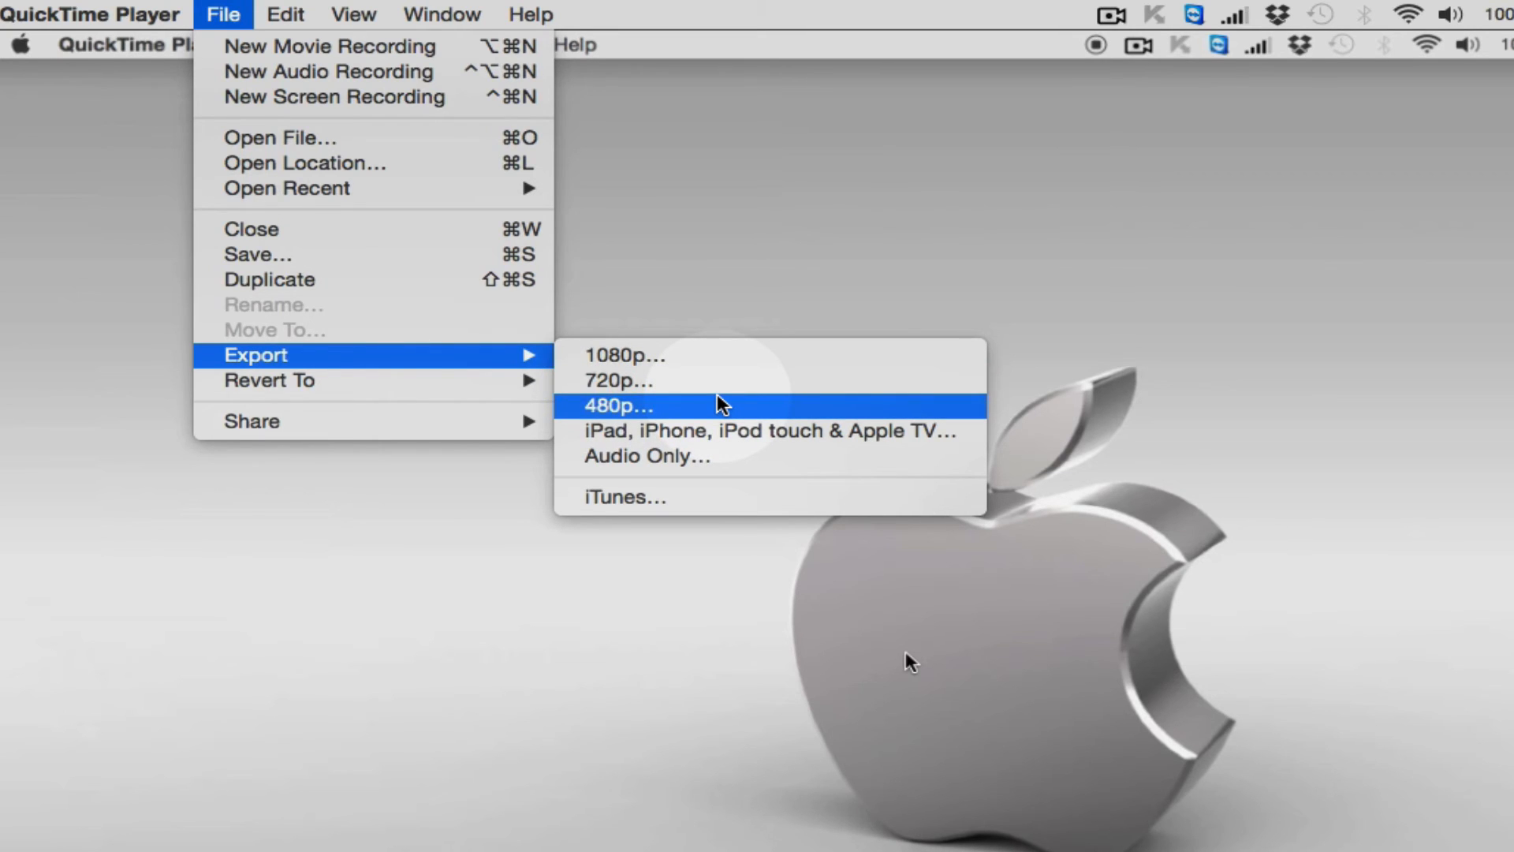
mouse_move(685, 356)
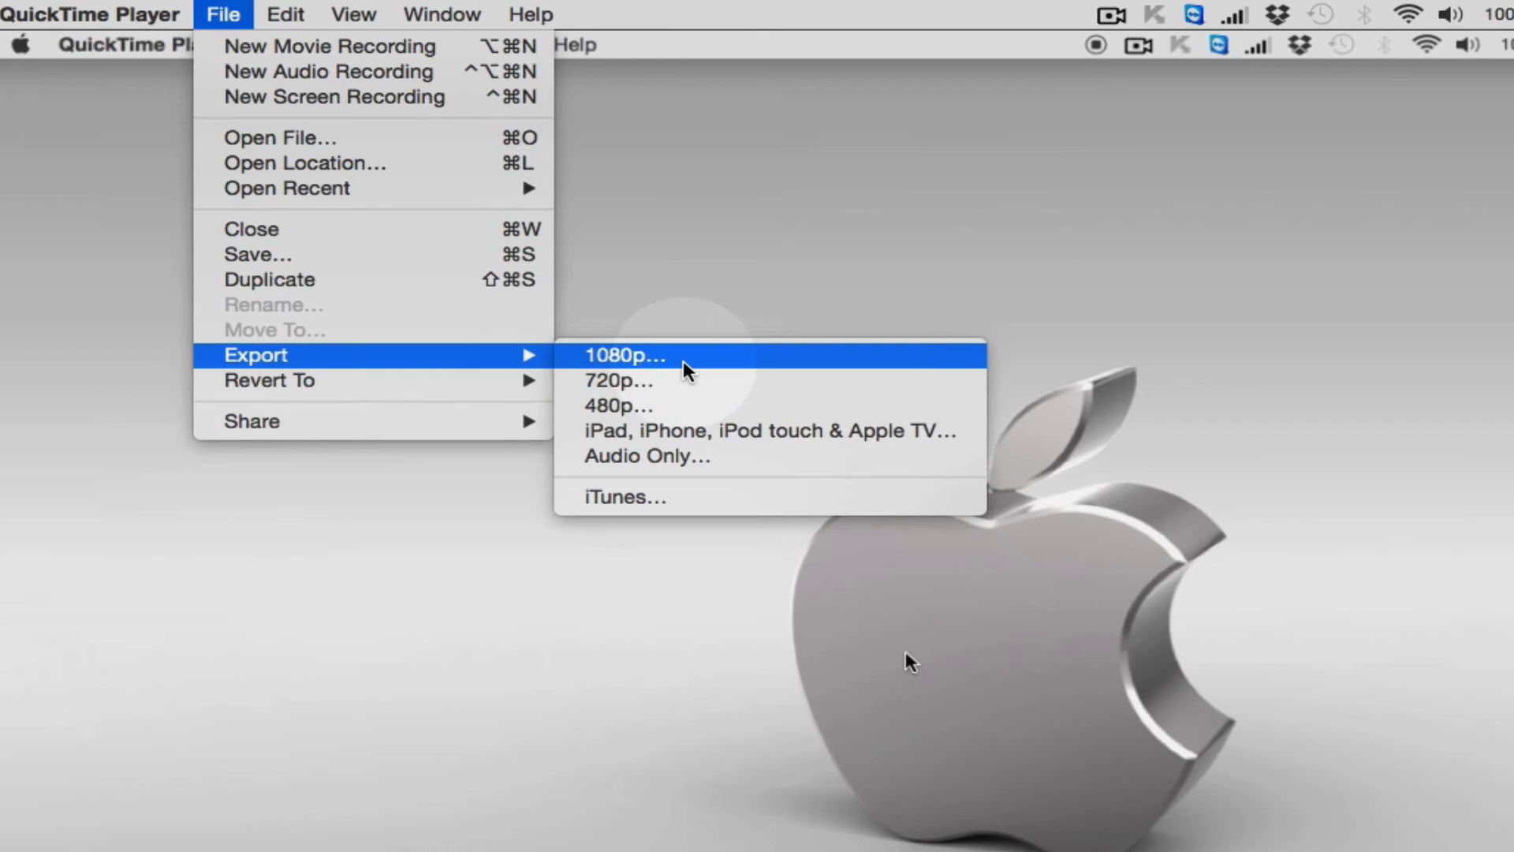
left_click(624, 356)
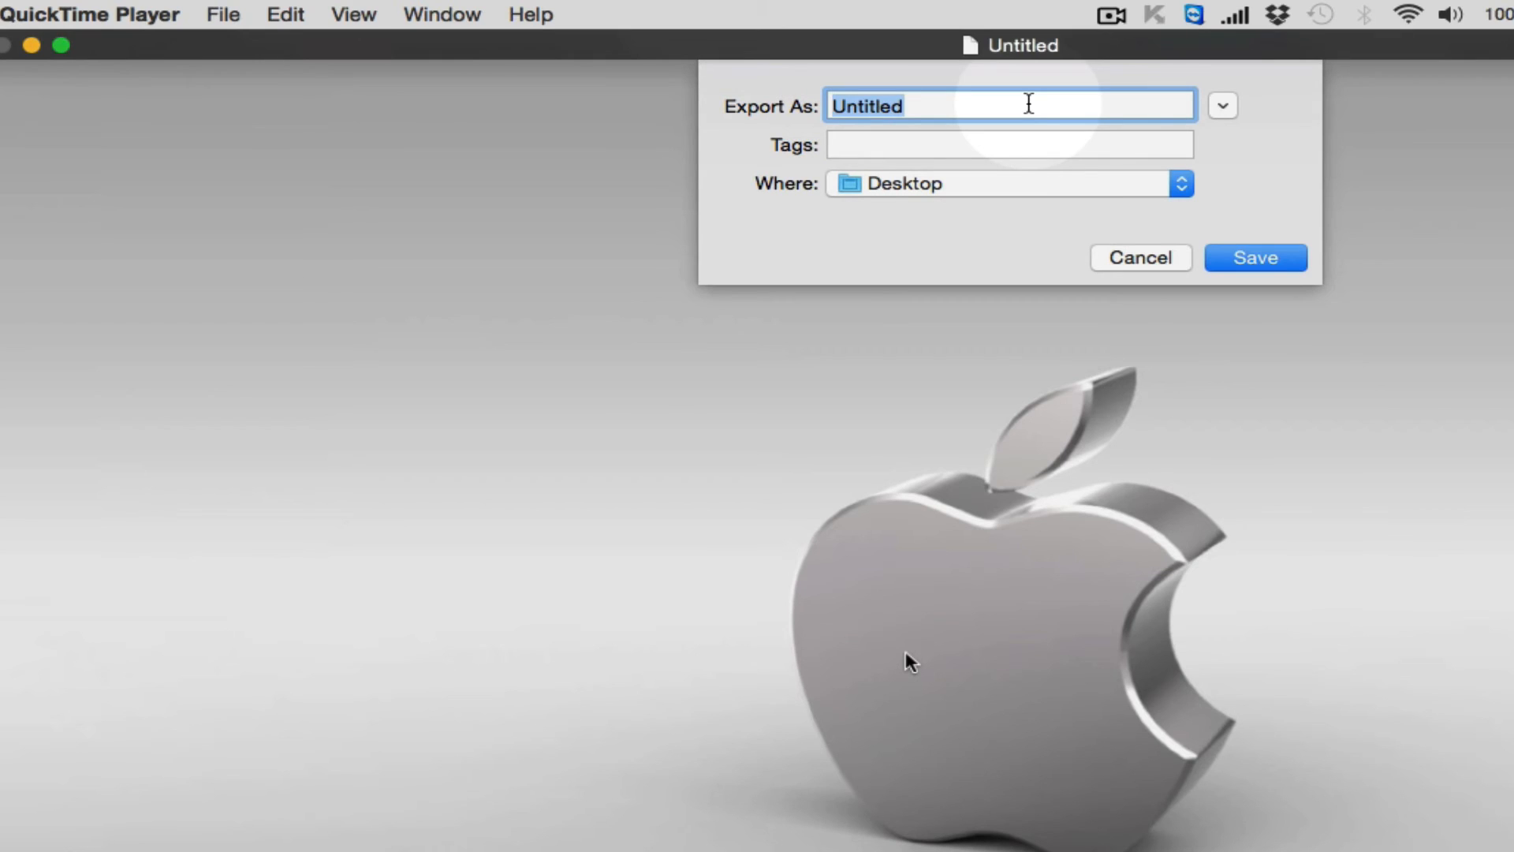
Name the export 'Test Record' and save it to the Desktop
type("T")
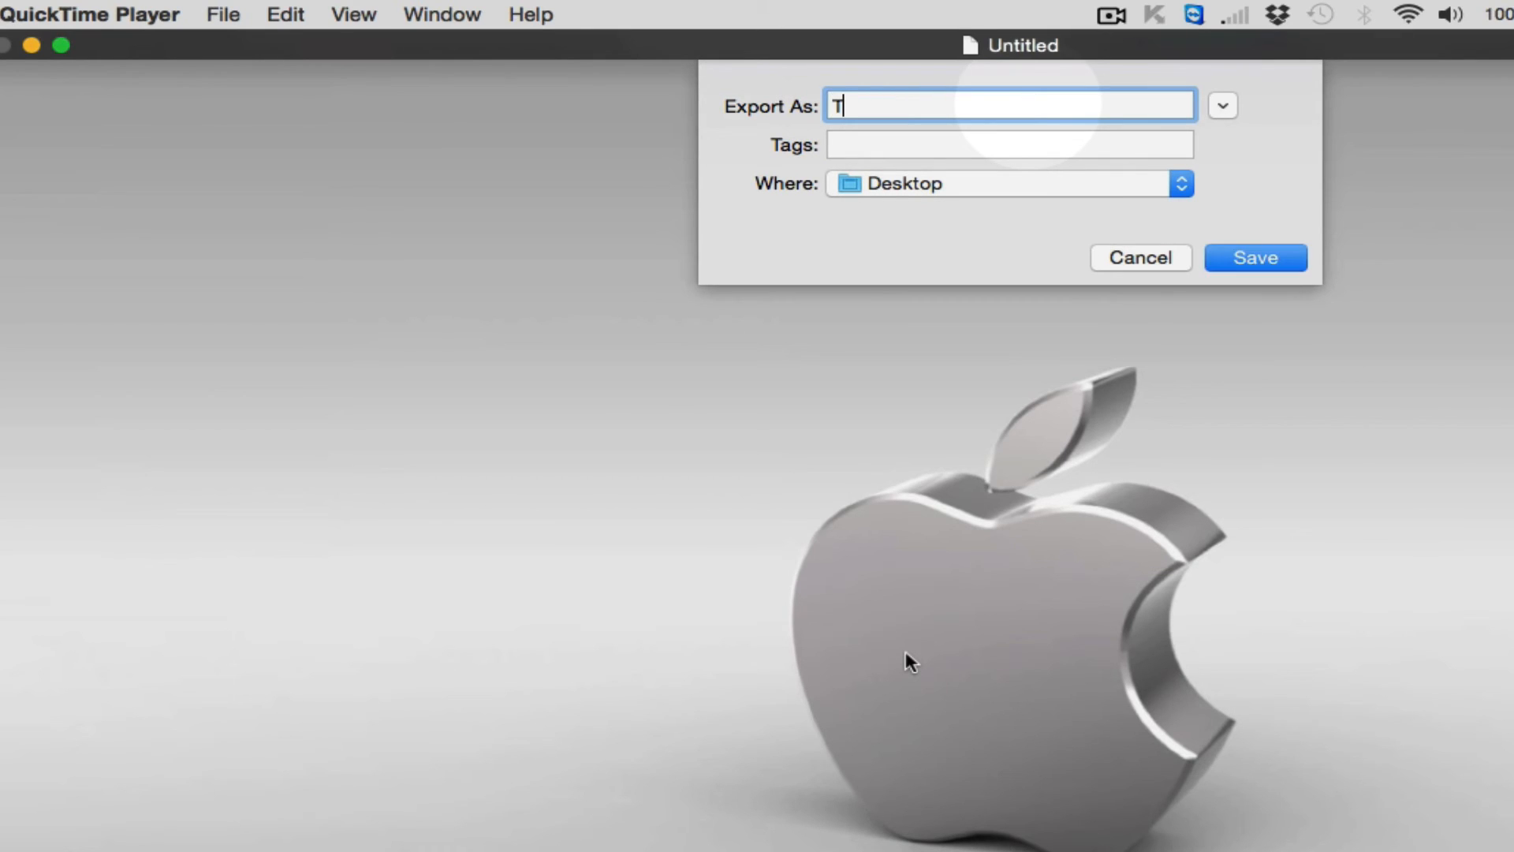
type("est")
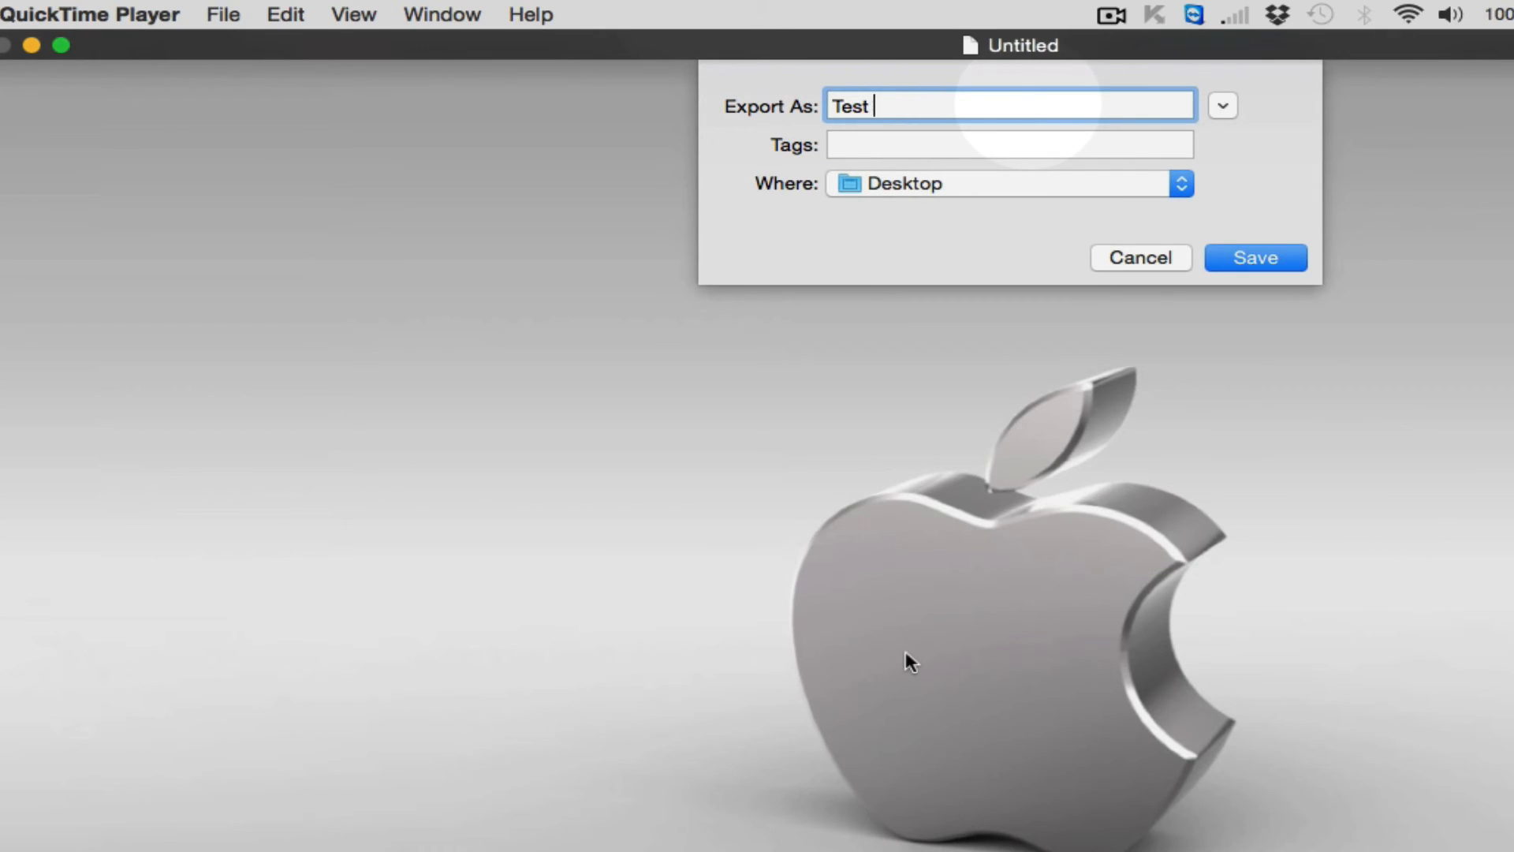
type("Record")
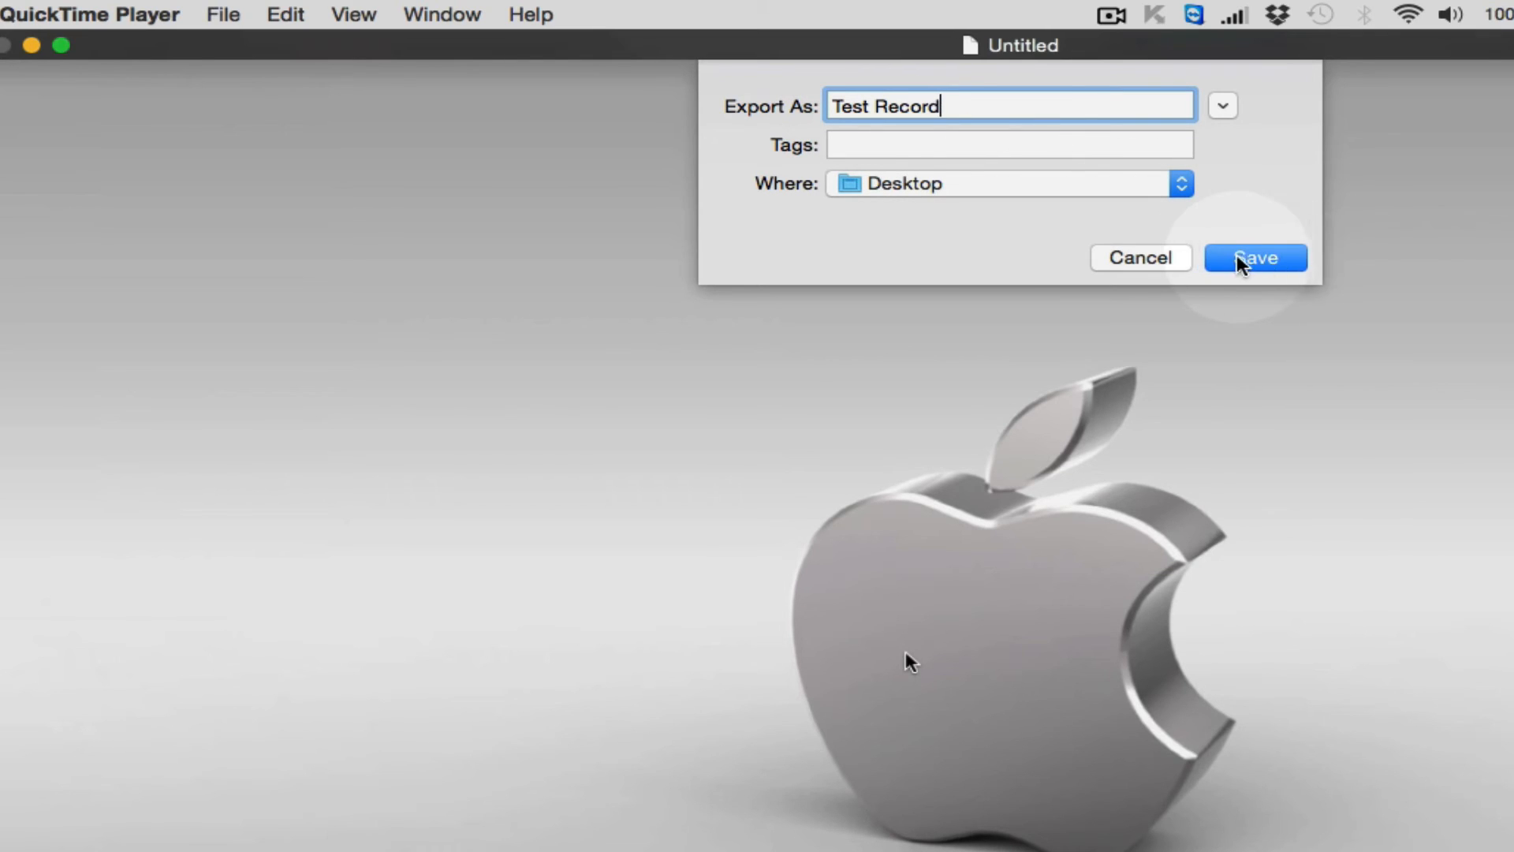
left_click(1255, 258)
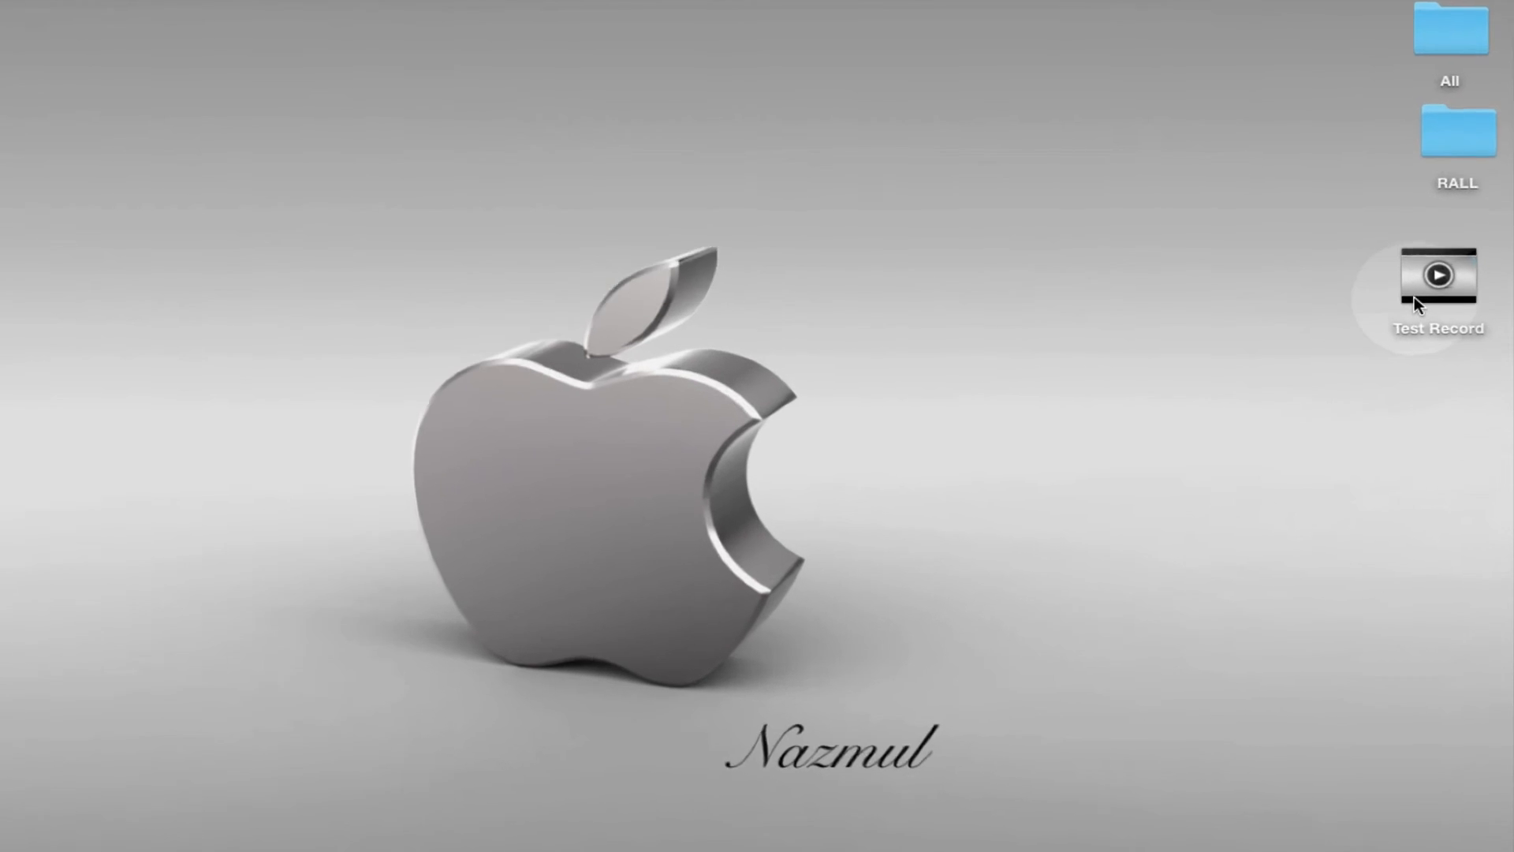
left_click(1438, 280)
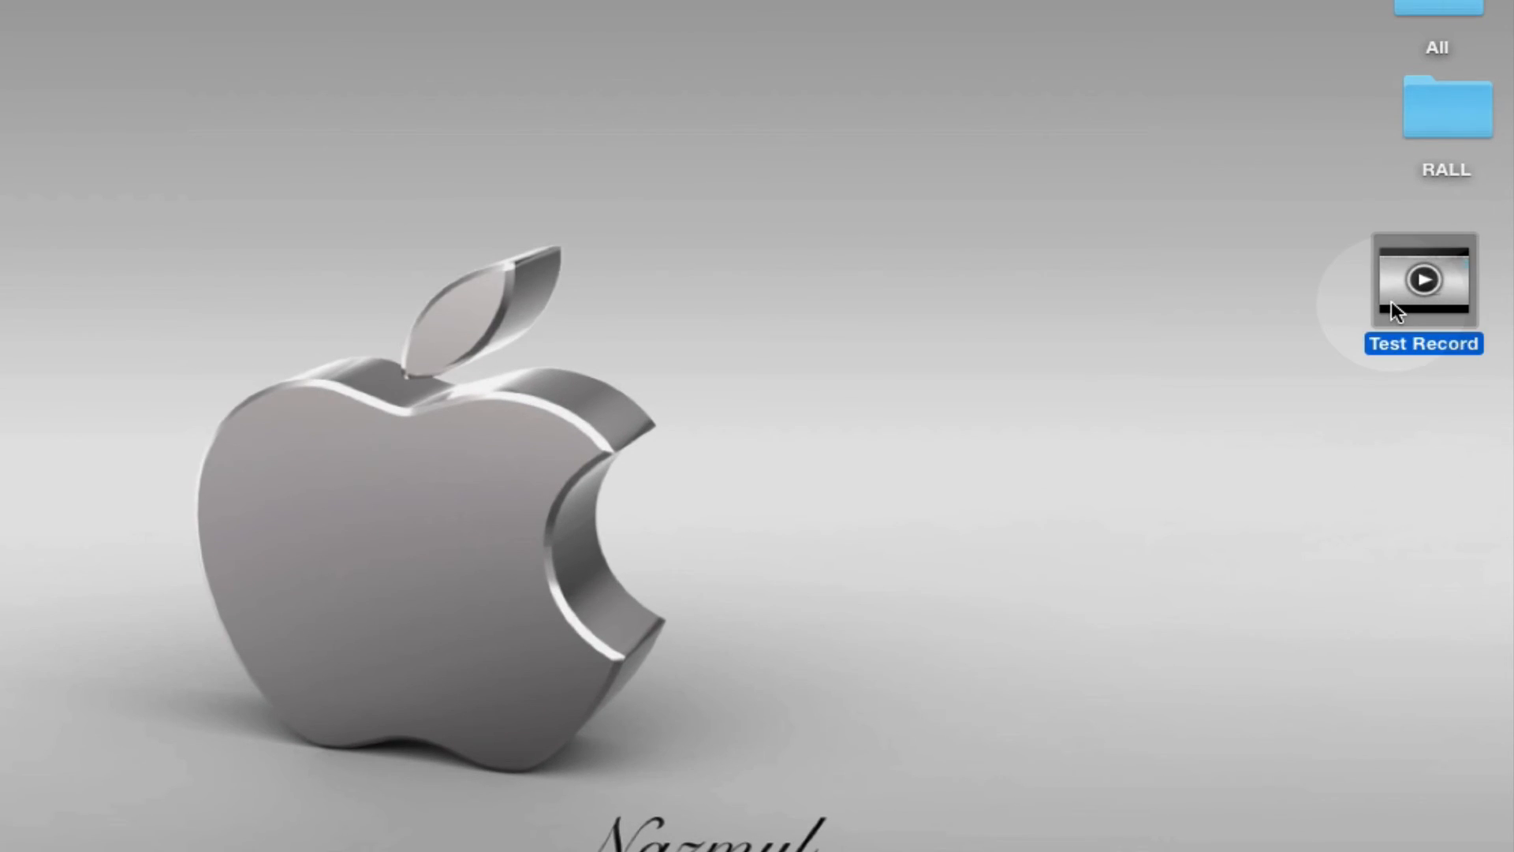
mouse_move(1405, 306)
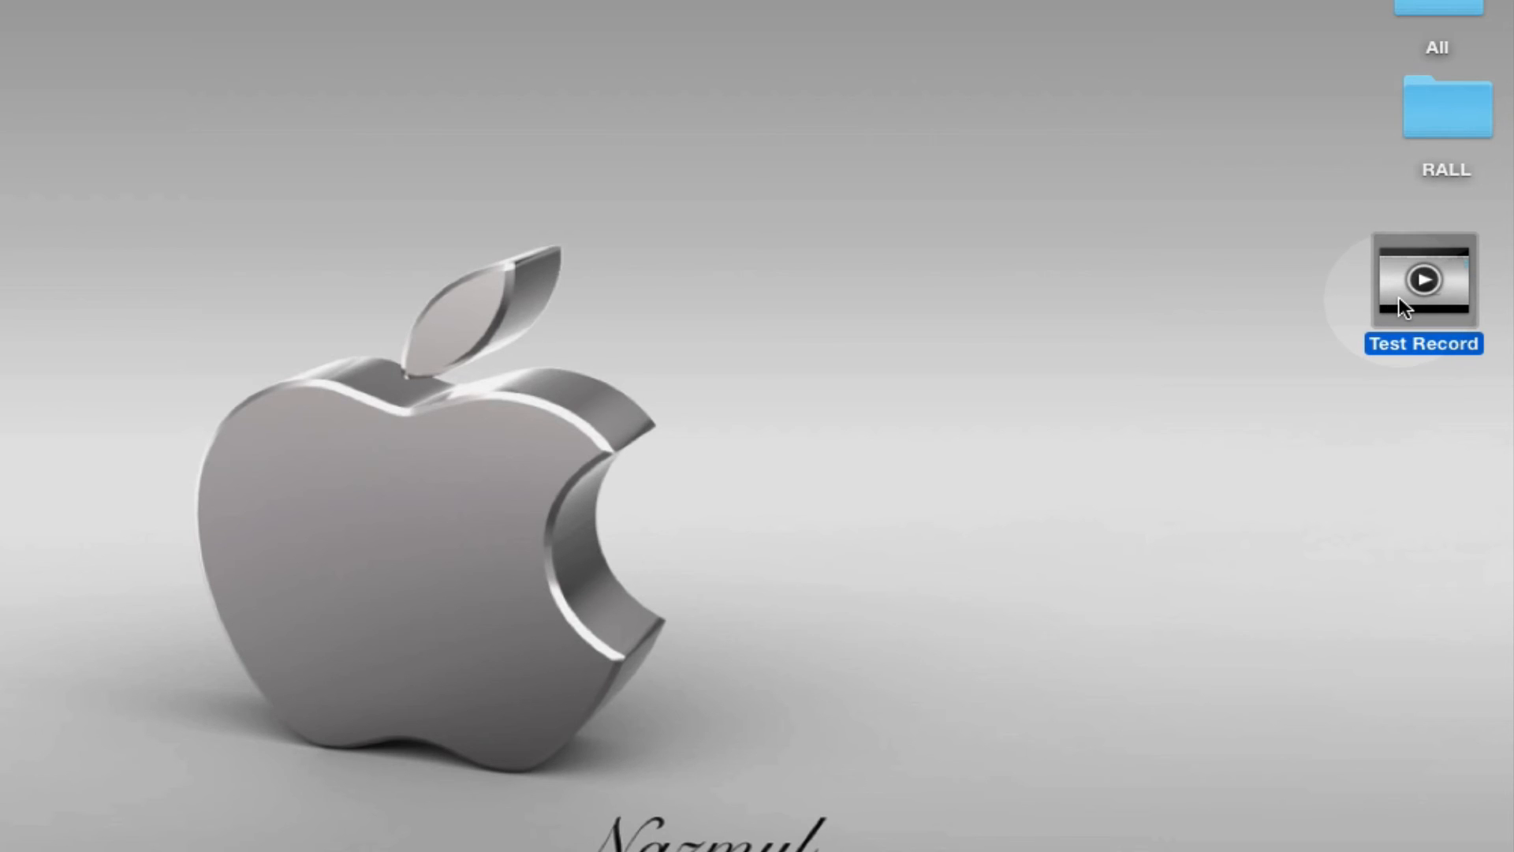
right_click(1424, 281)
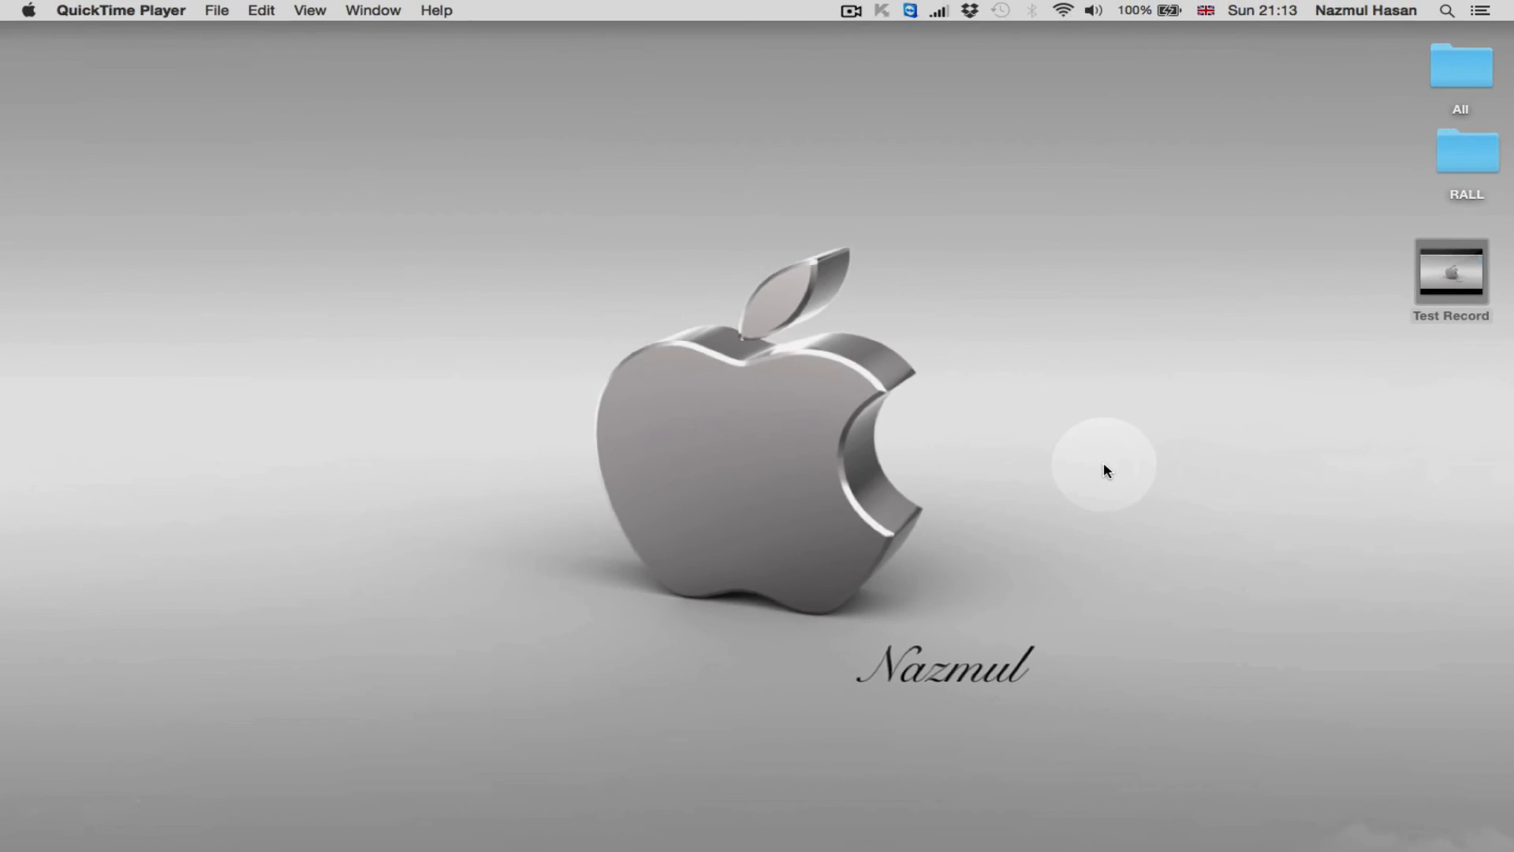
Open Test Record from the Desktop, play and pause it, then close it
double_click(1449, 272)
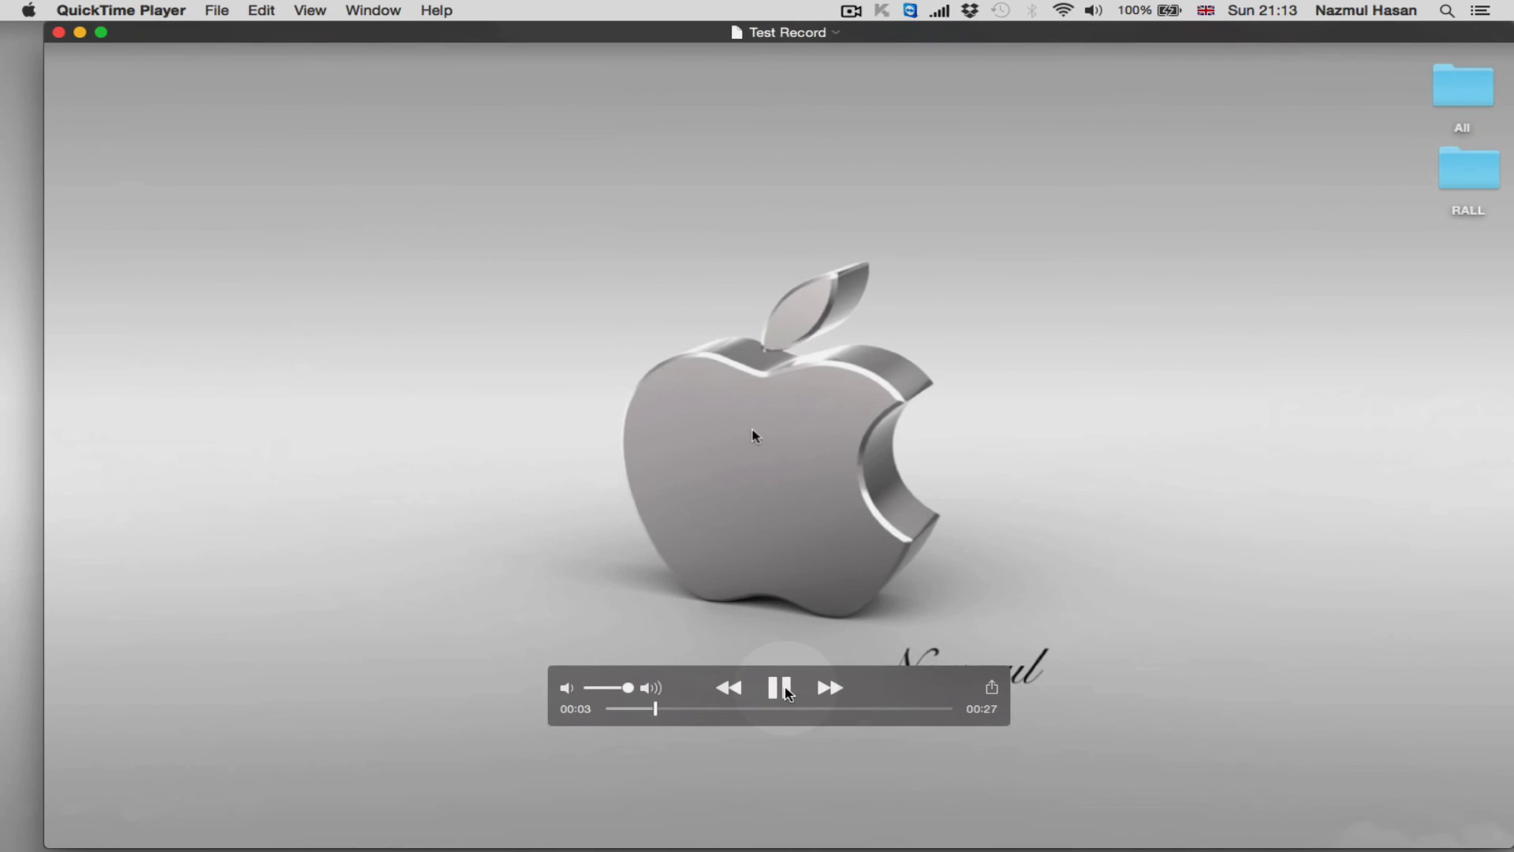
left_click(782, 686)
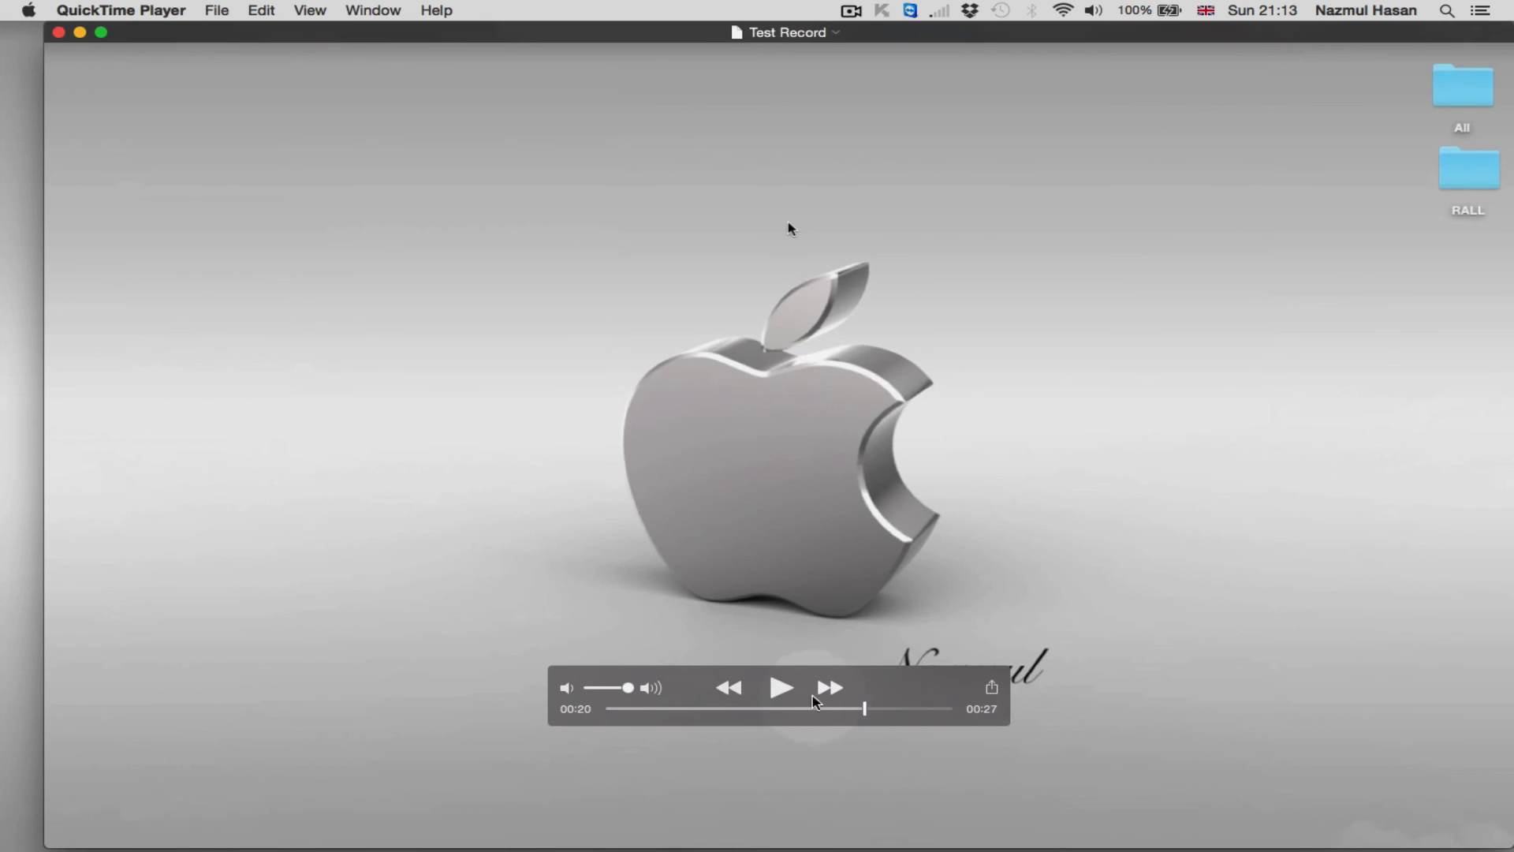
left_click(781, 687)
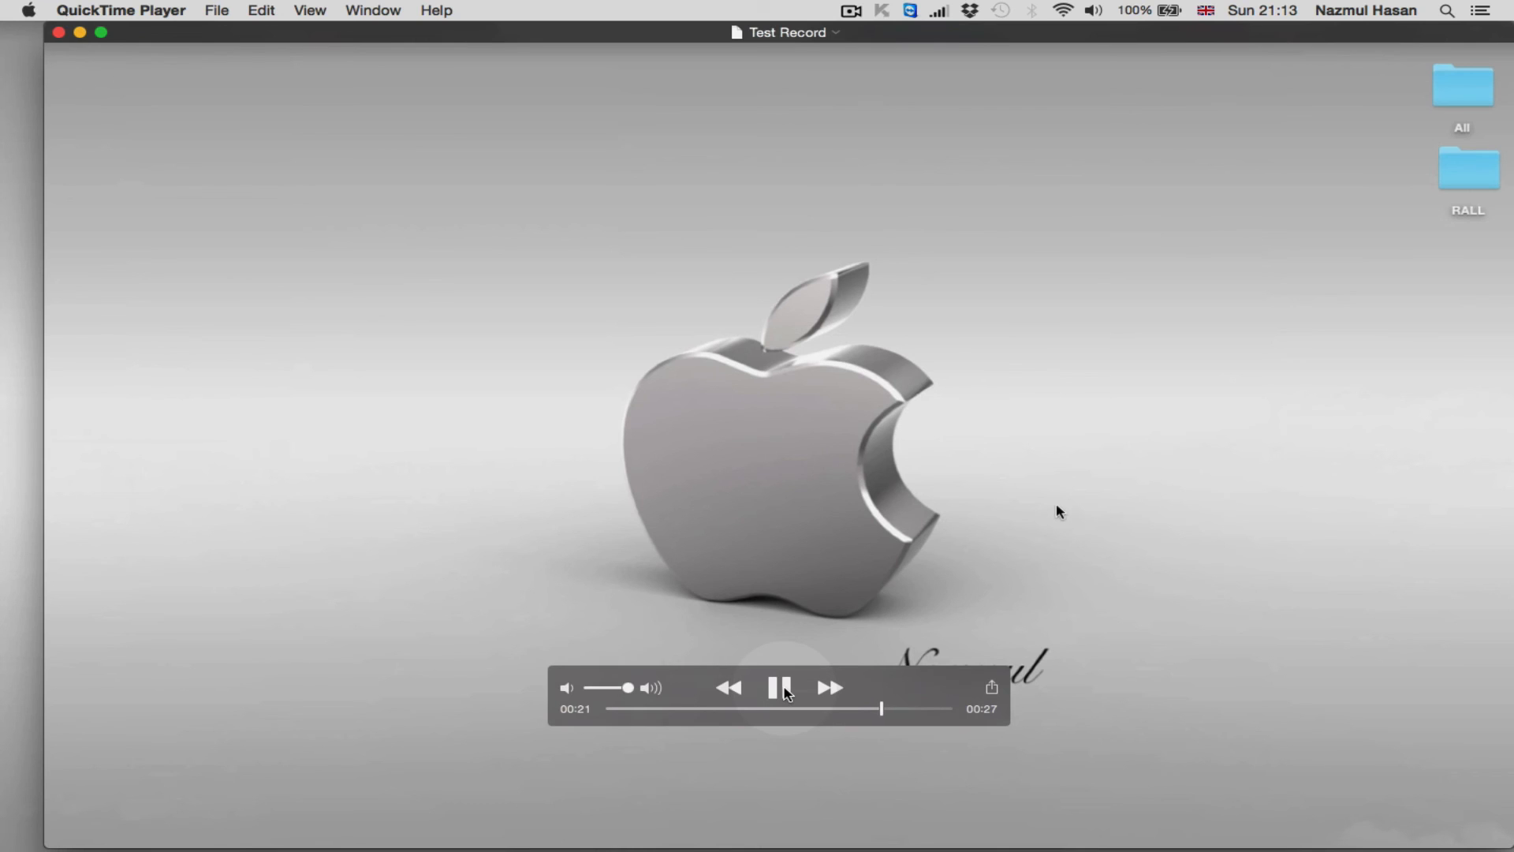
mouse_move(705, 473)
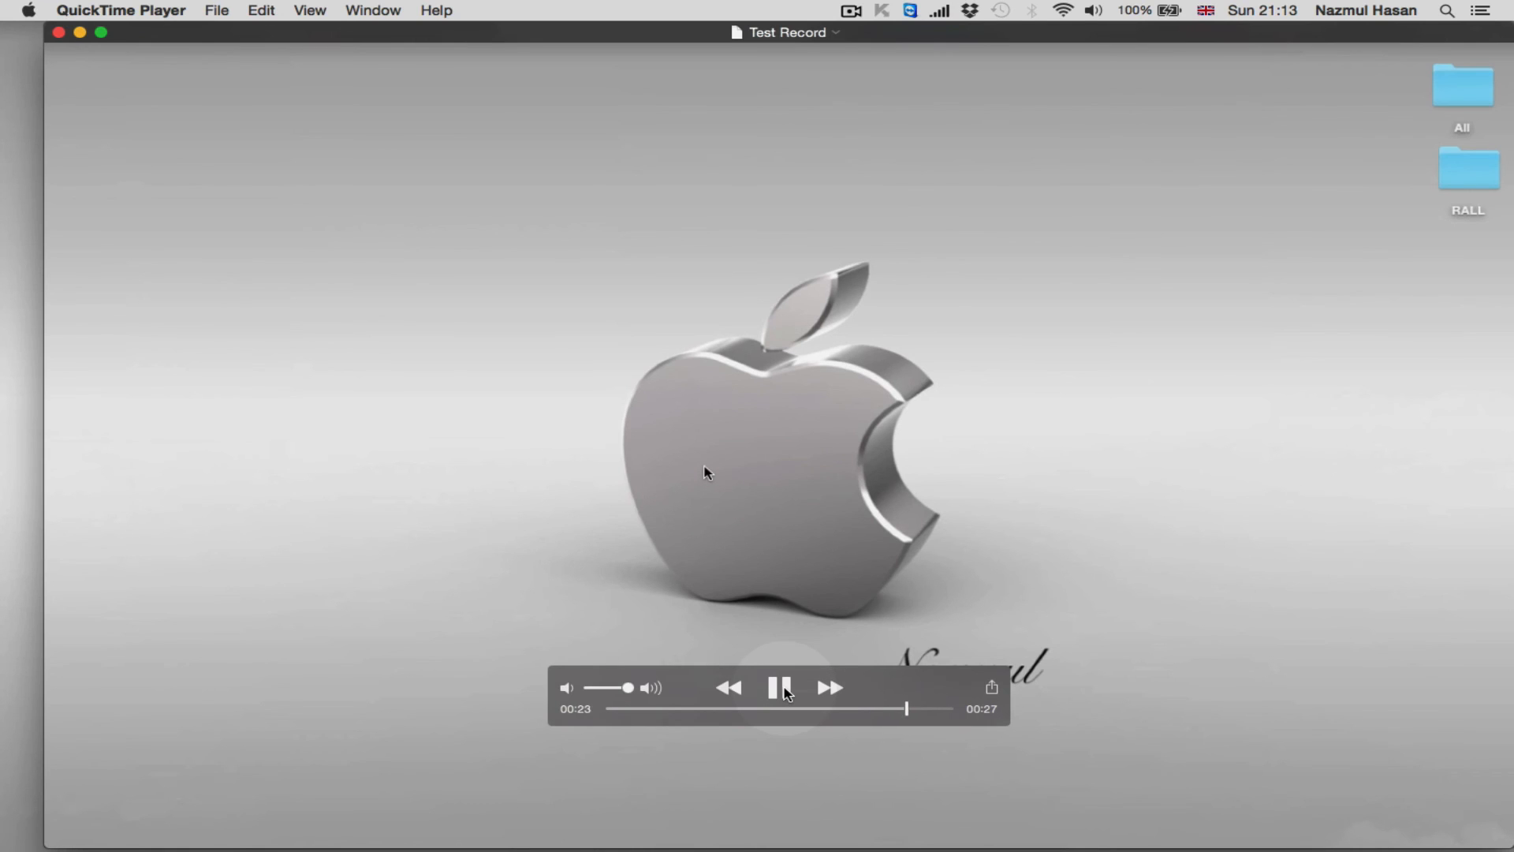
left_click(783, 686)
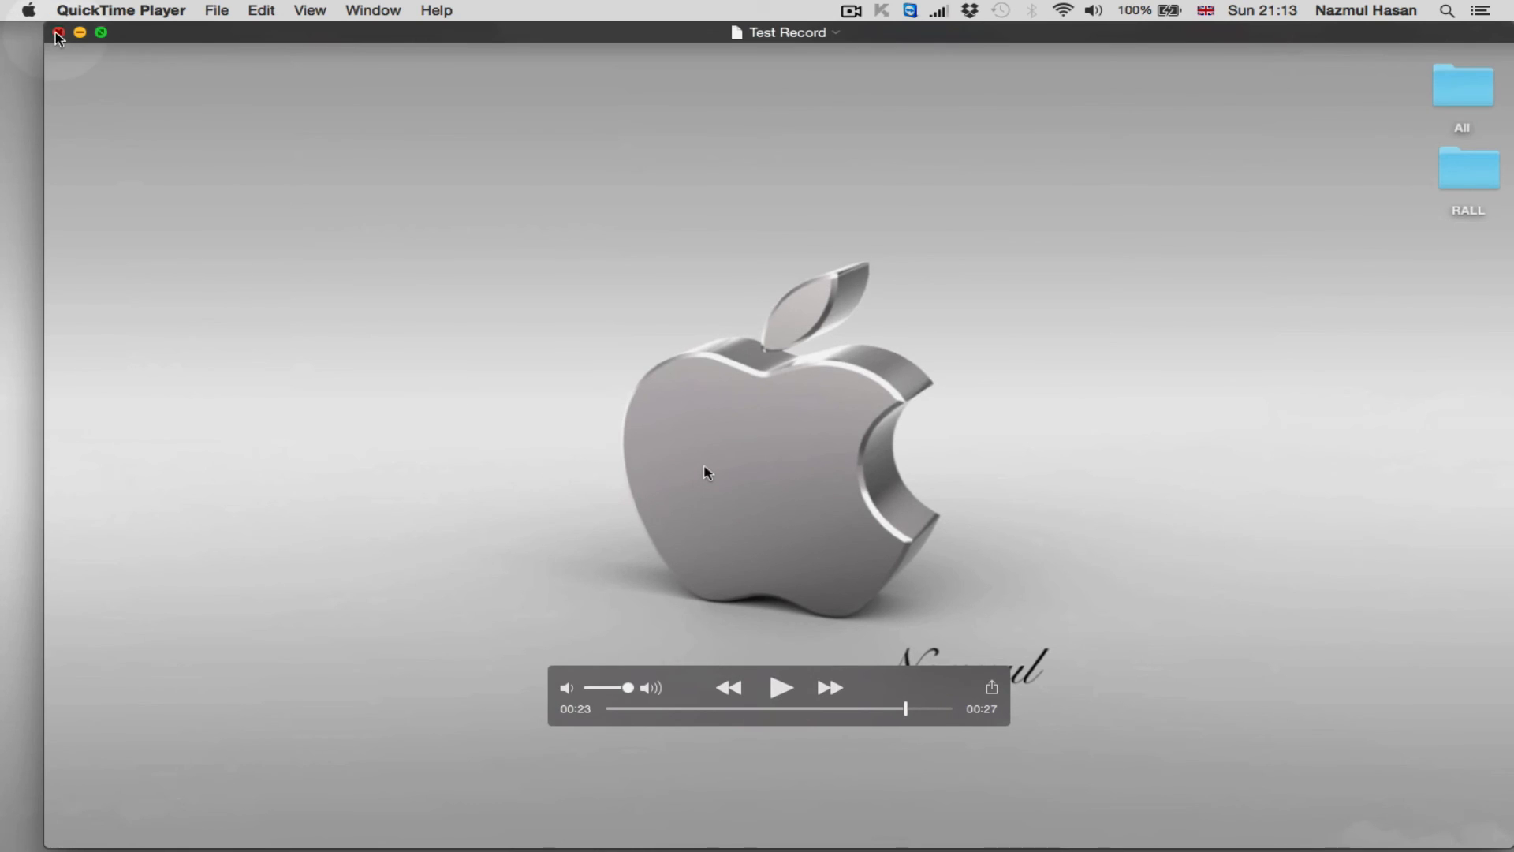
left_click(57, 31)
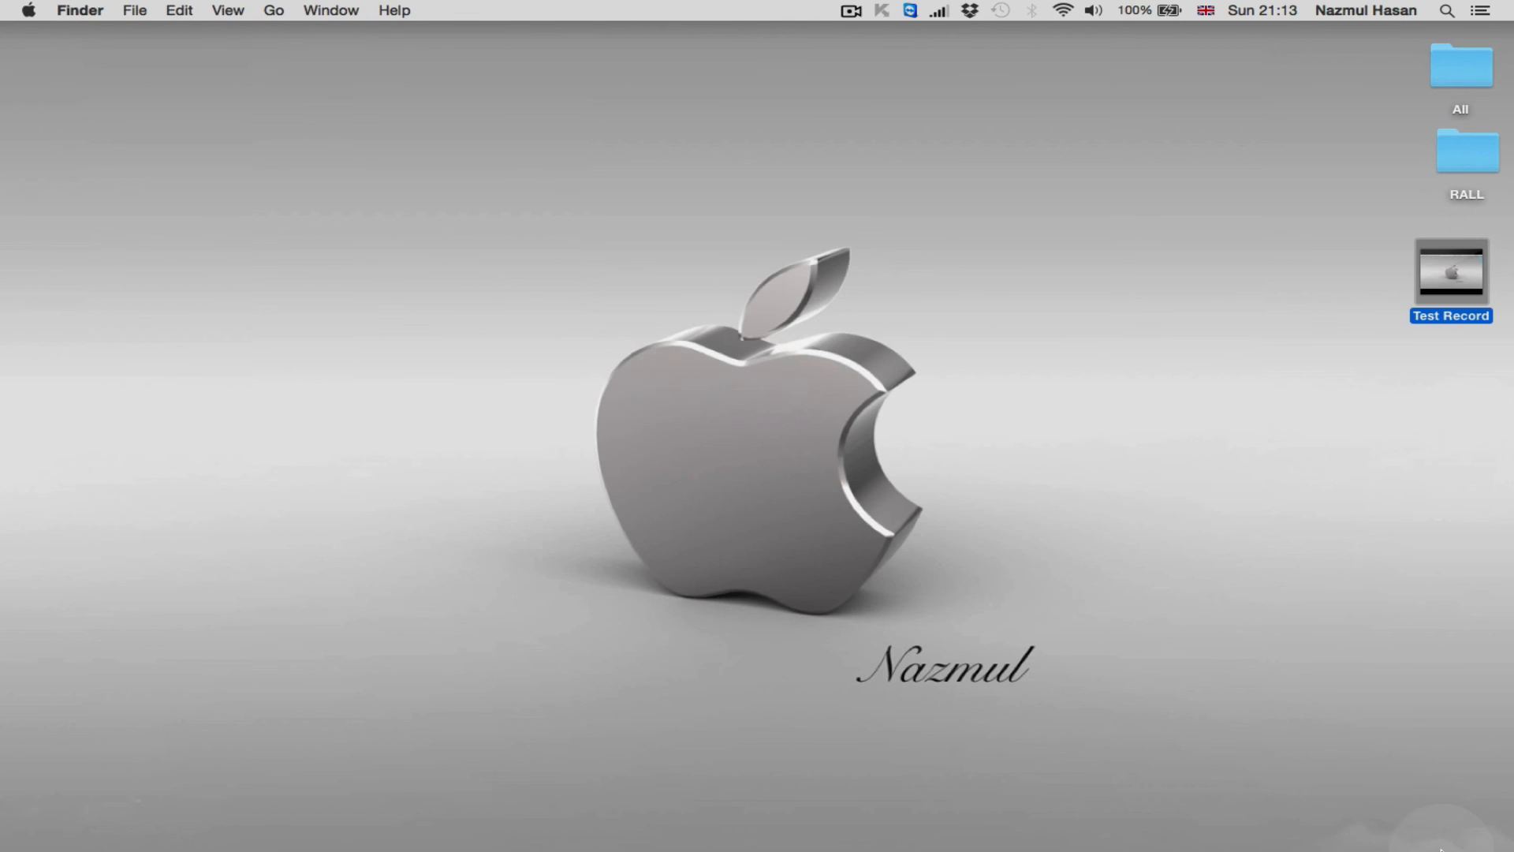
Return to the Untitled recording, close it, and choose Don't Save
double_click(1449, 280)
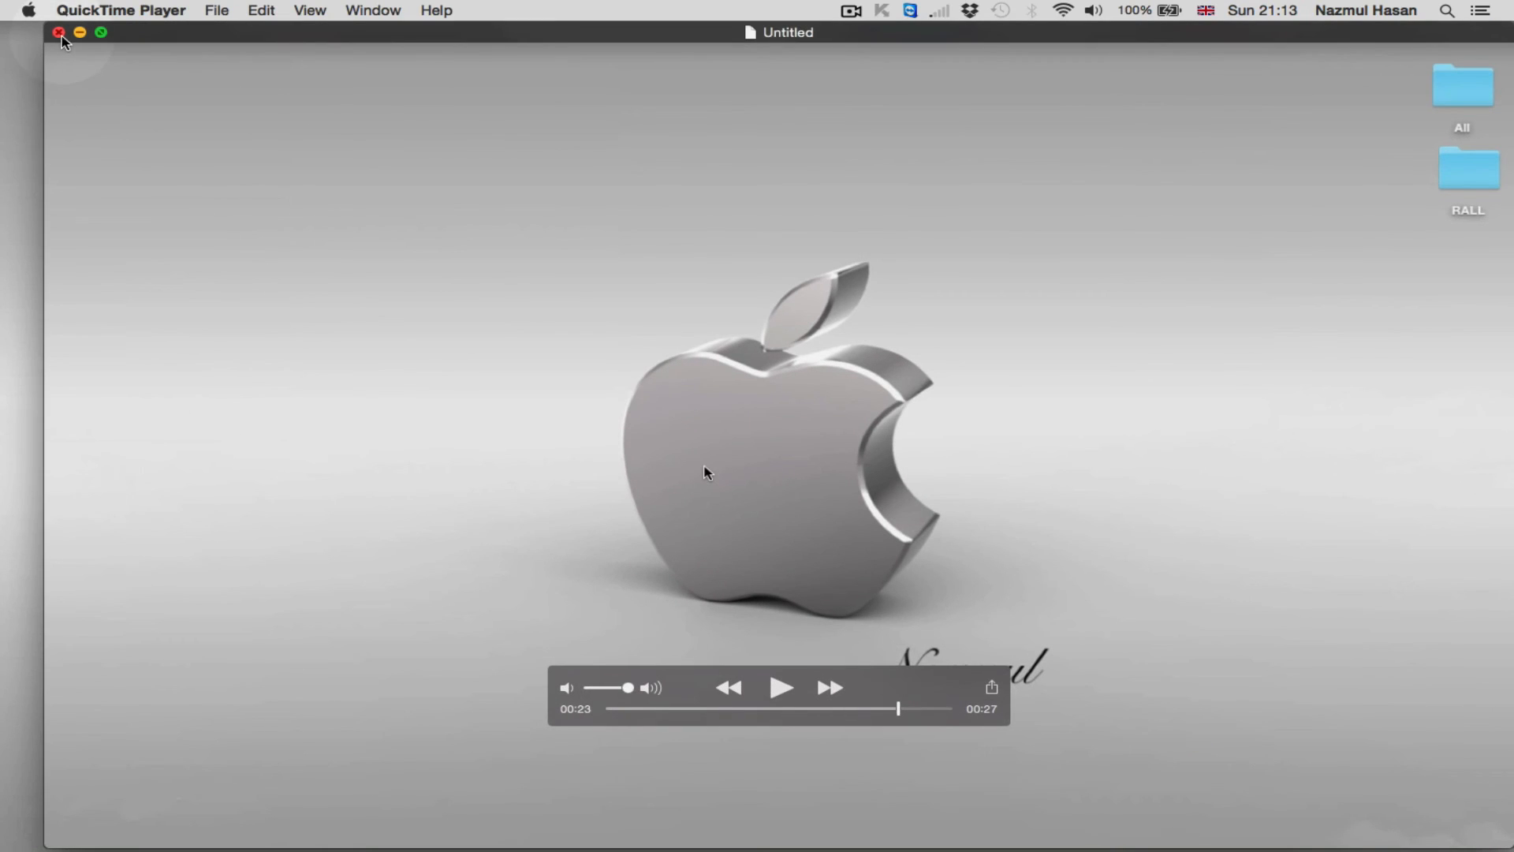
left_click(59, 32)
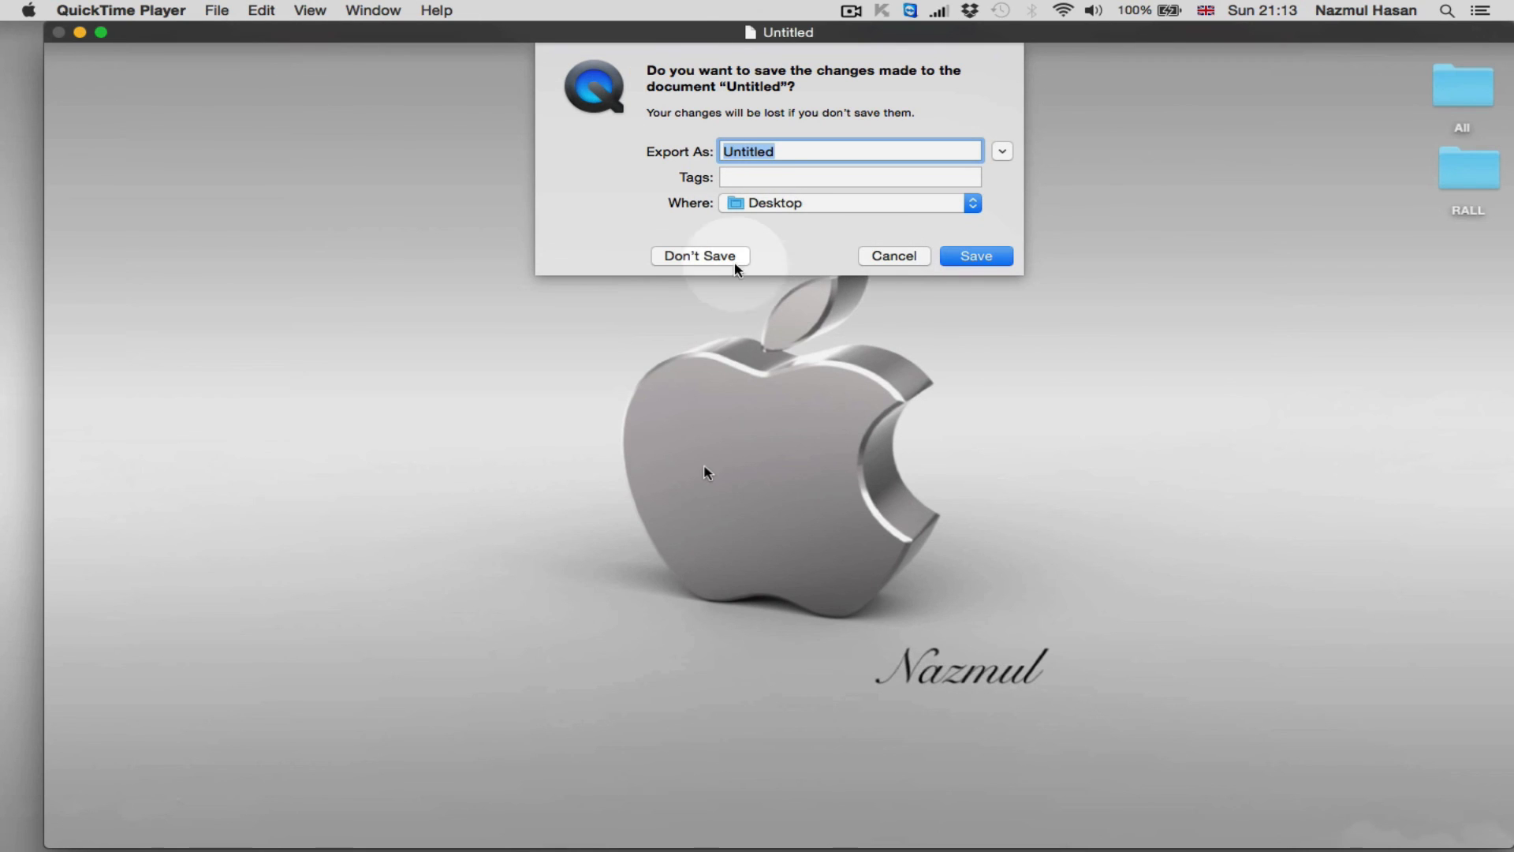
left_click(698, 255)
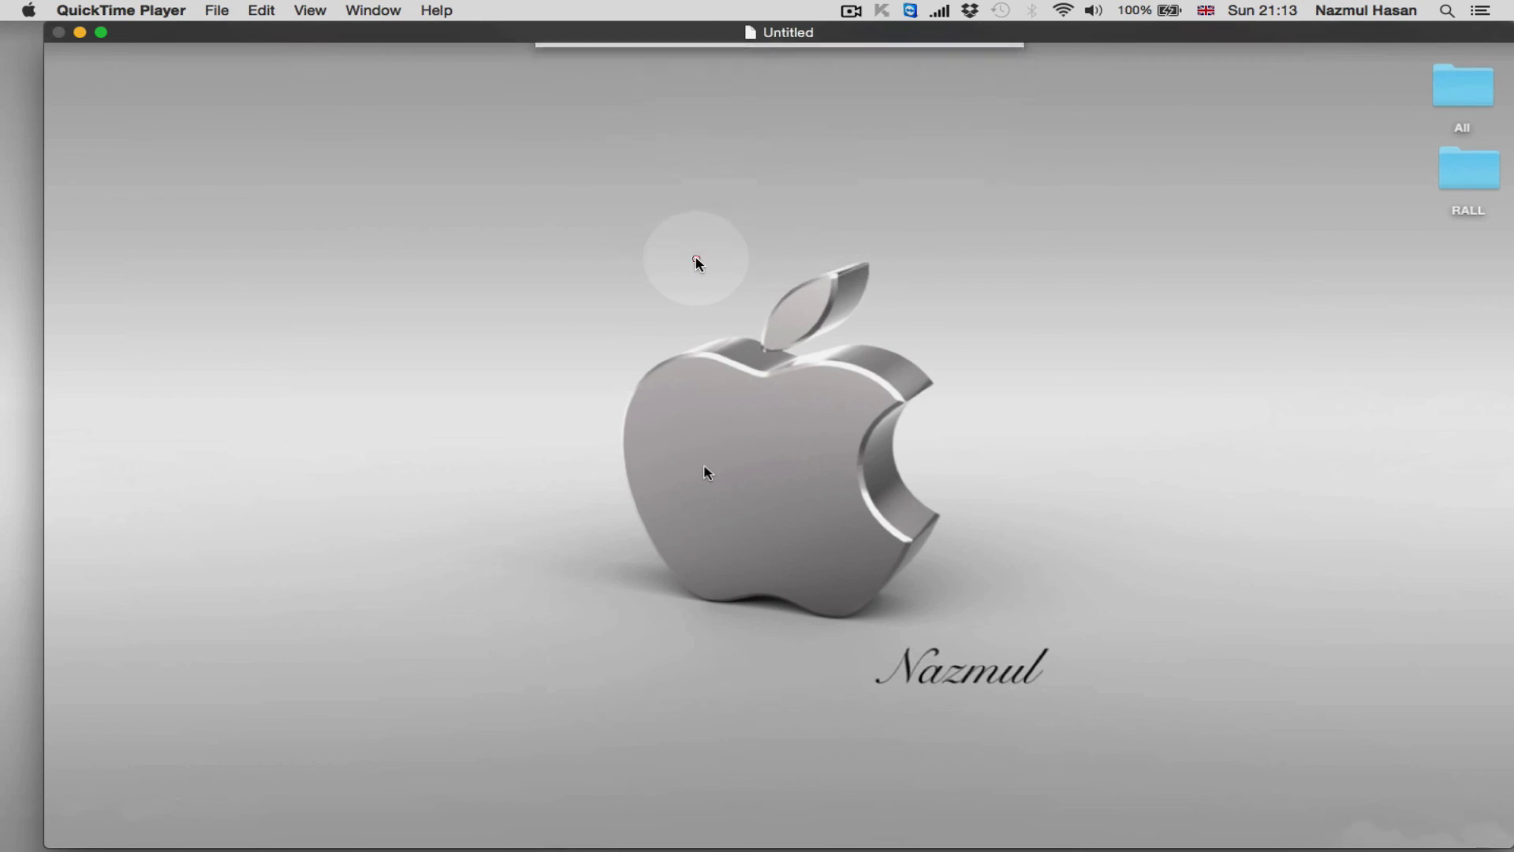